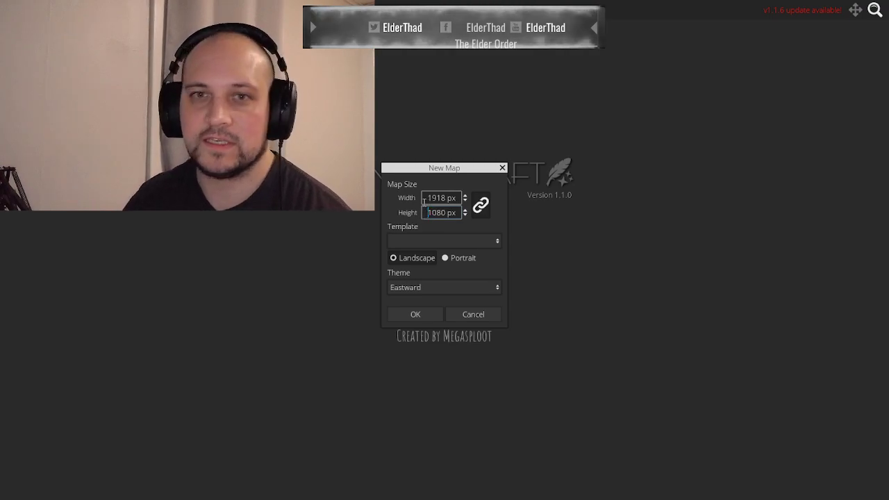
mouse_move(369, 213)
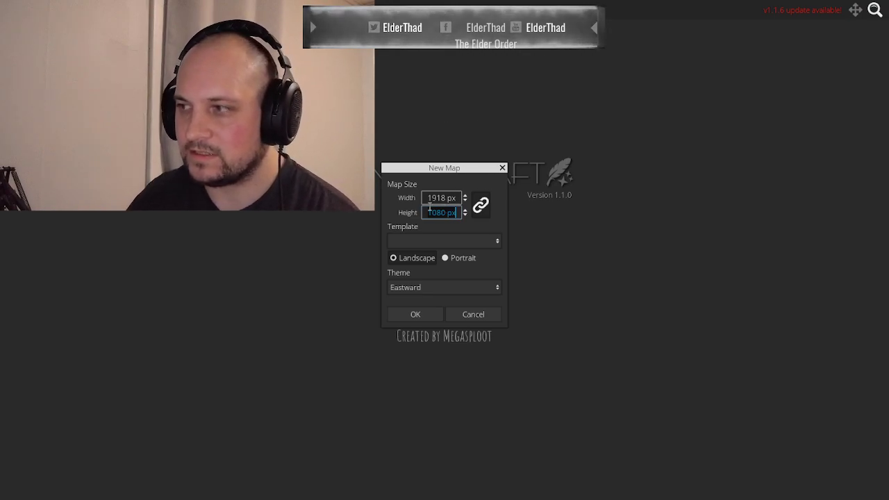
- Change the new map width from 1918 px to 1920 px, keeping height at 1080 px
left_click(441, 198)
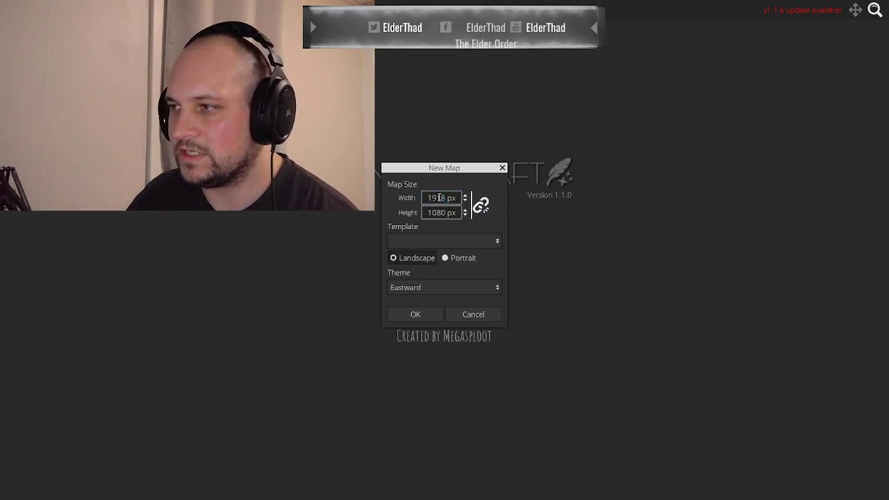
key("Backspace")
type("20")
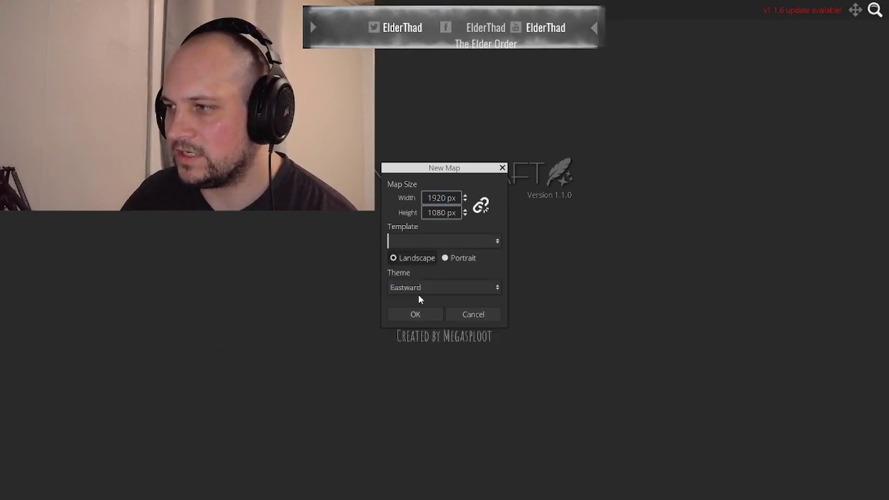
left_click(445, 287)
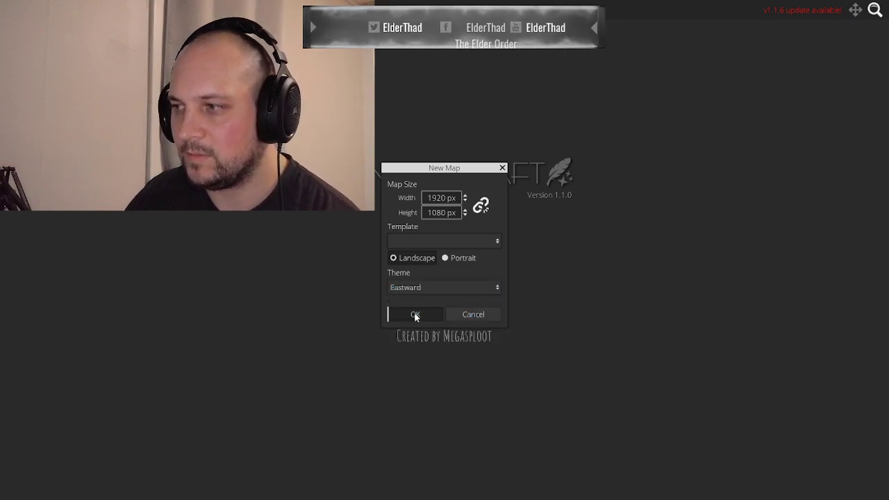
- Create the blank Eastward map and set the landmass pattern to Continent
left_click(415, 314)
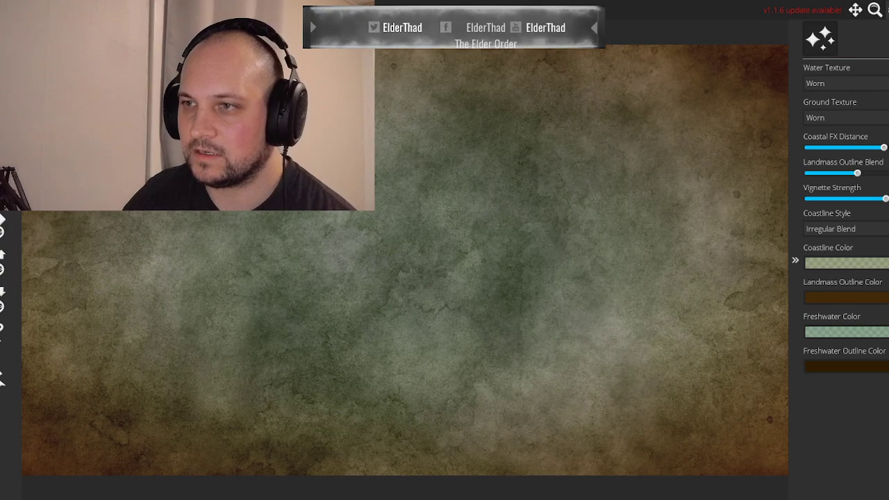
left_click(841, 39)
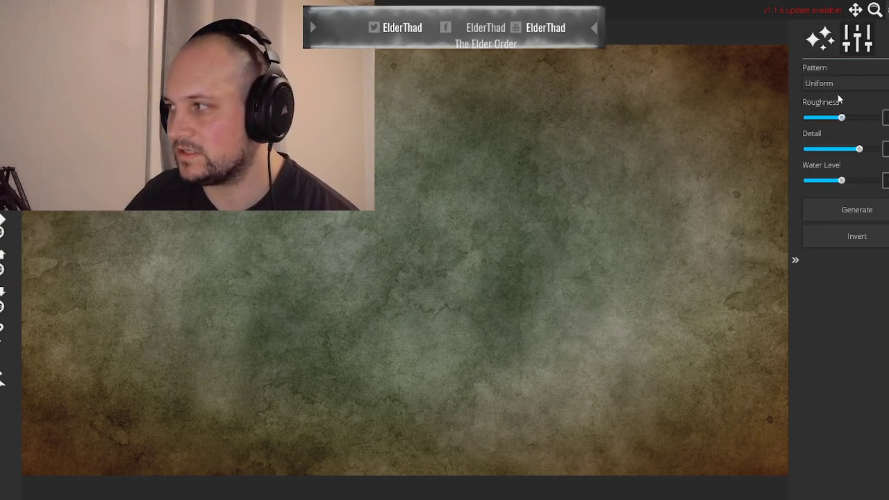
left_click(820, 83)
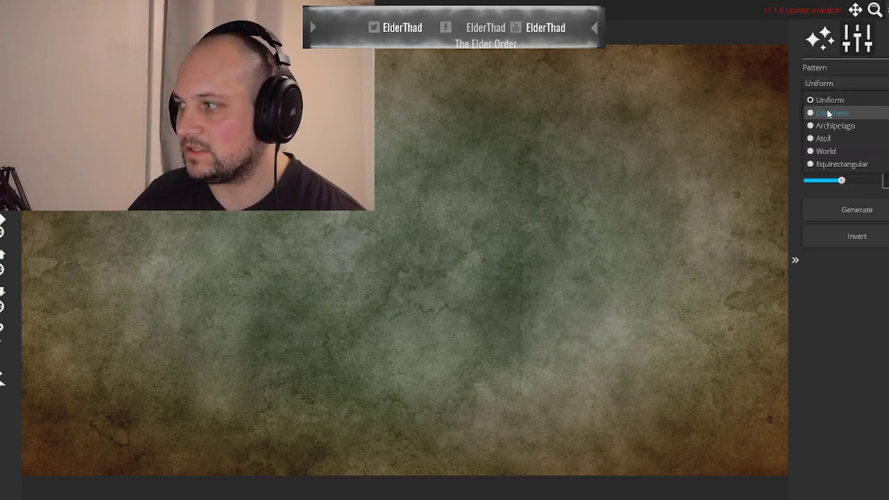
left_click(829, 100)
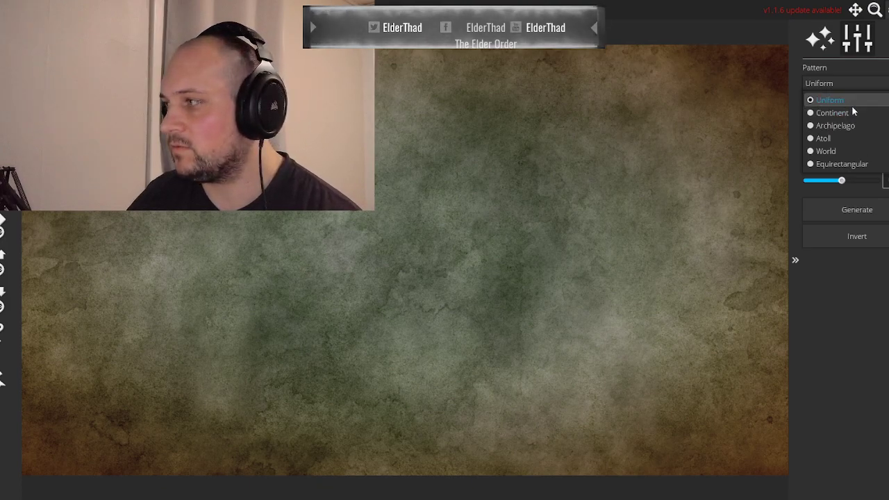
mouse_move(833, 125)
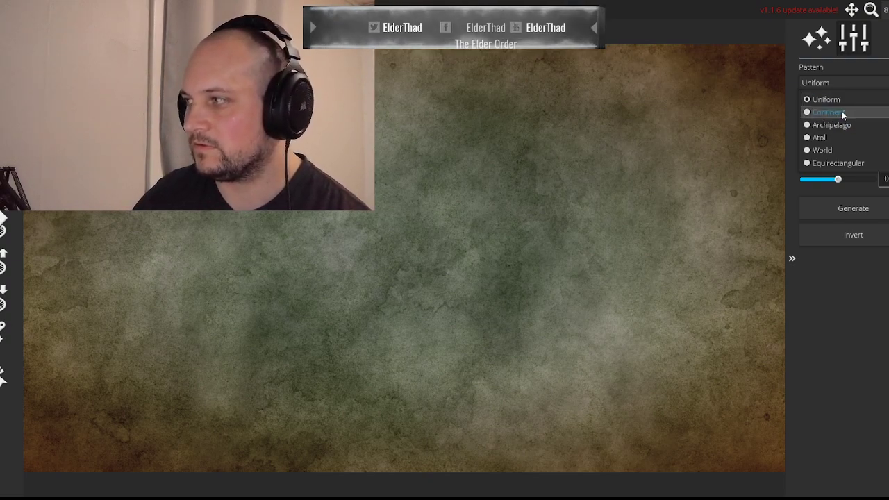
mouse_move(837, 163)
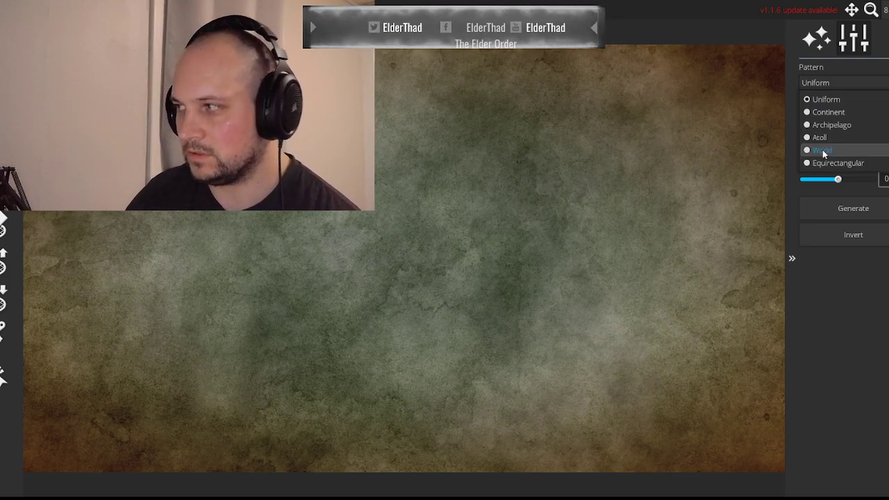
left_click(828, 111)
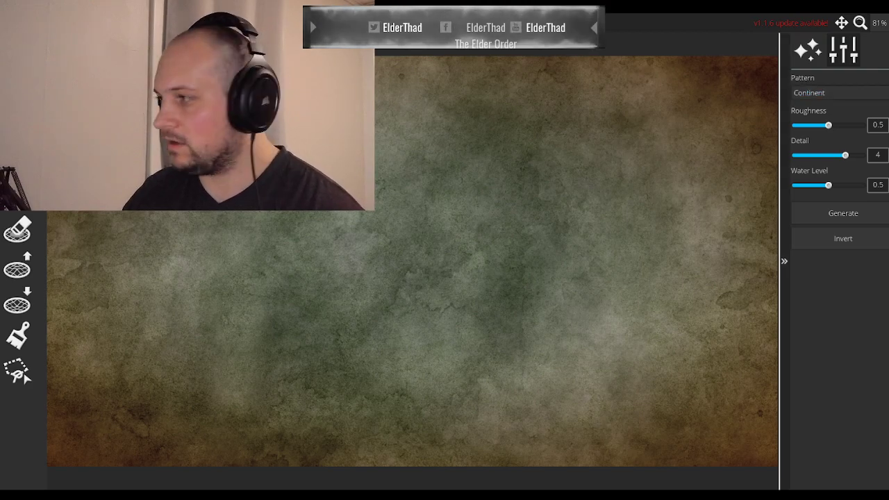
- Generate several random Continent landmass layouts
left_click(785, 261)
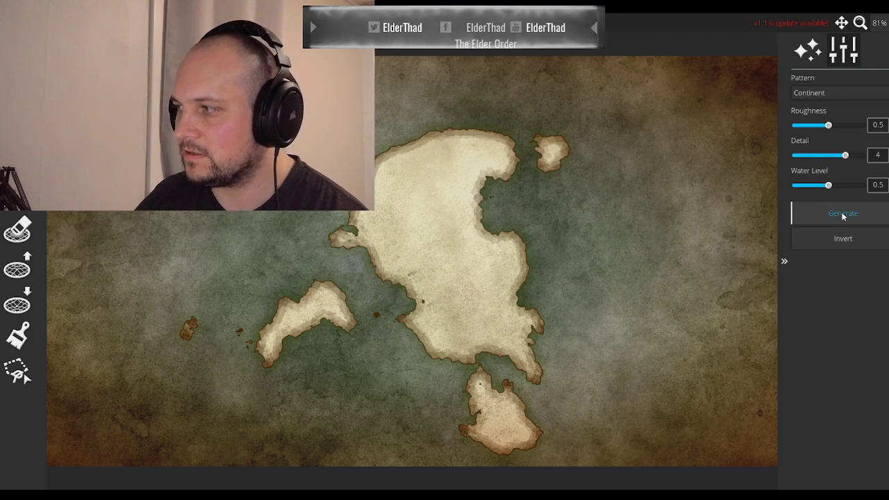
left_click(843, 213)
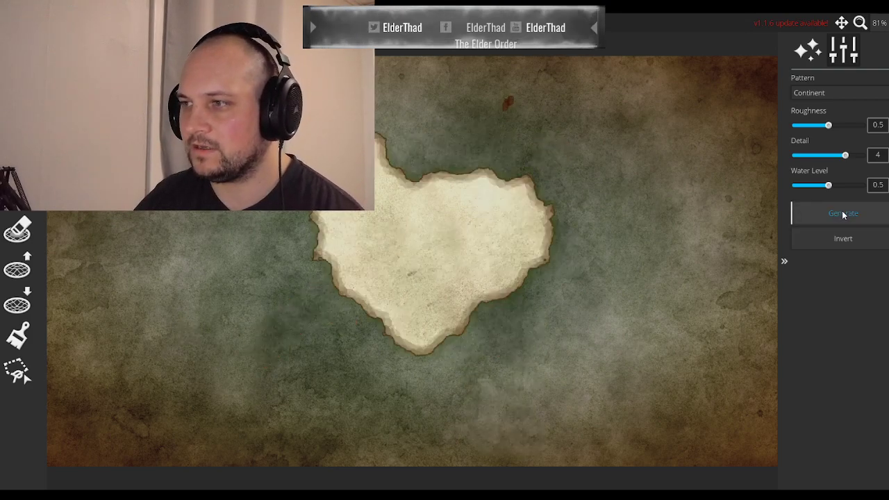
left_click(843, 214)
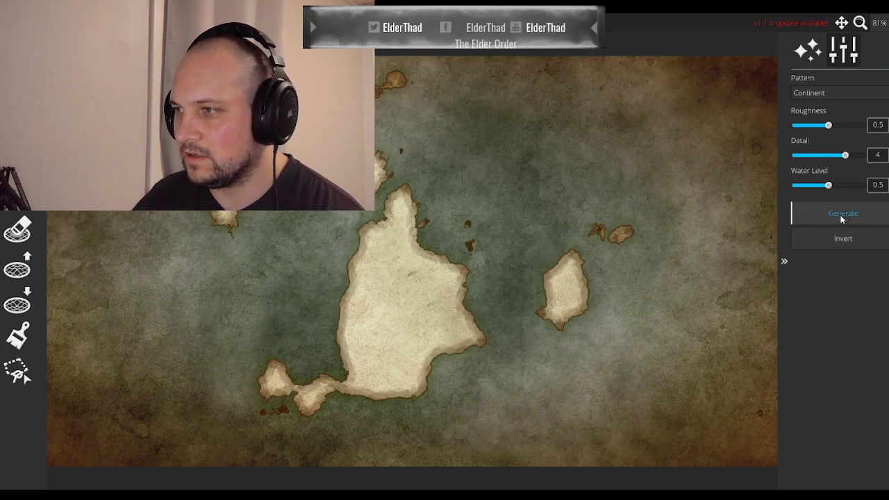
left_click(842, 213)
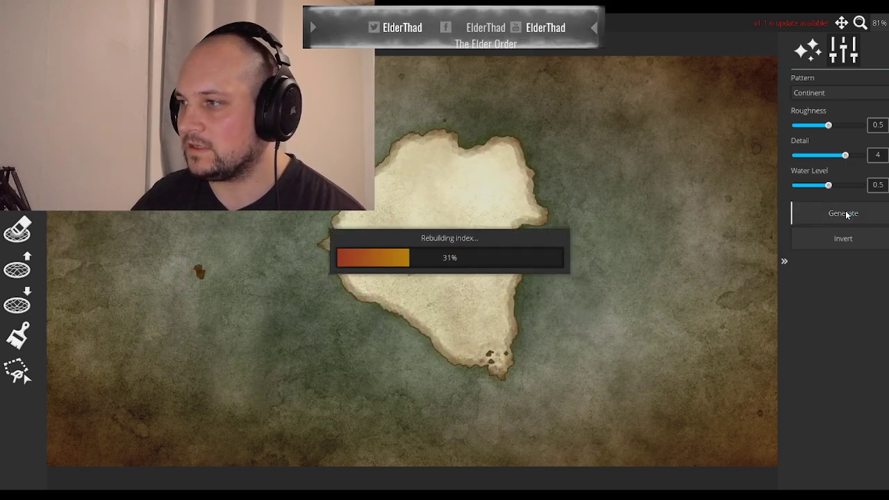
left_click(843, 213)
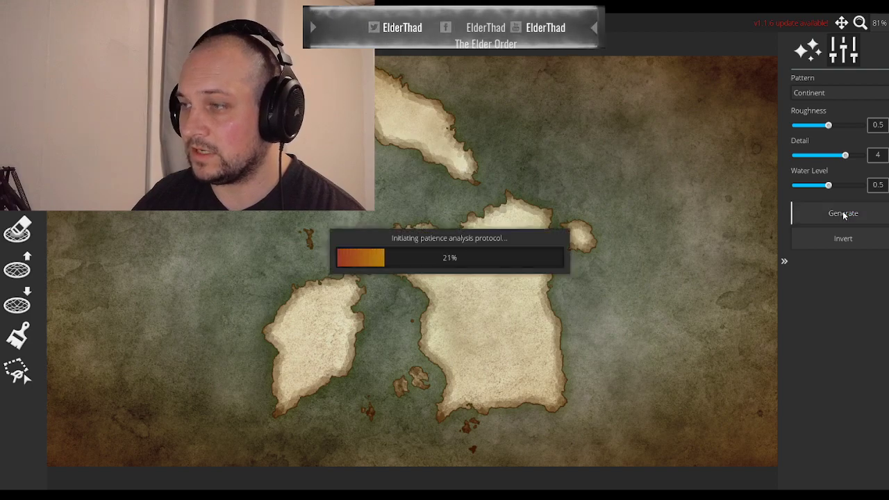
left_click(843, 213)
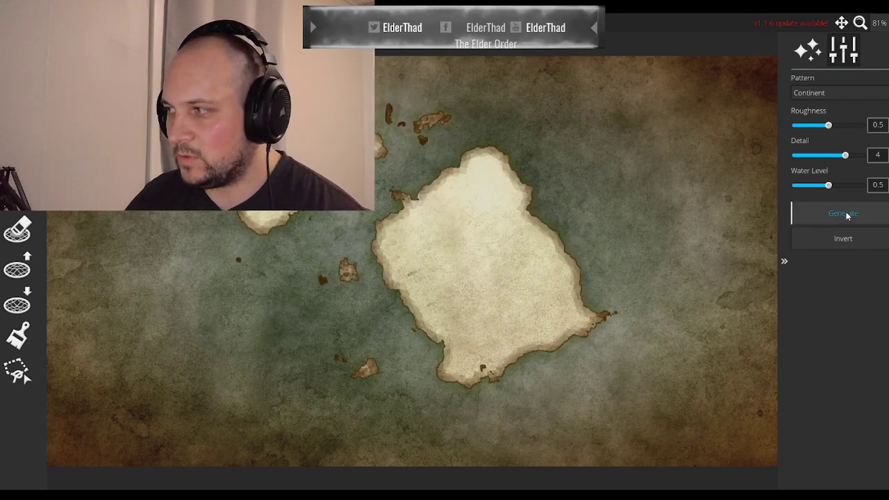
left_click(842, 213)
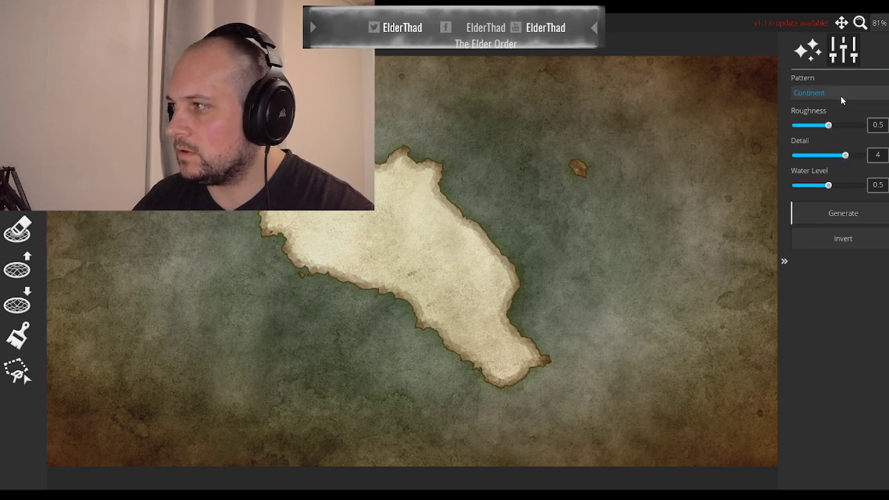
- Confirm the Continent pattern and regenerate until one large continent with islands appears
left_click(809, 93)
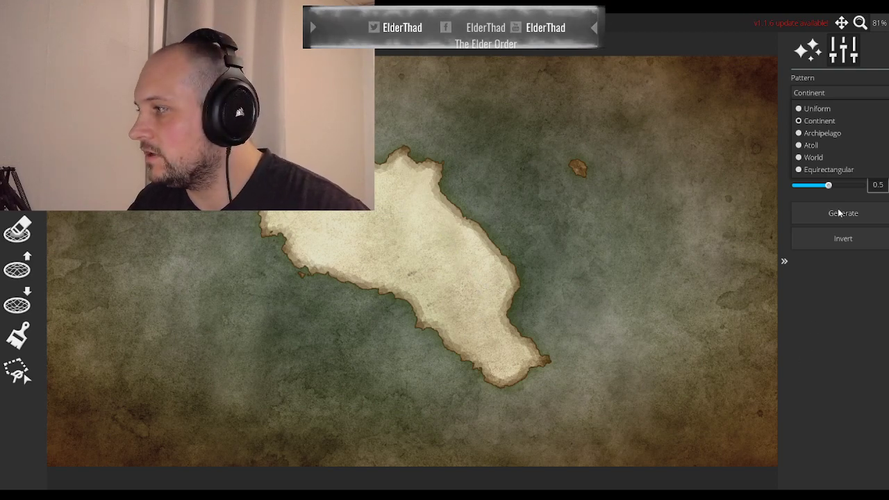
left_click(842, 214)
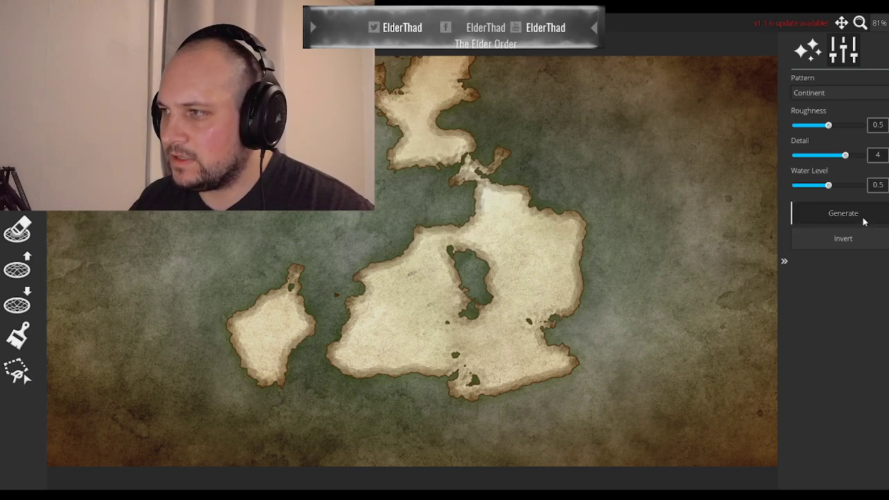
left_click(842, 213)
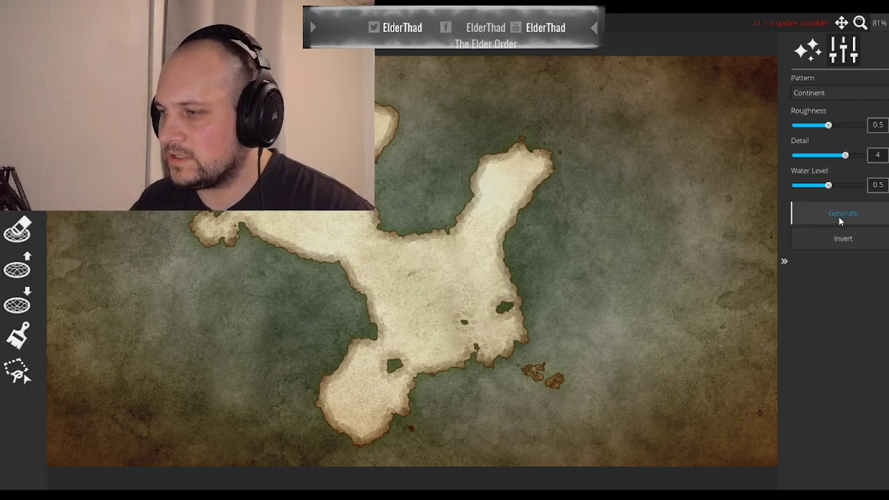
left_click(843, 213)
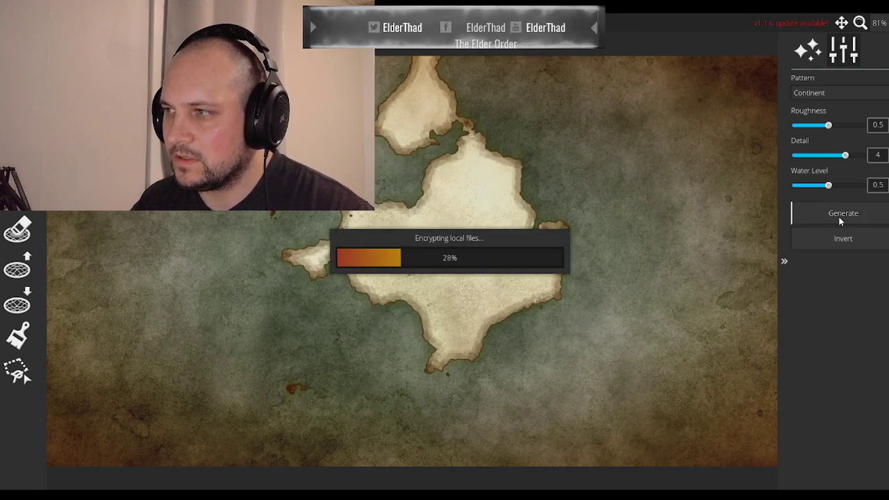
left_click(842, 213)
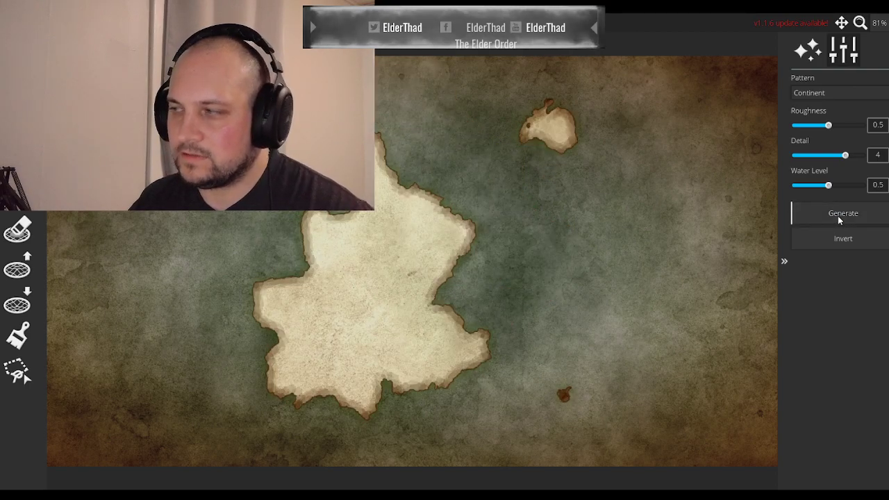
left_click(843, 214)
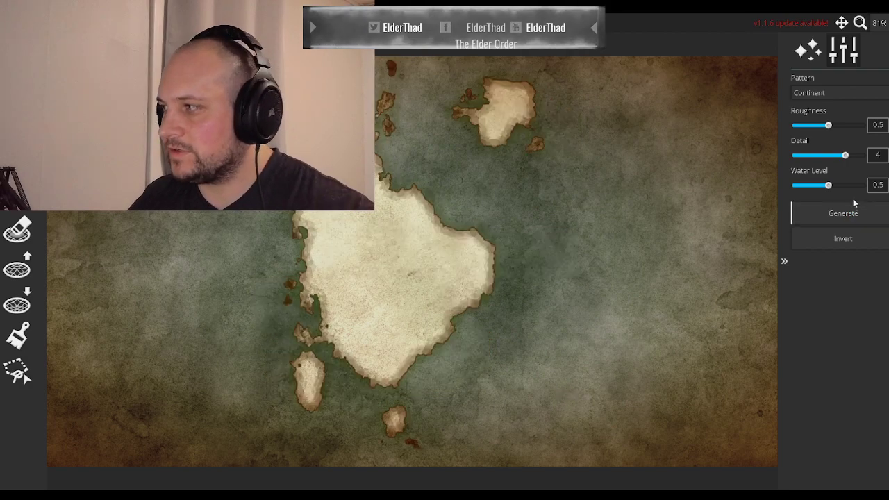
left_click(843, 213)
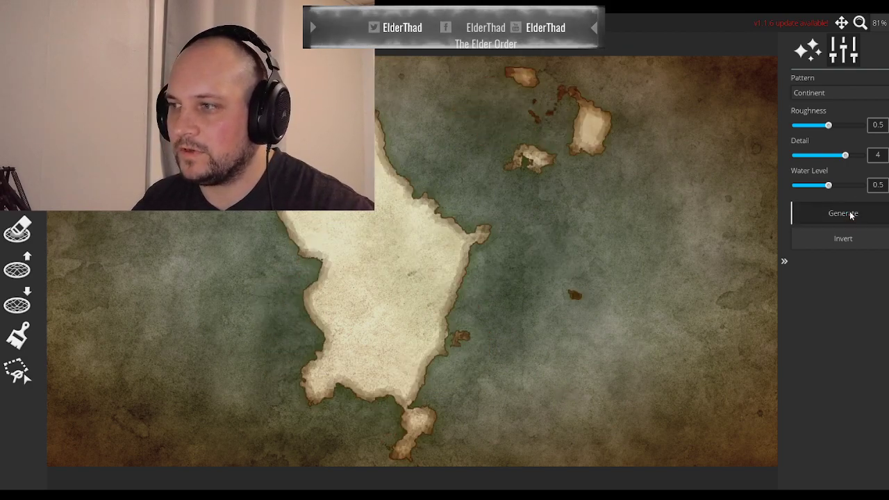
left_click(843, 213)
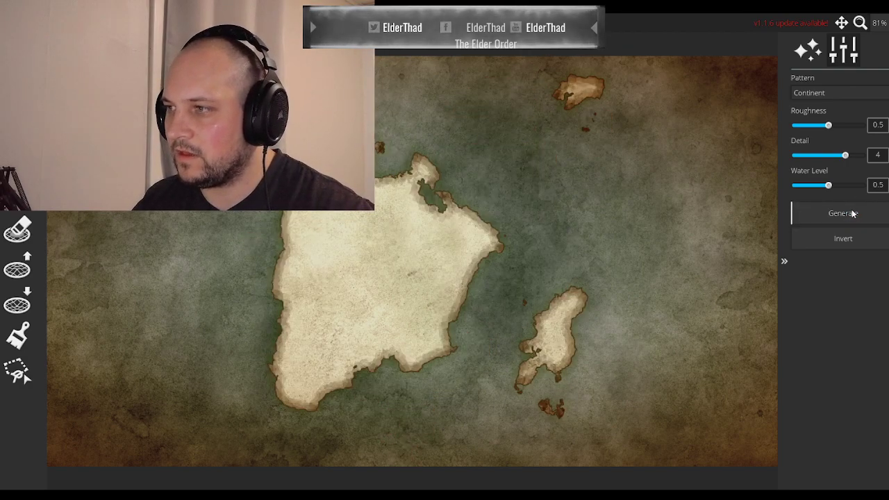
- Adjust the Water Level and Roughness sliders and regenerate the landmass several times
left_click_drag(828, 185, 823, 185)
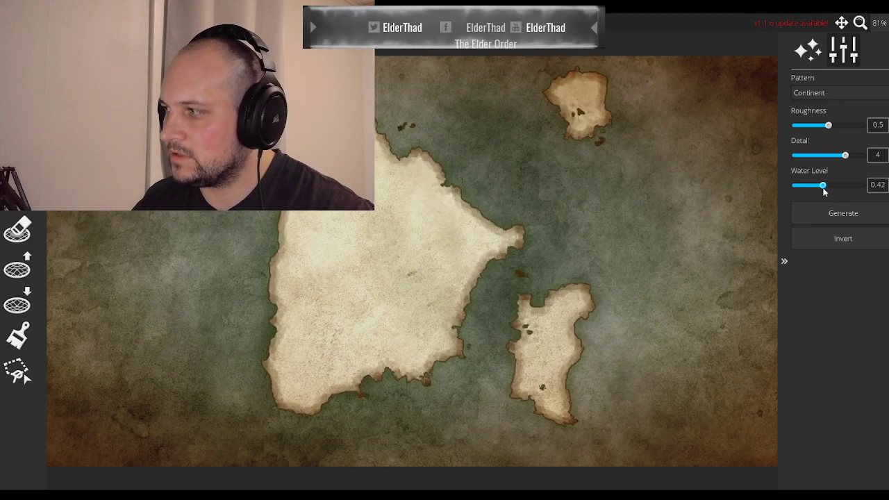
left_click_drag(824, 186, 831, 186)
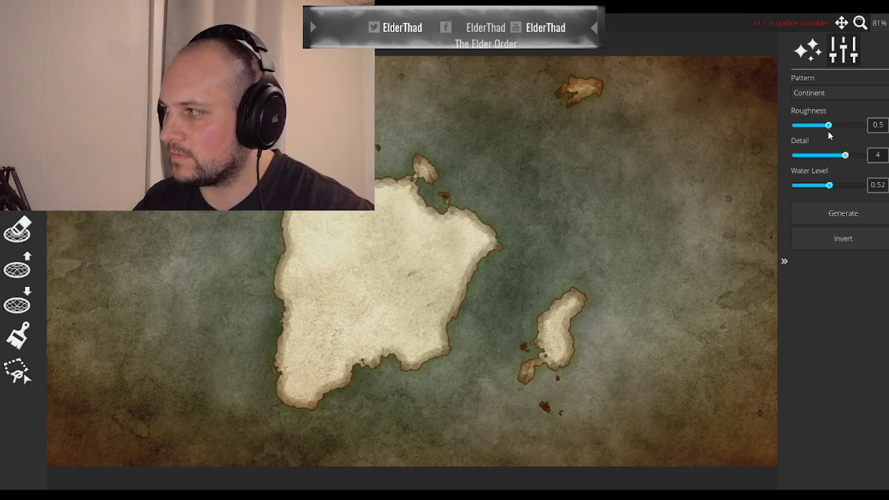
left_click_drag(828, 125, 840, 125)
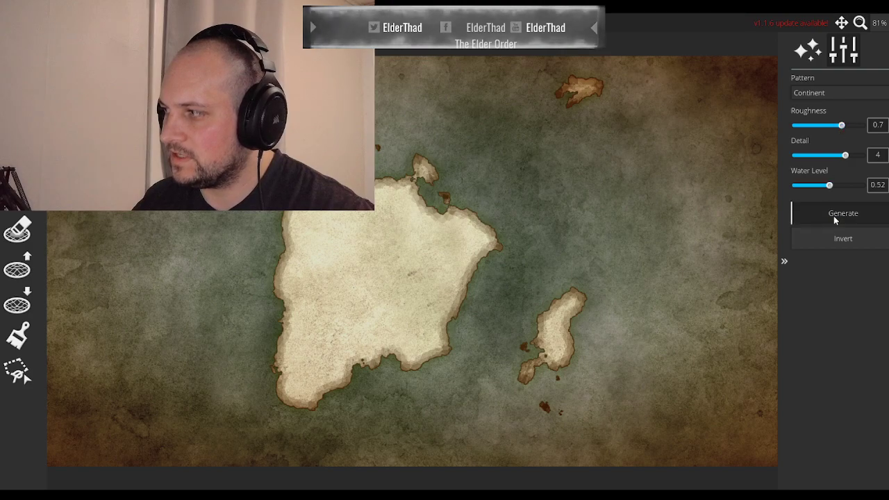
left_click(843, 213)
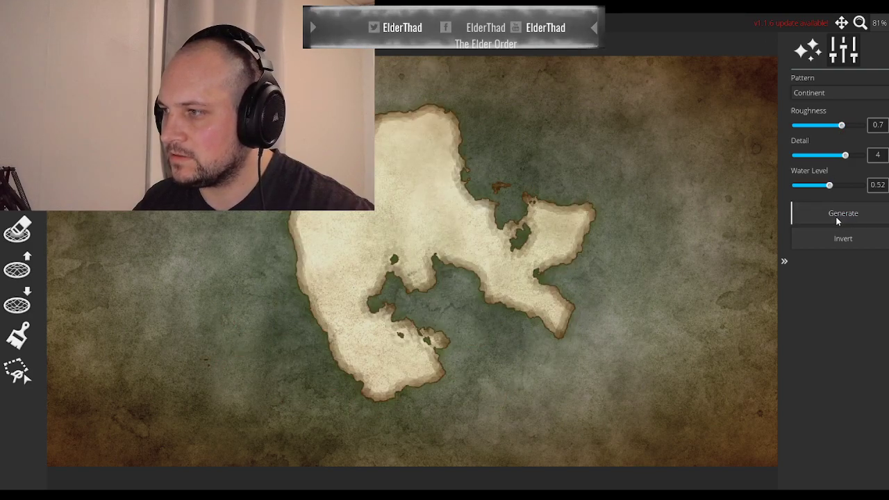
left_click(842, 214)
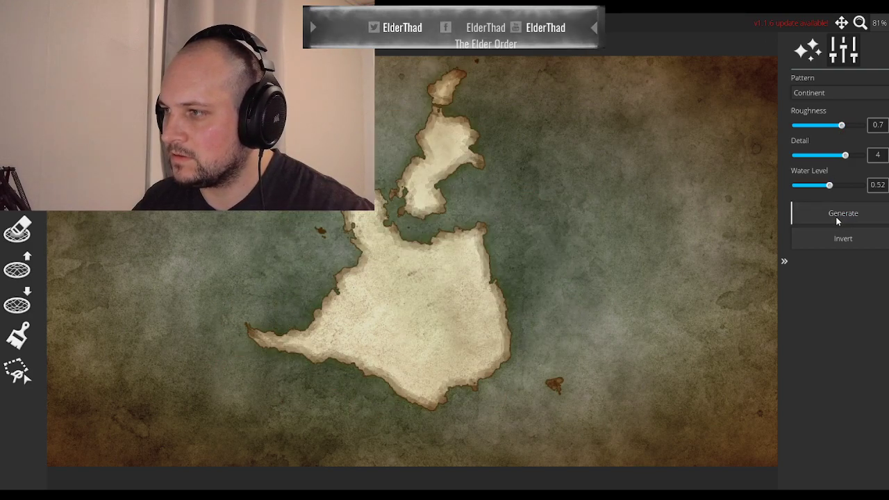
left_click(842, 213)
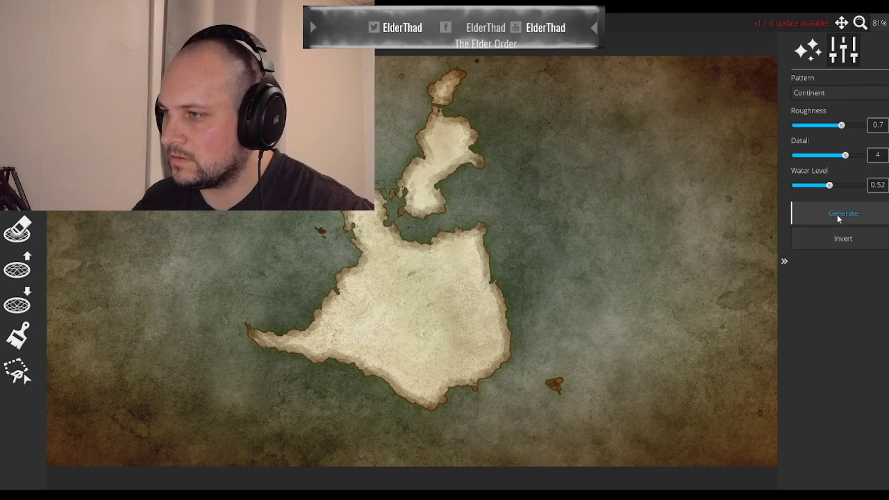
left_click(843, 213)
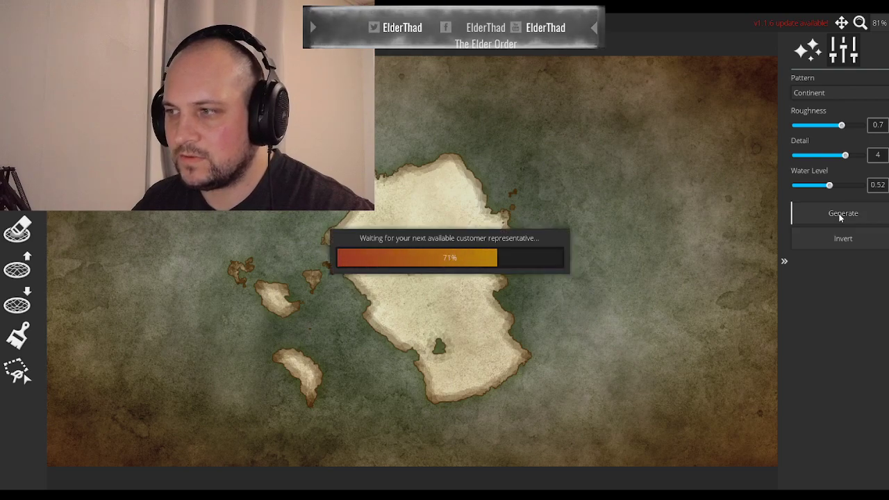
left_click(843, 214)
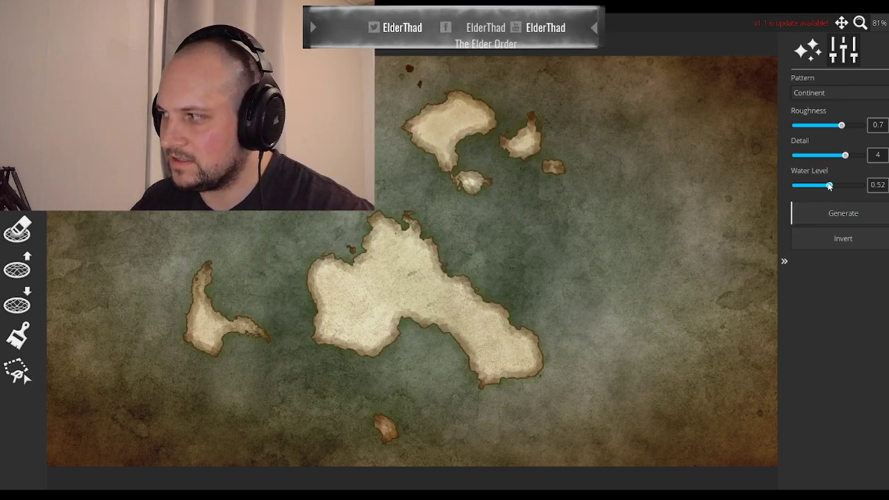
- Fine-tune the water level down to about 0.25 to enlarge the land
left_click_drag(830, 185, 821, 186)
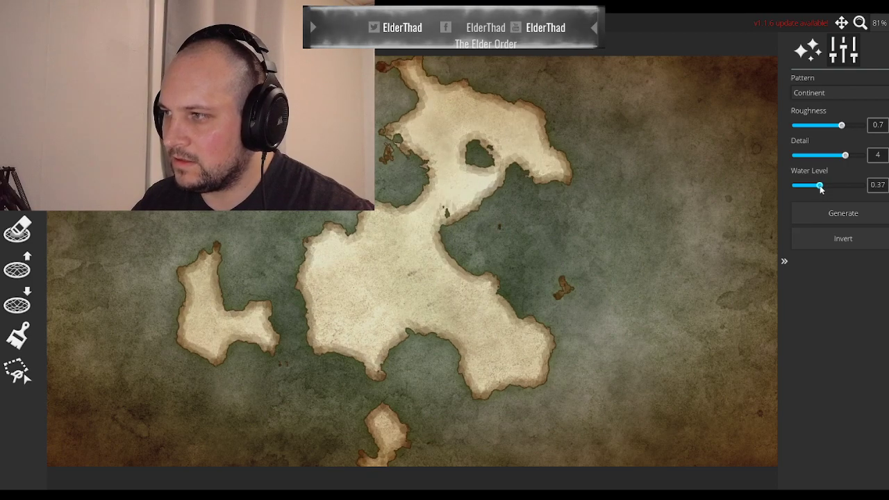
left_click_drag(821, 186, 811, 186)
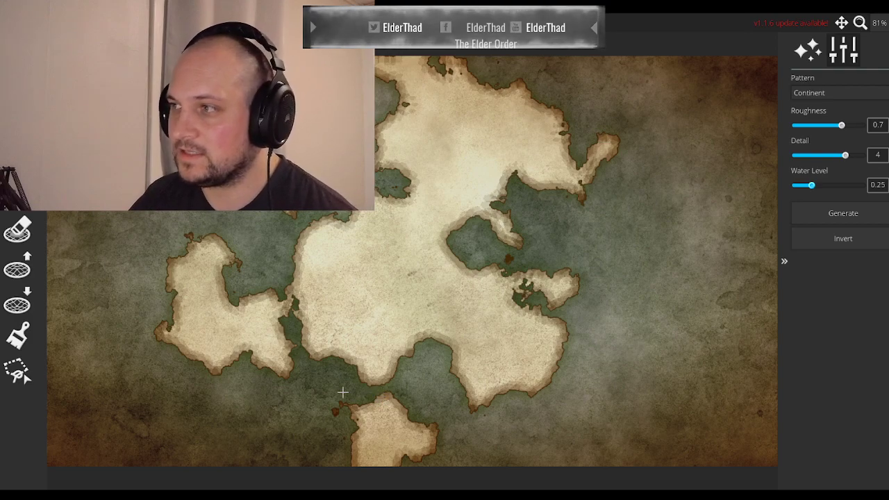
mouse_move(349, 276)
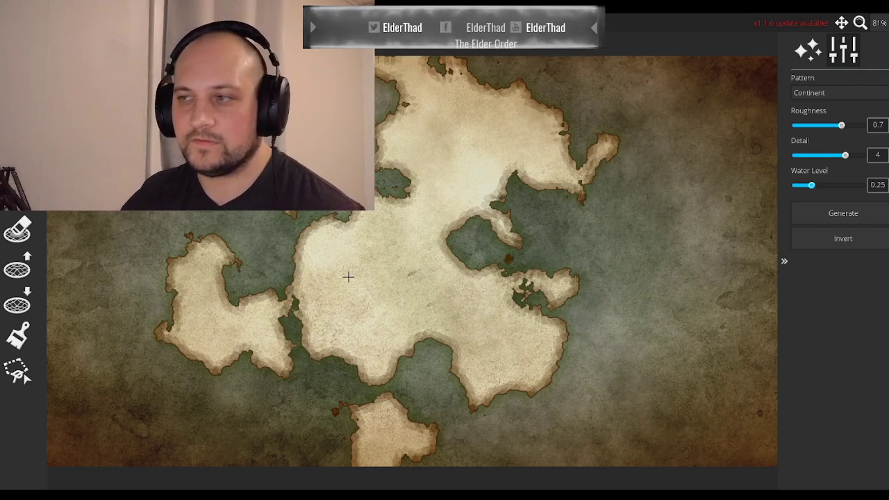
mouse_move(516, 195)
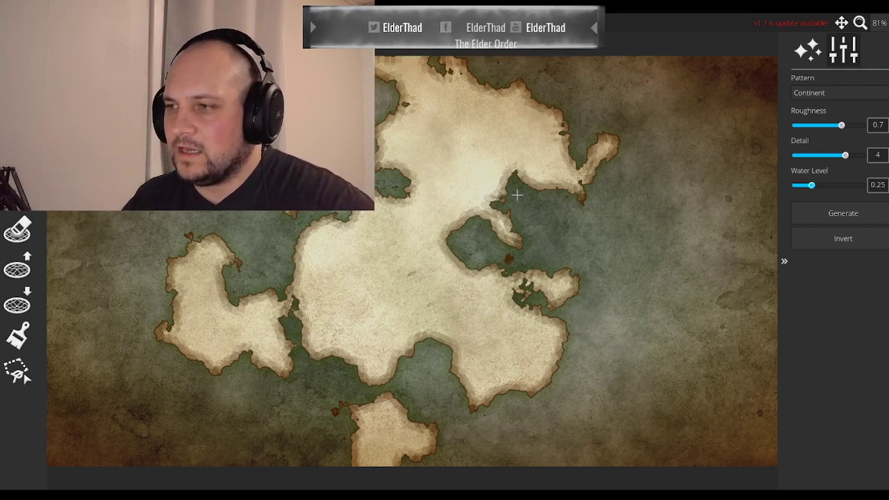
mouse_move(411, 287)
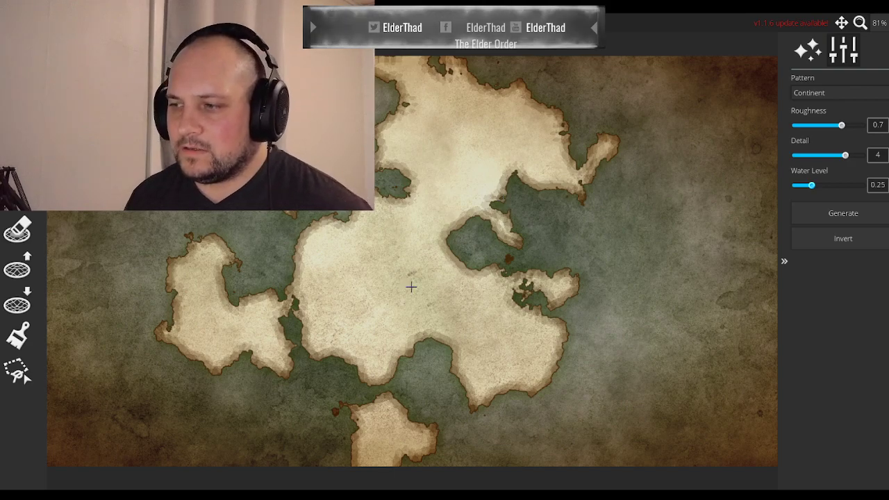
mouse_move(325, 256)
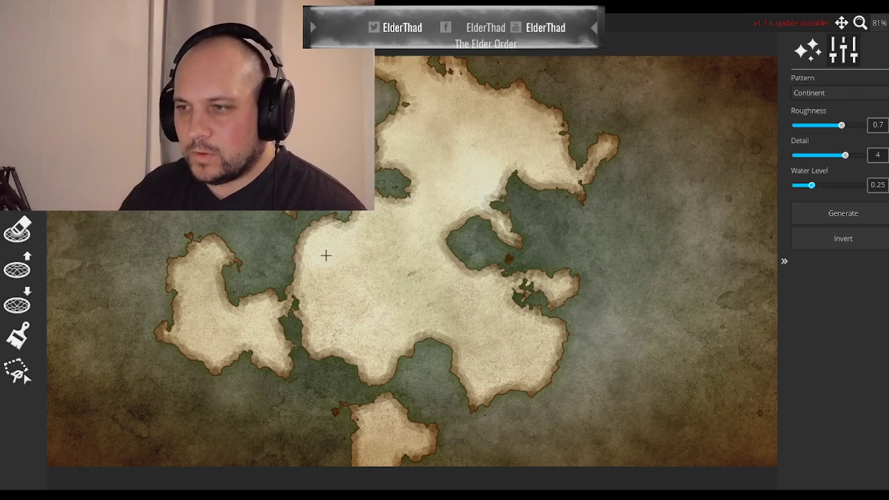
mouse_move(573, 101)
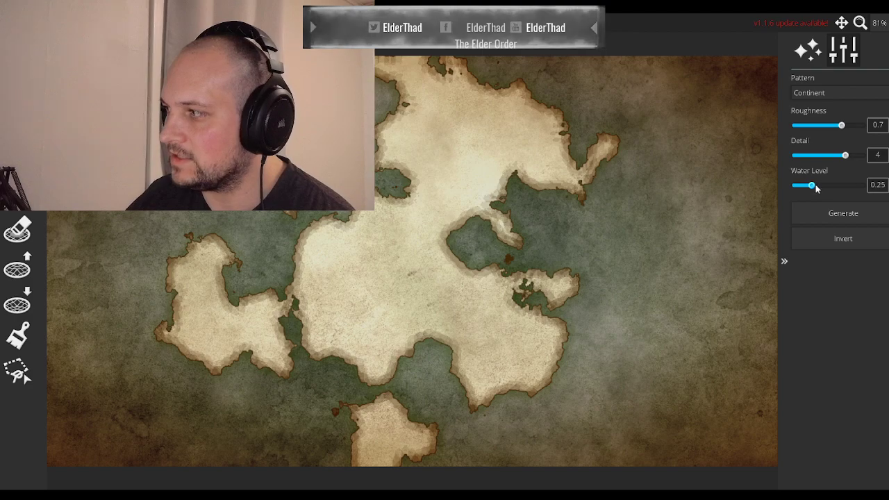
left_click_drag(811, 186, 813, 185)
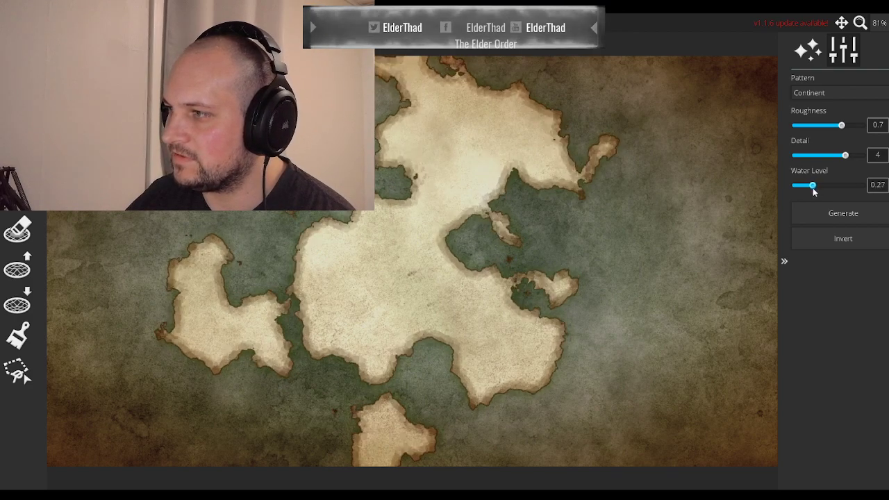
left_click_drag(812, 185, 809, 184)
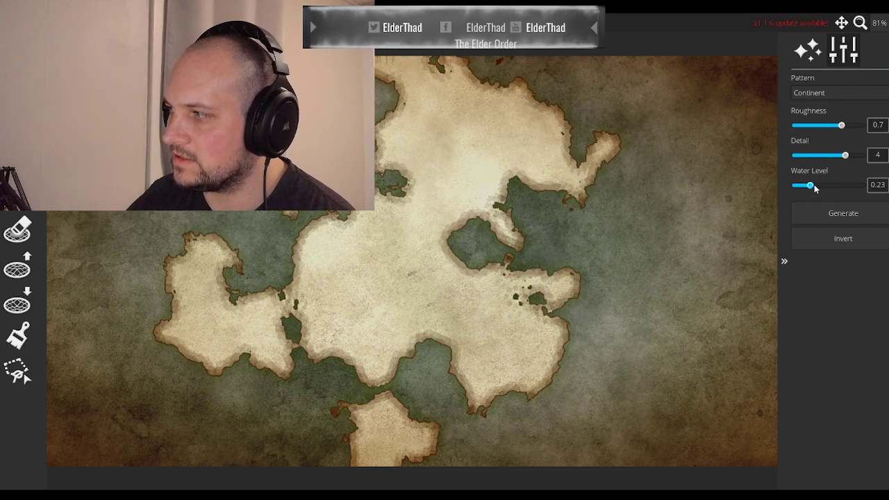
left_click_drag(810, 186, 807, 185)
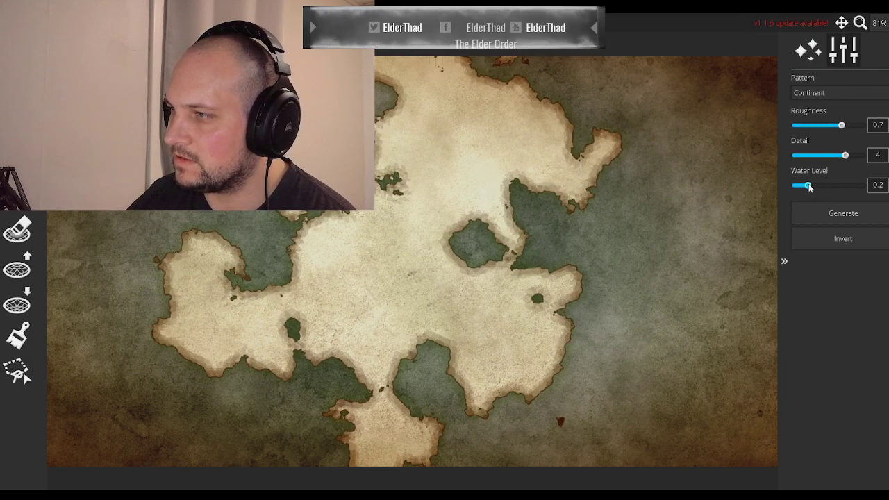
left_click_drag(808, 186, 811, 186)
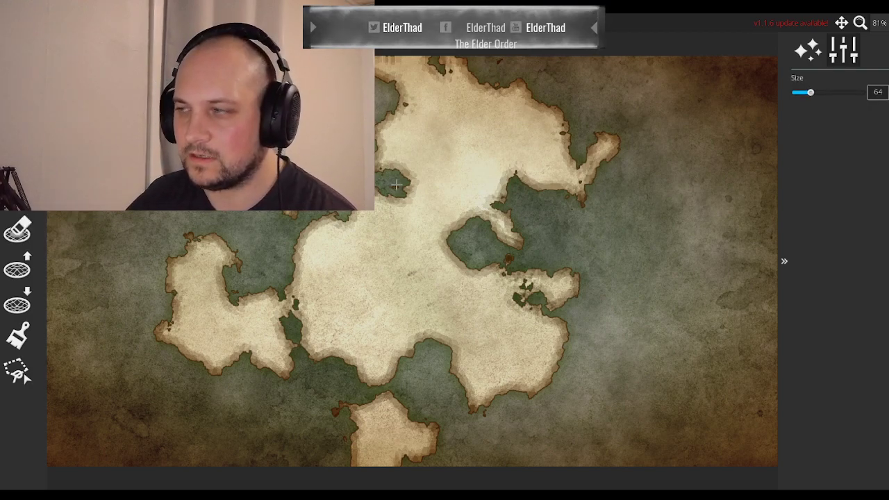
- Select the Lower Land brush and enlarge its brush size to 128
left_click_drag(804, 92, 817, 92)
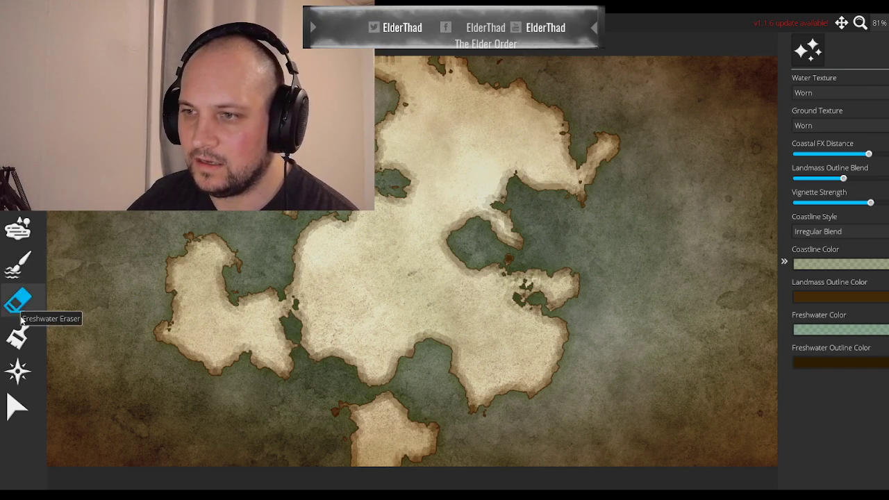
mouse_move(28, 301)
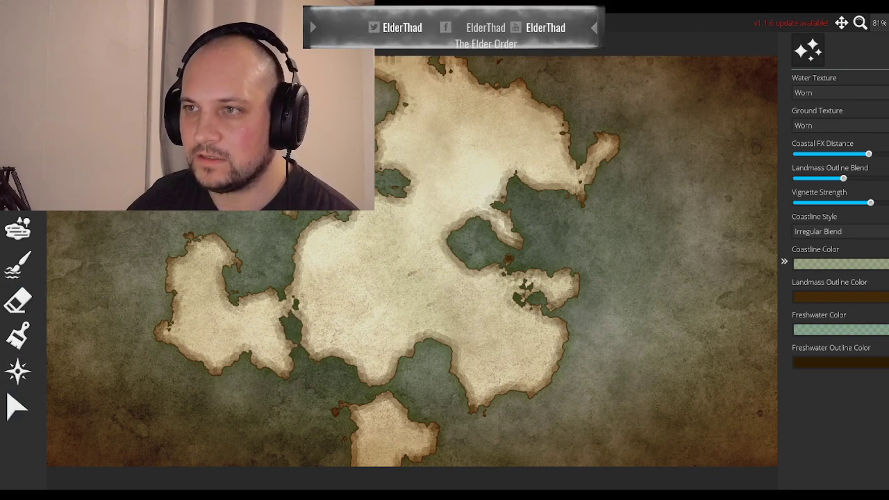
left_click(843, 50)
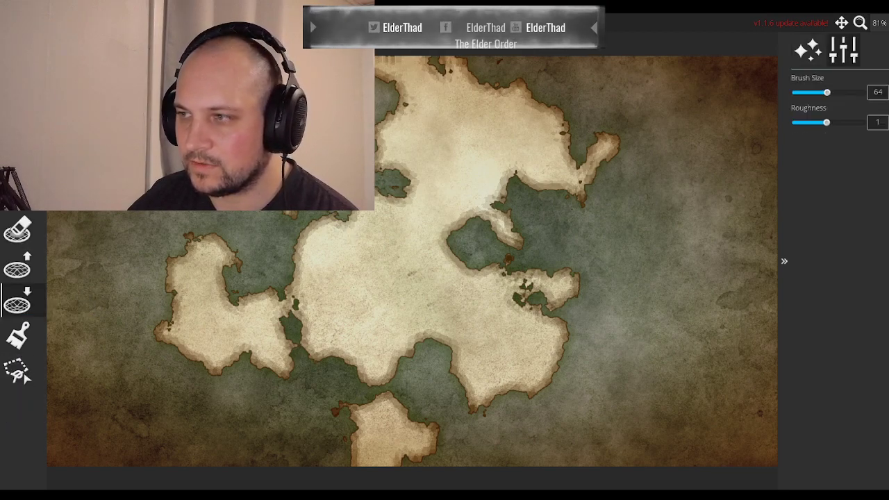
left_click_drag(828, 91, 862, 92)
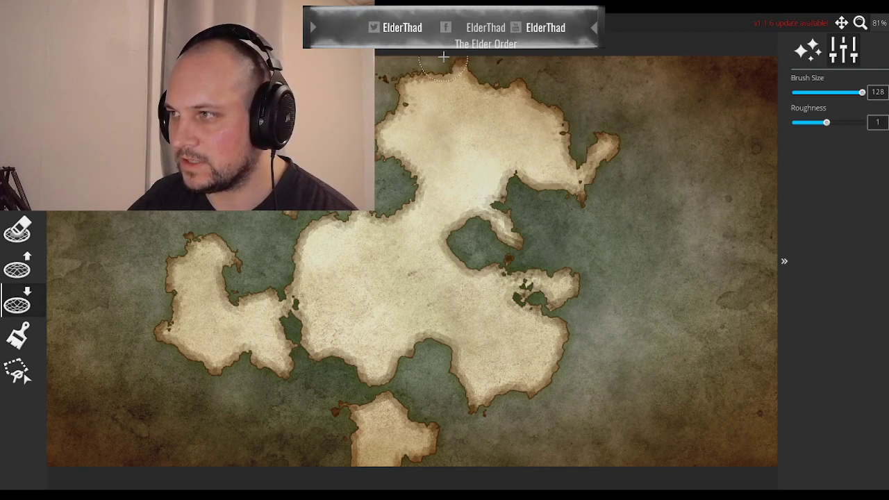
mouse_move(311, 450)
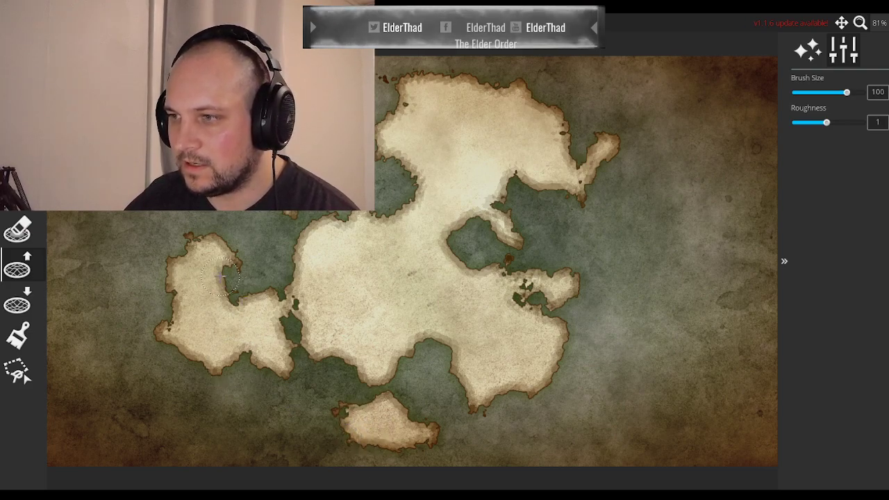
- Shrink the Lower Land brush and carve small lake holes into the eastern peninsula
left_click_drag(846, 91, 827, 91)
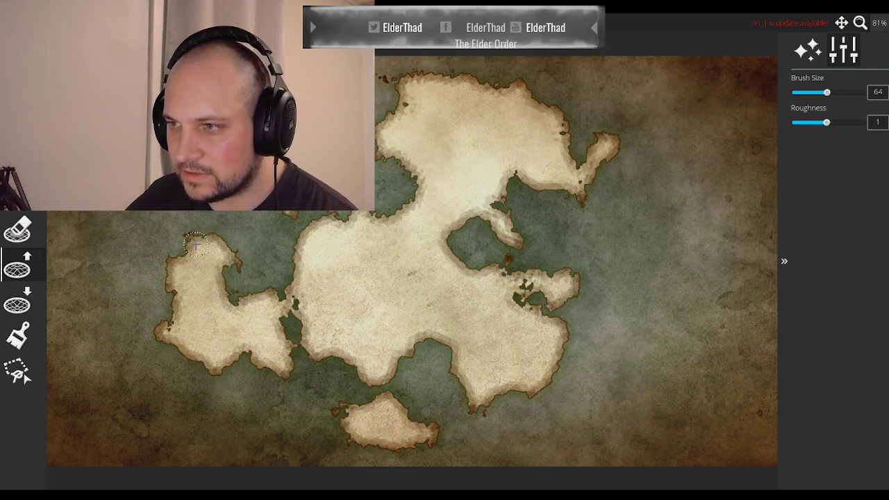
mouse_move(531, 306)
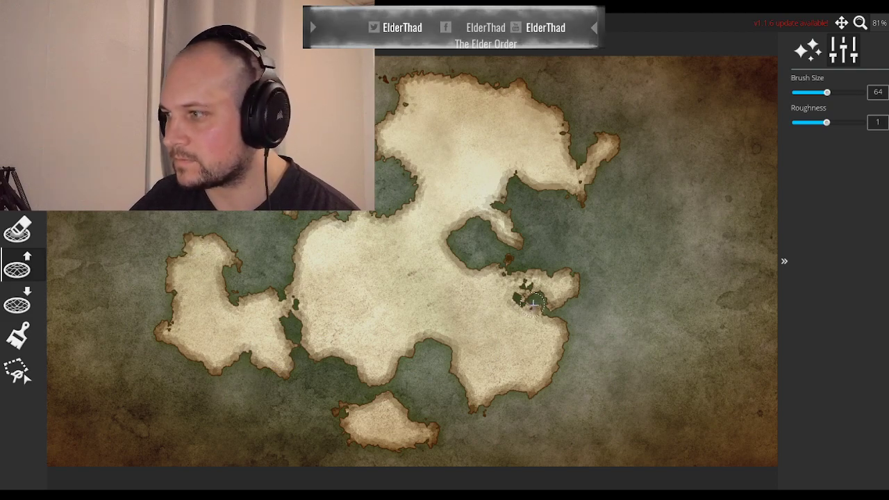
mouse_move(478, 289)
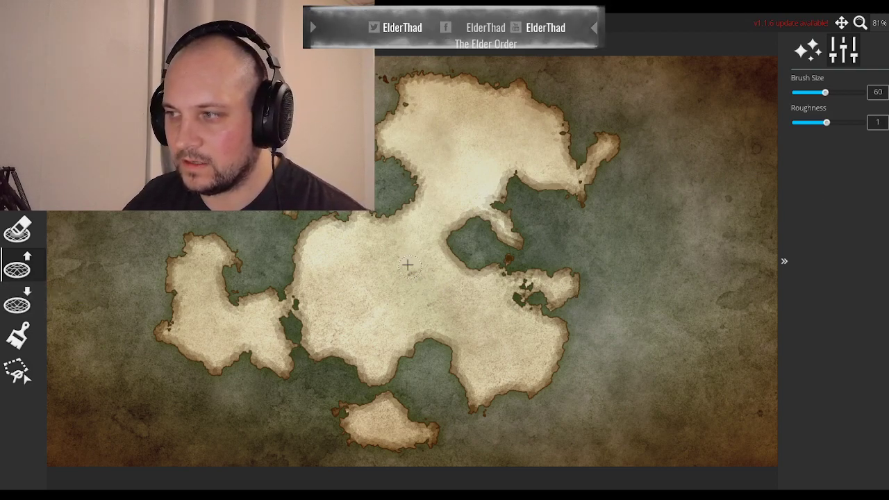
left_click_drag(826, 92, 811, 92)
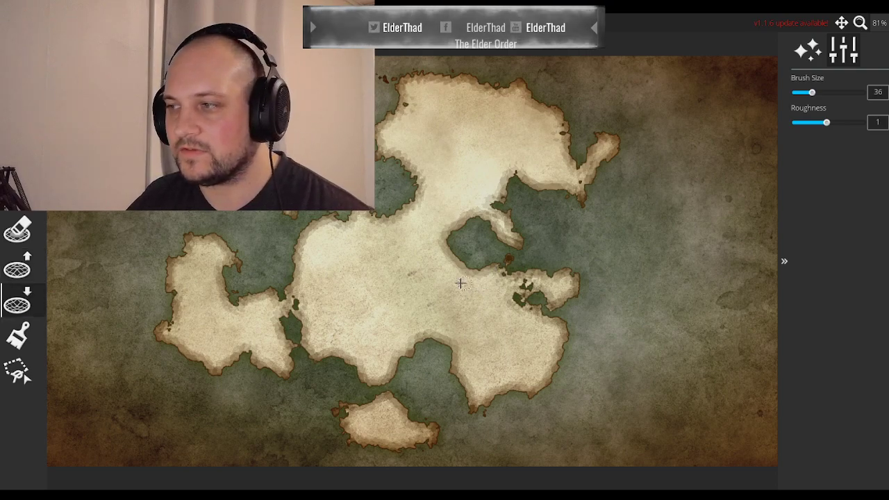
- Carve a row of small western lakes and an oval lake in the north
left_click_drag(811, 92, 800, 92)
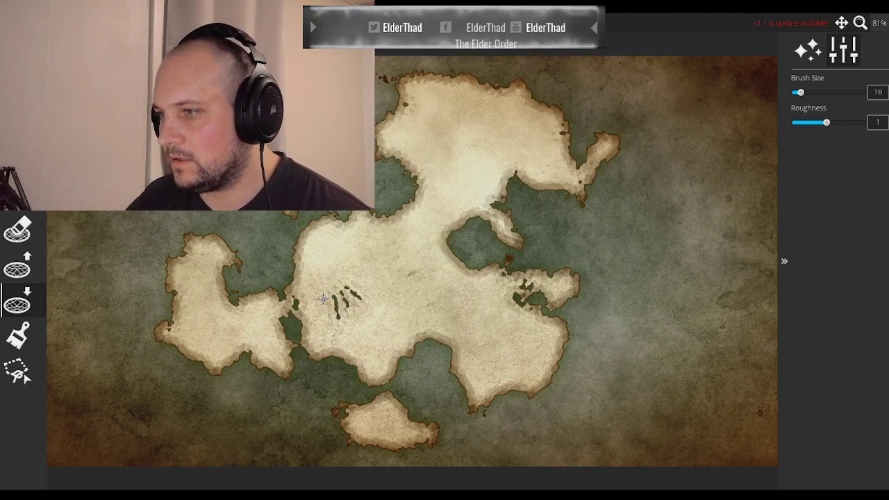
mouse_move(505, 338)
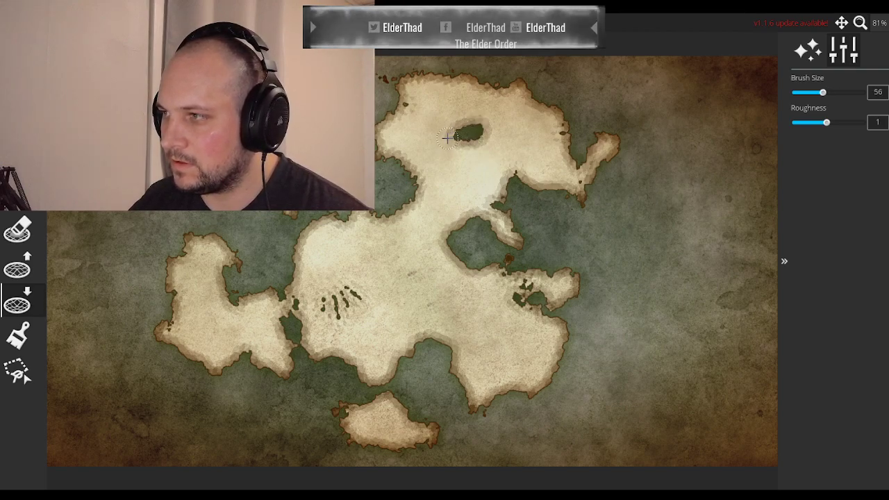
scroll("down", 3)
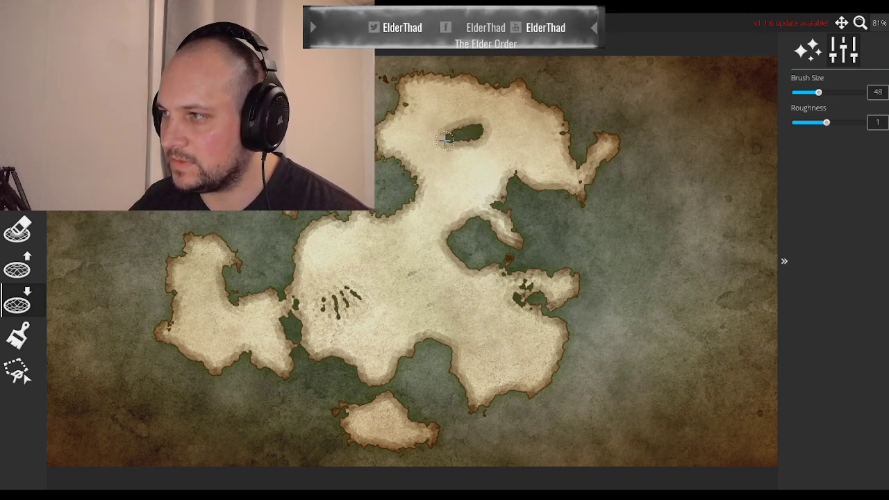
left_click_drag(818, 91, 811, 91)
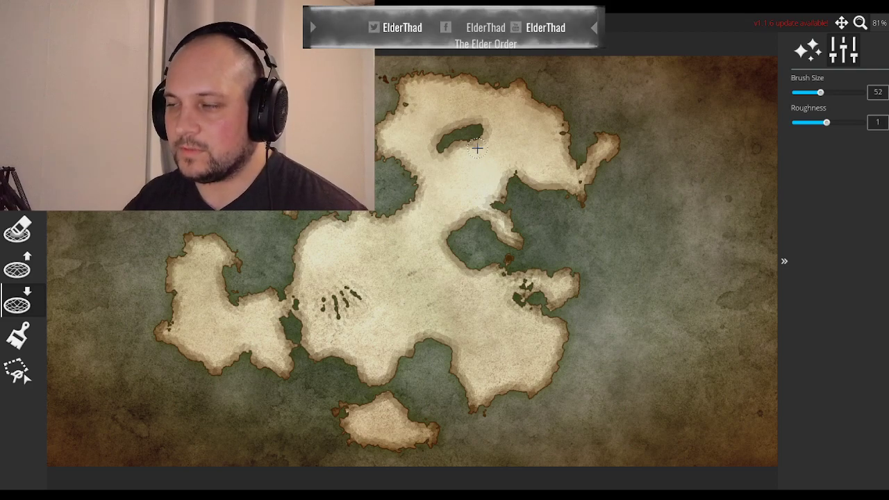
mouse_move(425, 200)
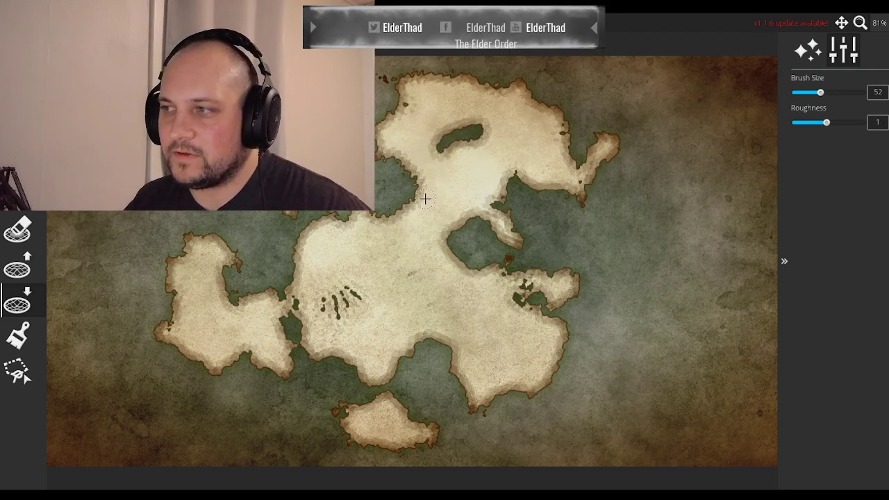
mouse_move(444, 177)
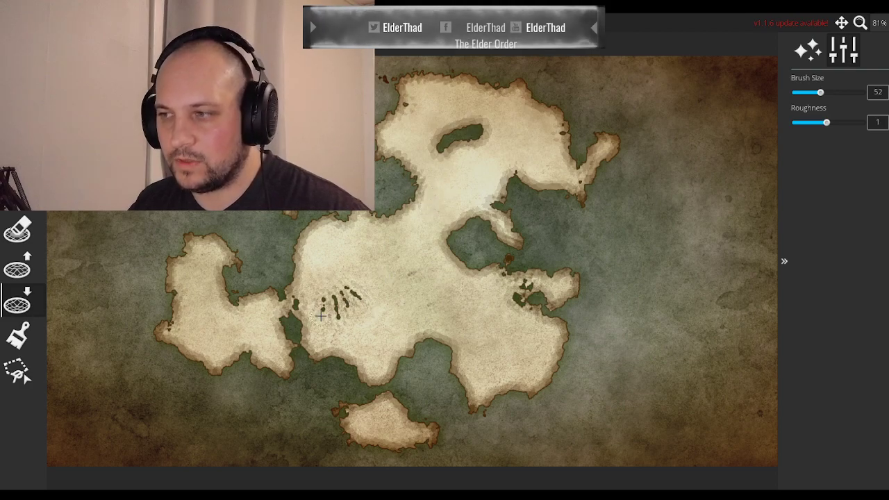
mouse_move(604, 97)
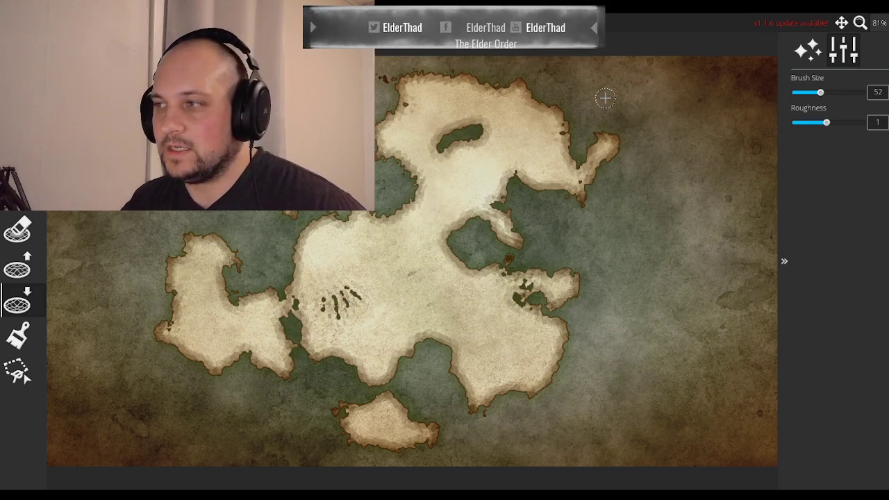
mouse_move(480, 133)
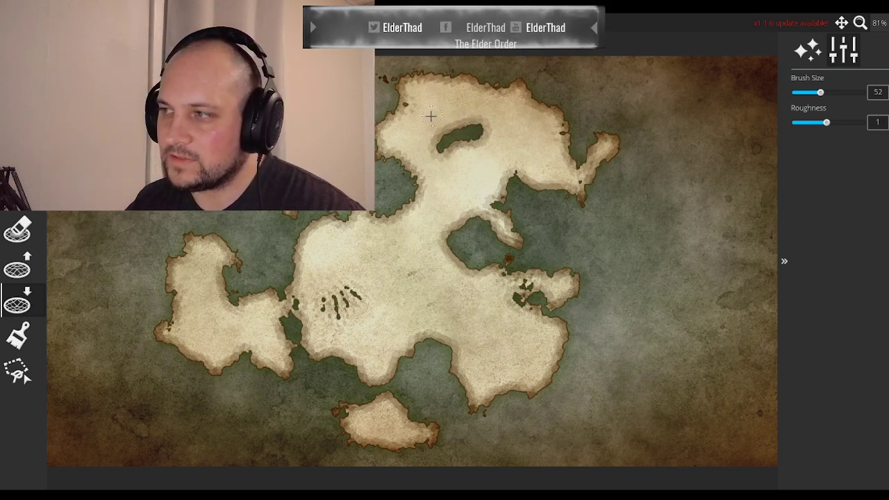
mouse_move(483, 124)
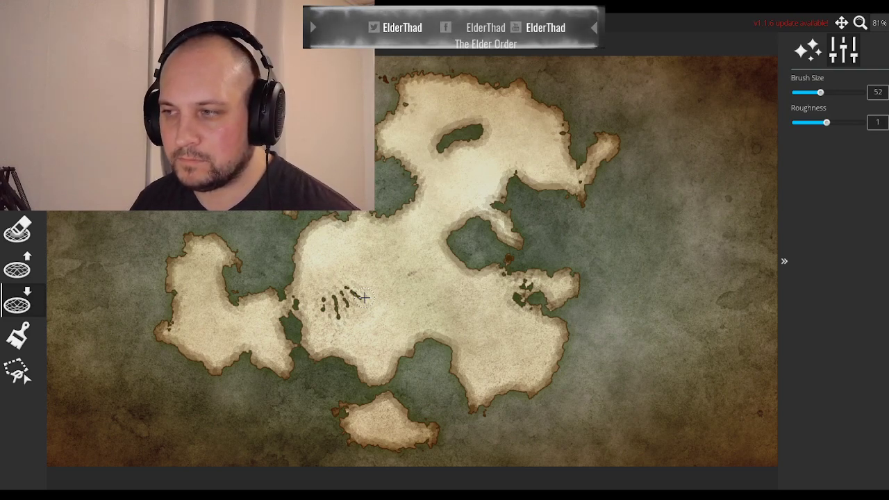
mouse_move(443, 67)
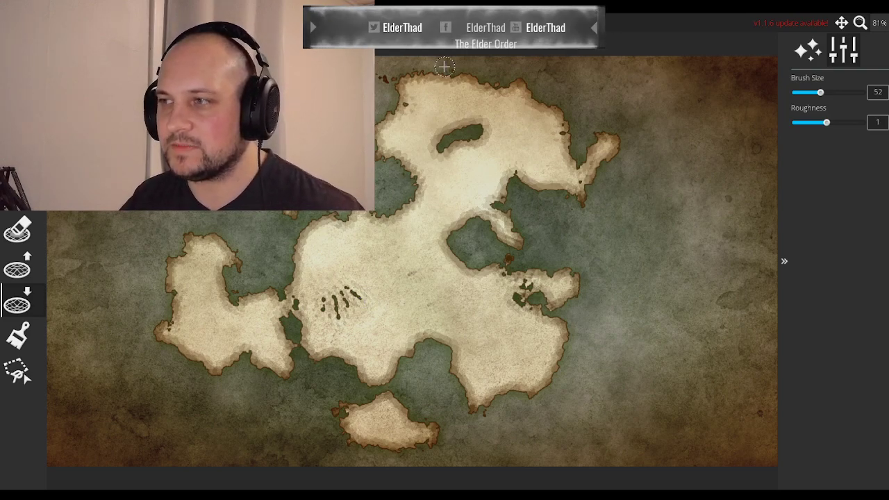
mouse_move(401, 150)
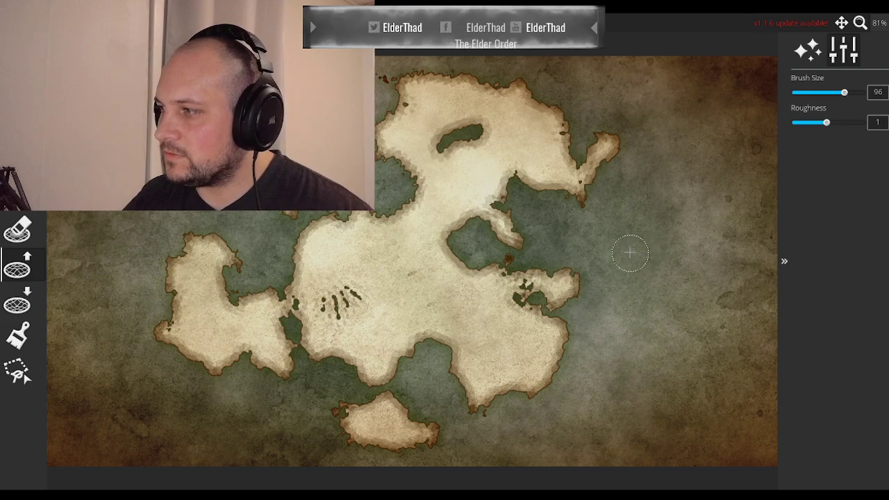
- Raise a slender elongated island east of the continent with a brush size near 96
left_click(593, 247)
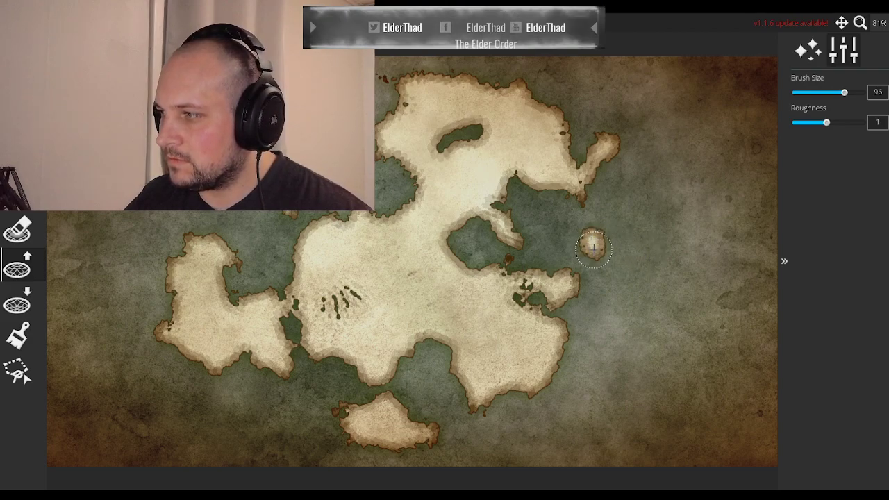
mouse_move(613, 260)
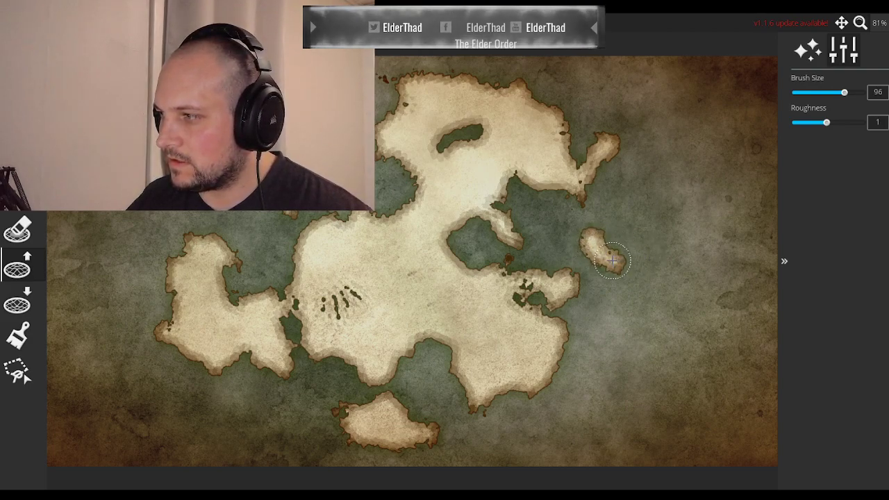
left_click(608, 264)
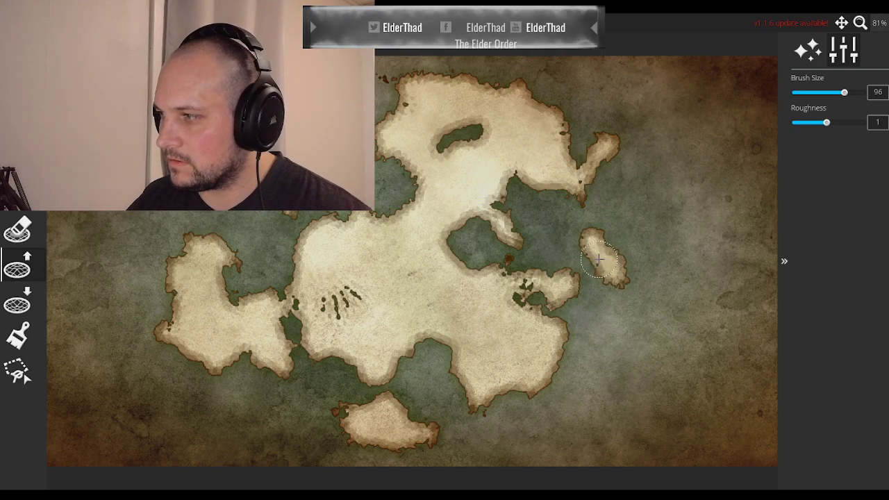
left_click_drag(598, 260, 629, 296)
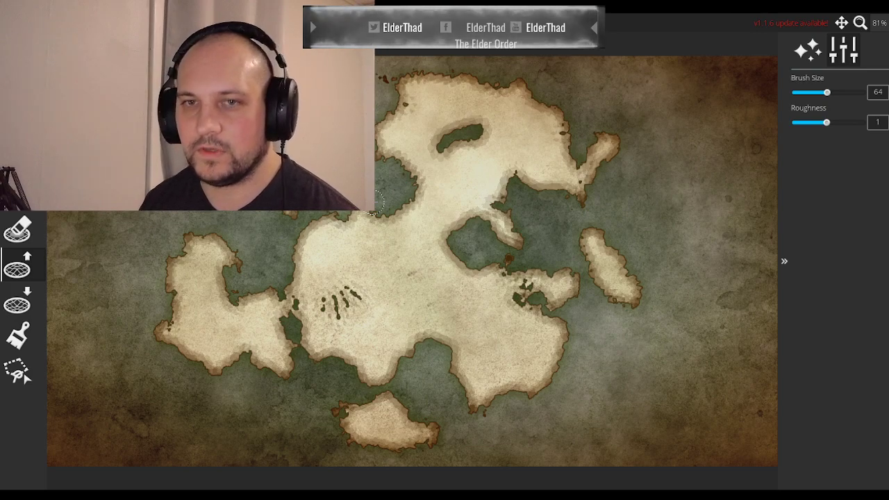
mouse_move(580, 381)
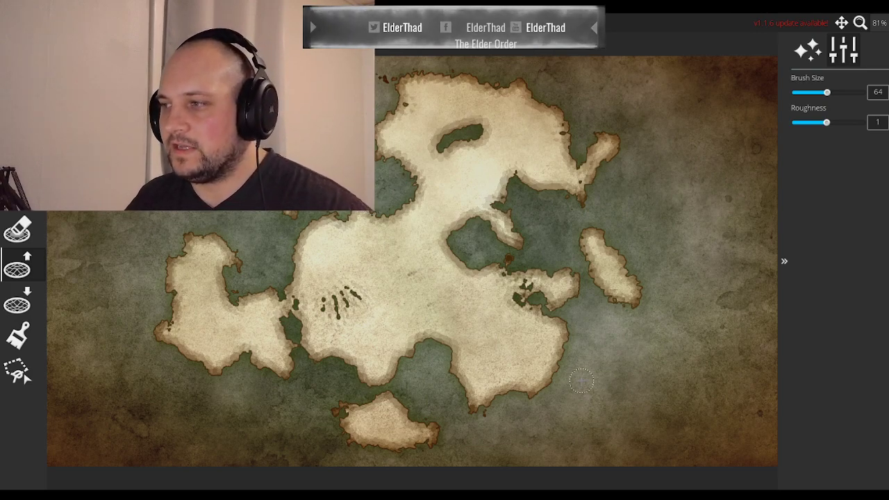
left_click_drag(826, 91, 842, 92)
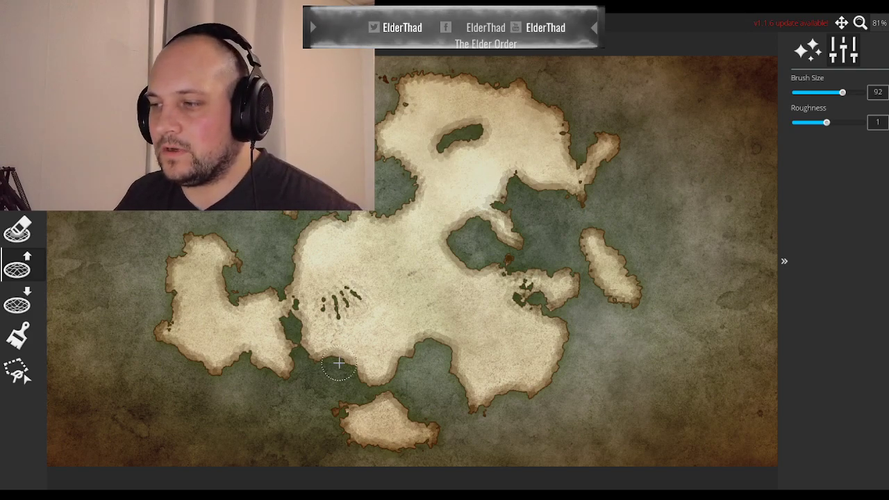
mouse_move(408, 303)
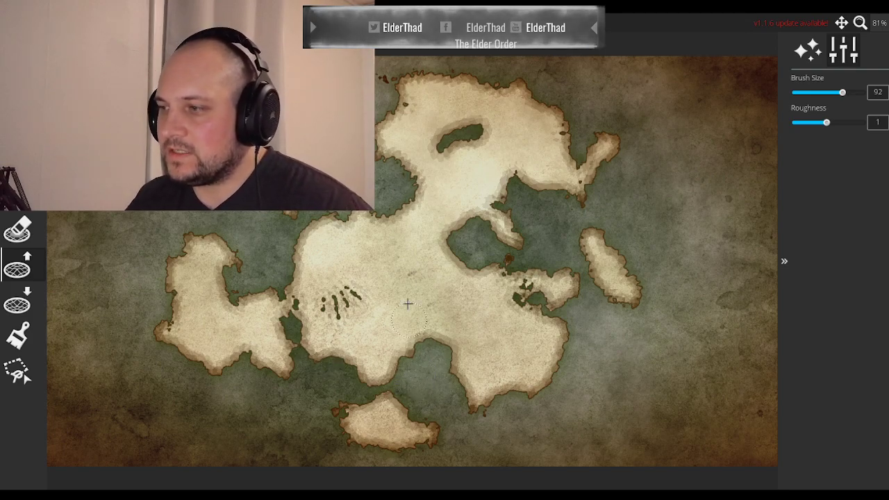
mouse_move(401, 189)
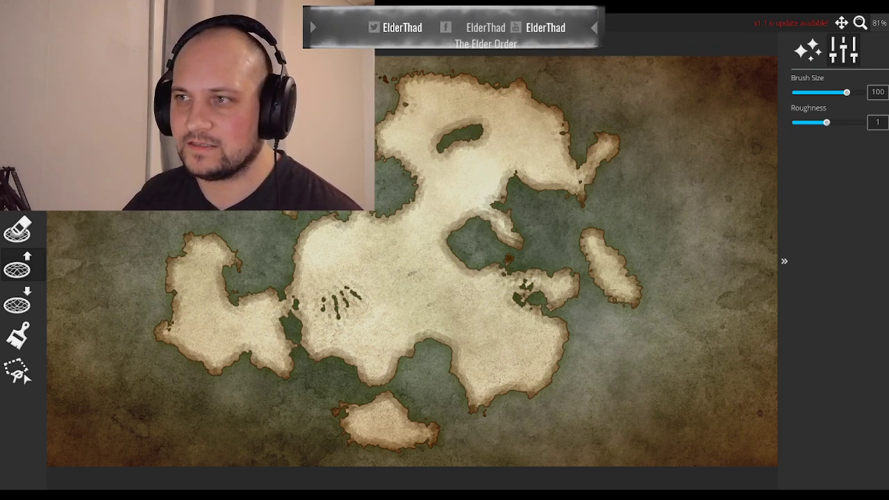
left_click_drag(847, 91, 855, 92)
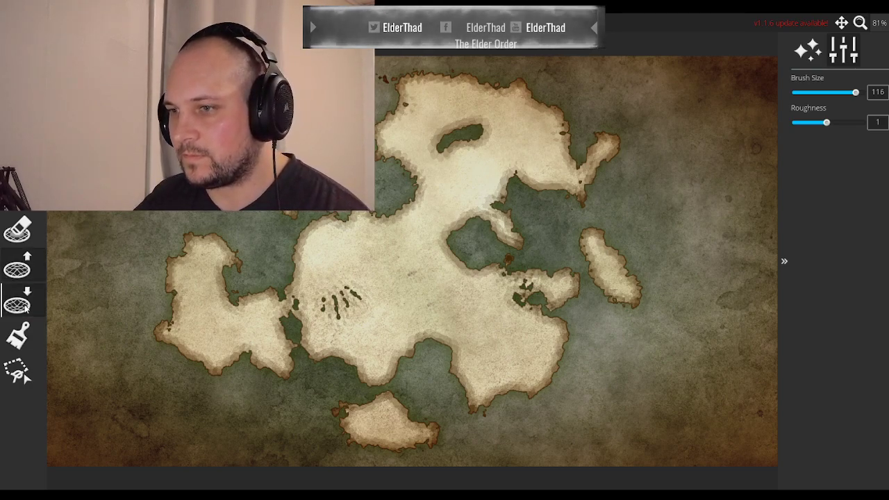
- Pick a snowy mountain symbol, shrink its scale, and place one mountain near the northern lake
left_click(843, 50)
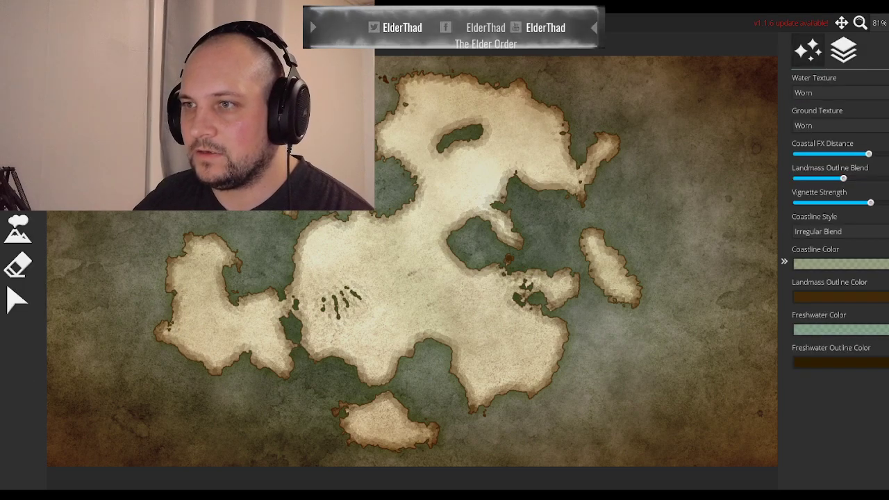
left_click(826, 50)
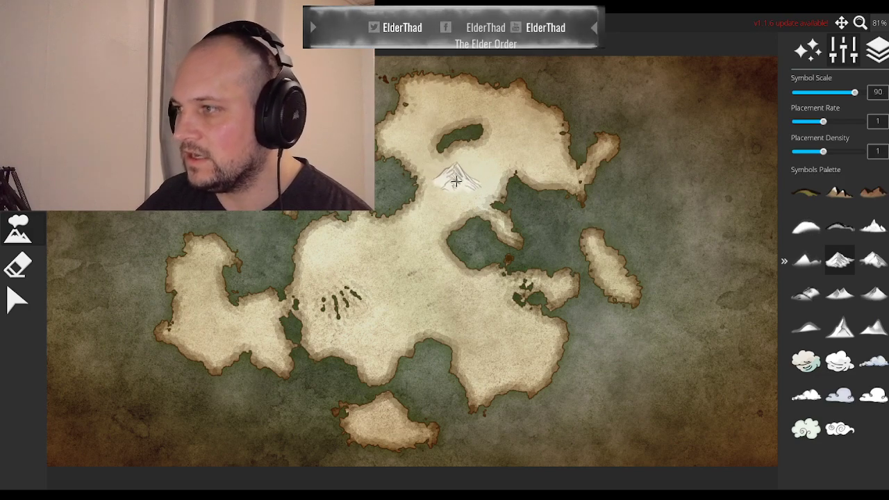
left_click_drag(858, 92, 815, 92)
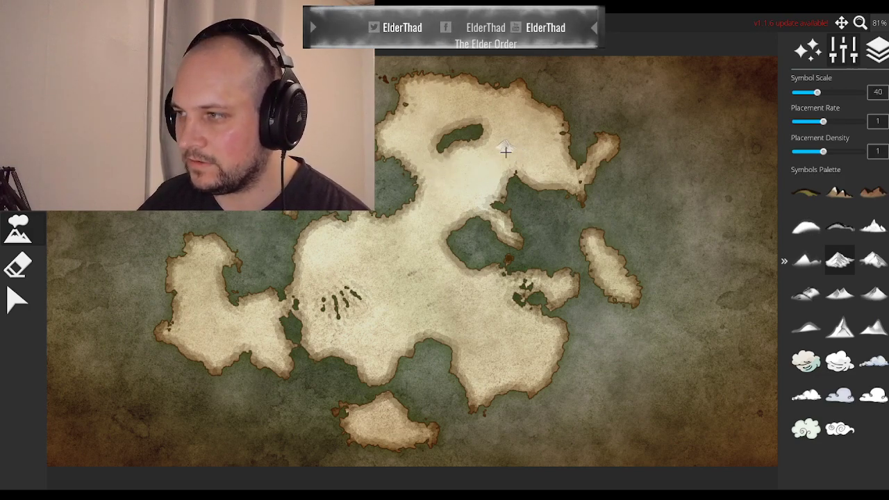
mouse_move(429, 135)
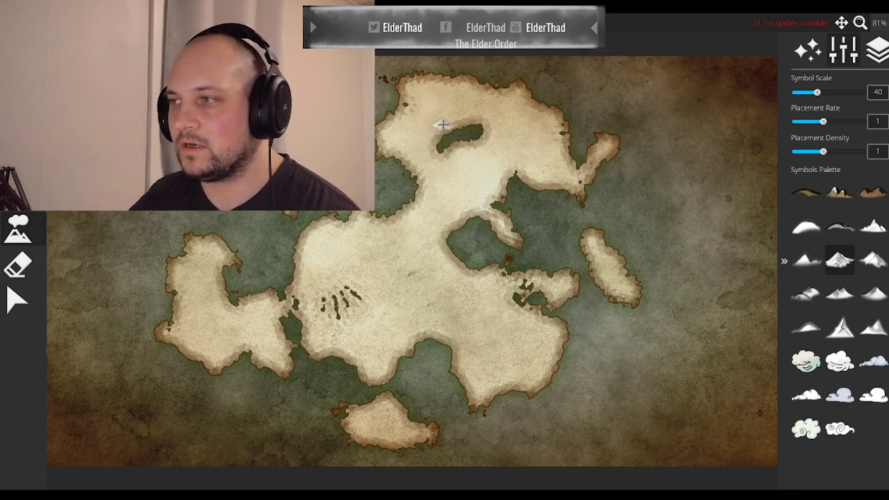
mouse_move(475, 118)
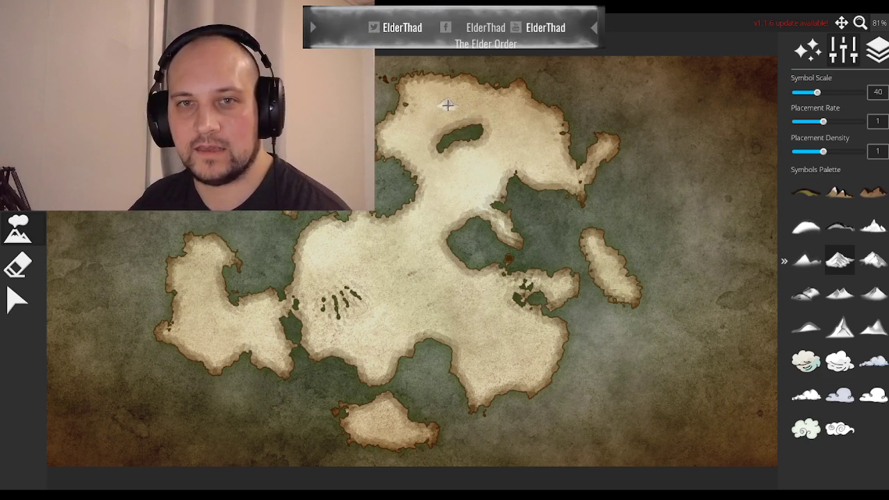
mouse_move(455, 113)
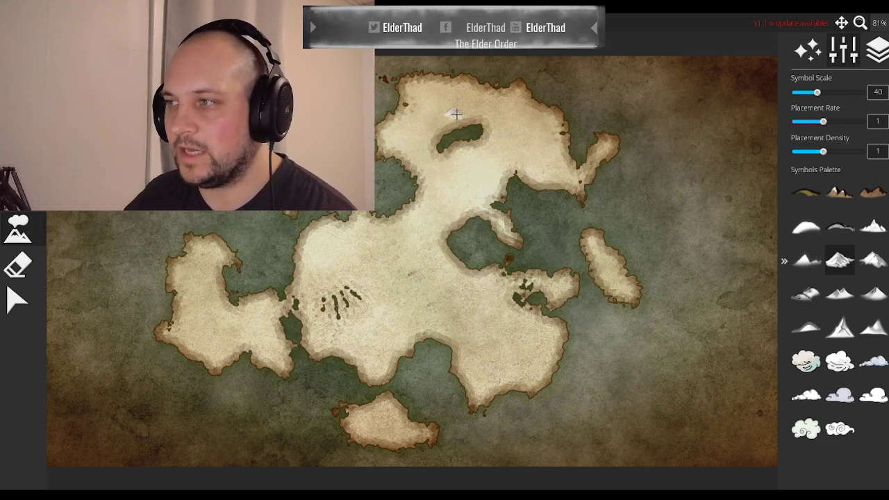
left_click(462, 115)
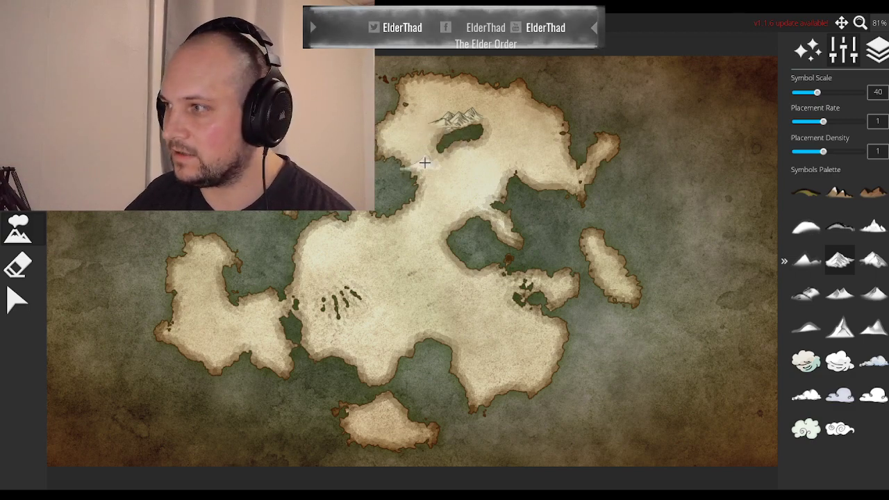
- Paint a ring of mountains around the northern lake, adjusting the symbol scale
left_click_drag(817, 92, 810, 91)
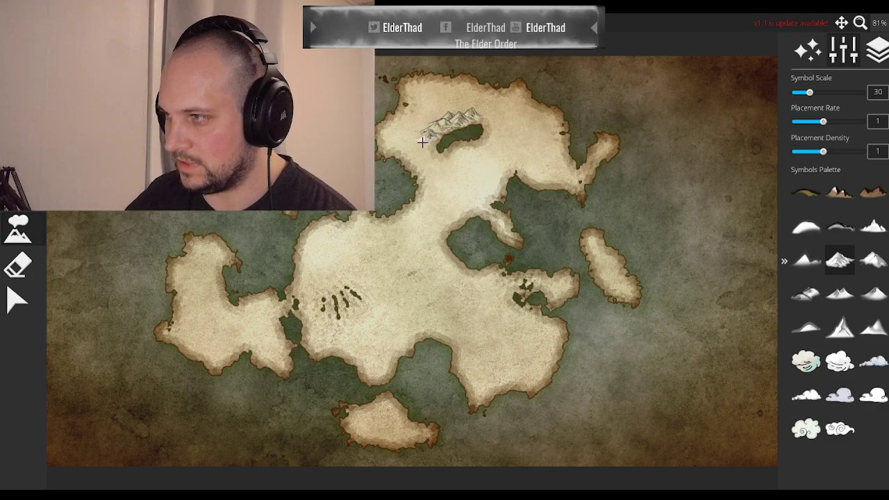
mouse_move(429, 168)
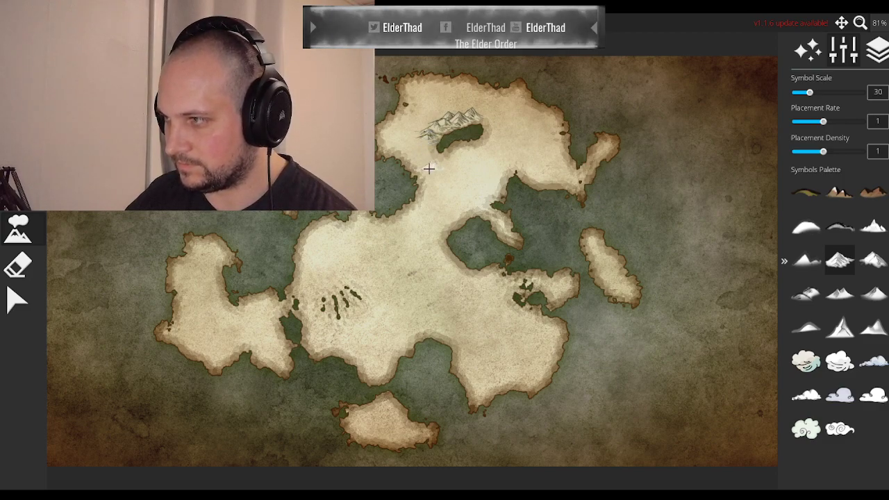
left_click_drag(809, 92, 799, 91)
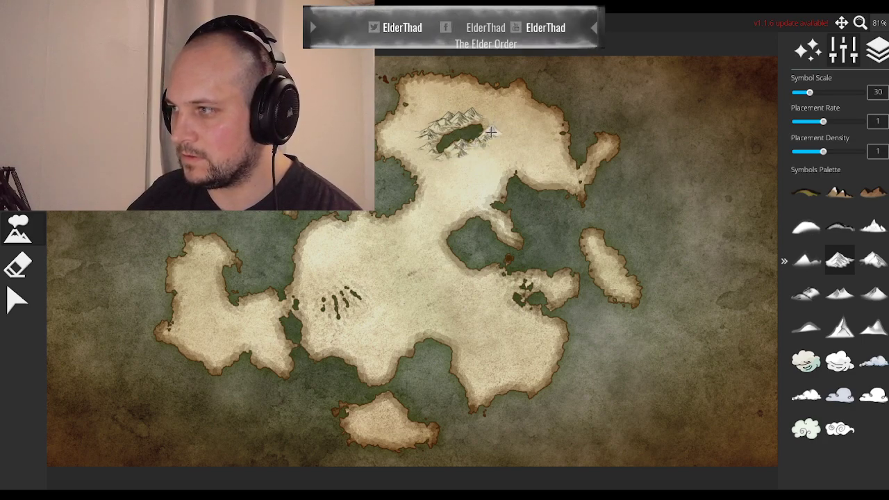
left_click_drag(811, 92, 801, 92)
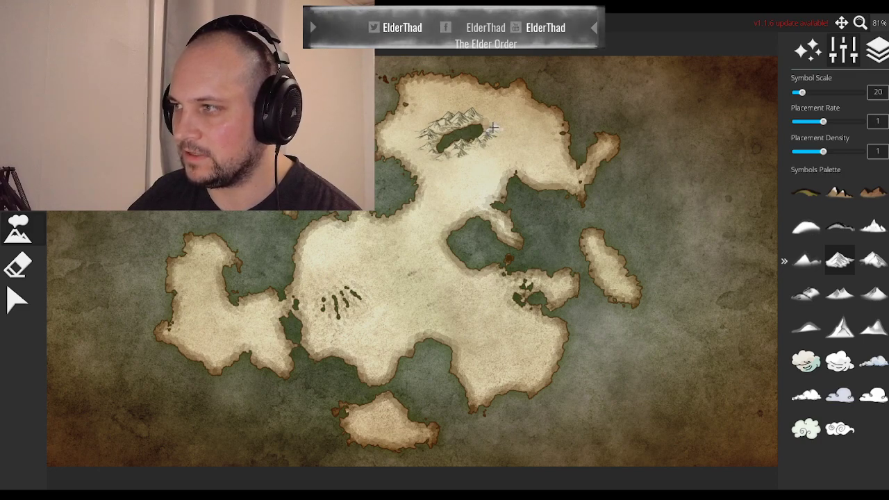
left_click_drag(802, 92, 798, 92)
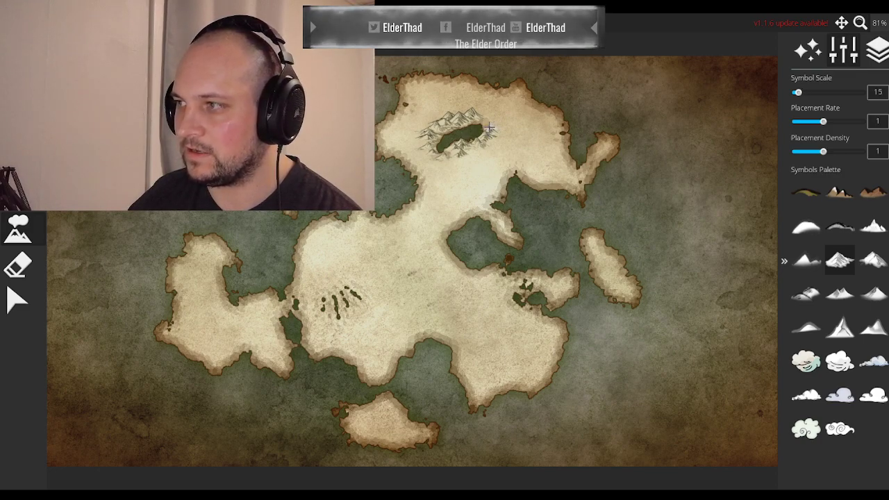
left_click_drag(798, 92, 812, 92)
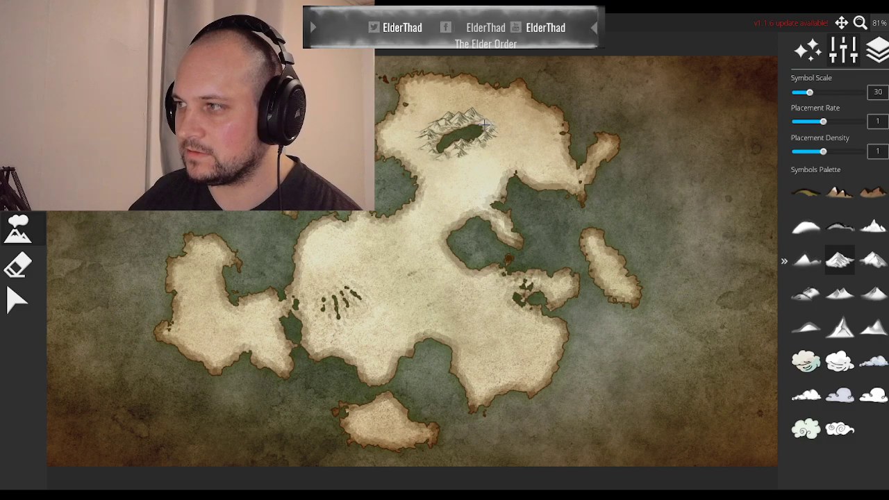
mouse_move(494, 124)
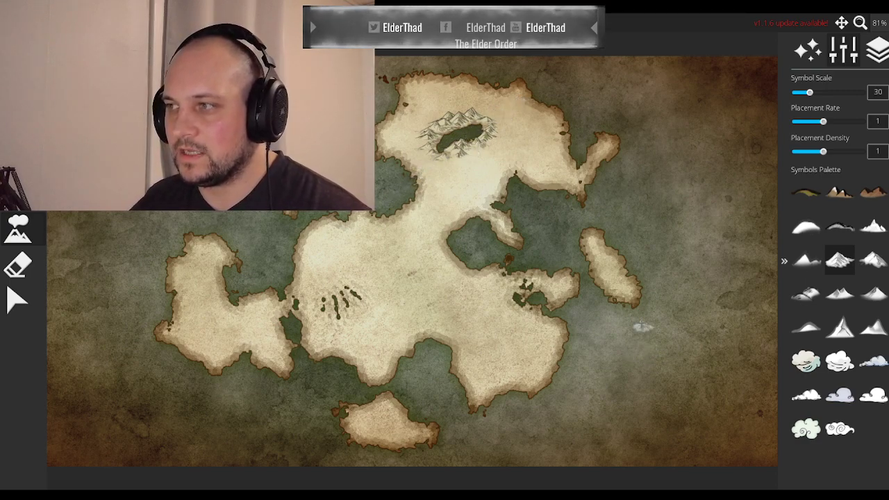
mouse_move(551, 168)
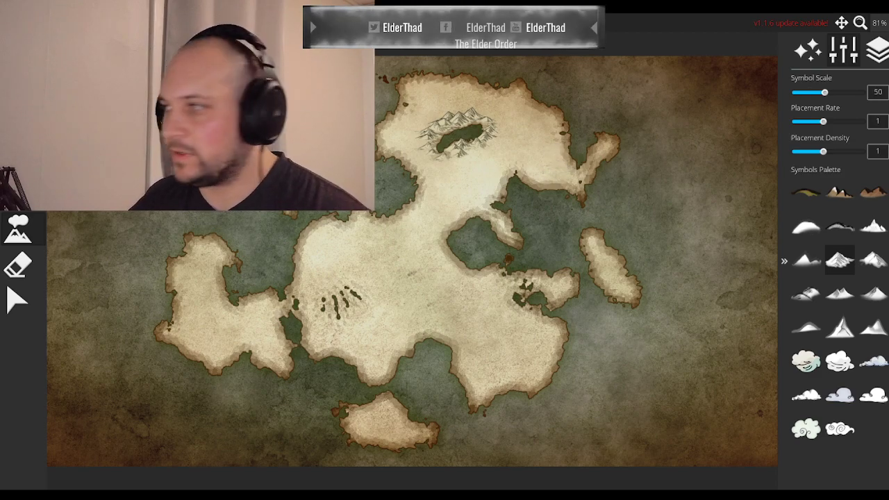
left_click_drag(824, 92, 840, 92)
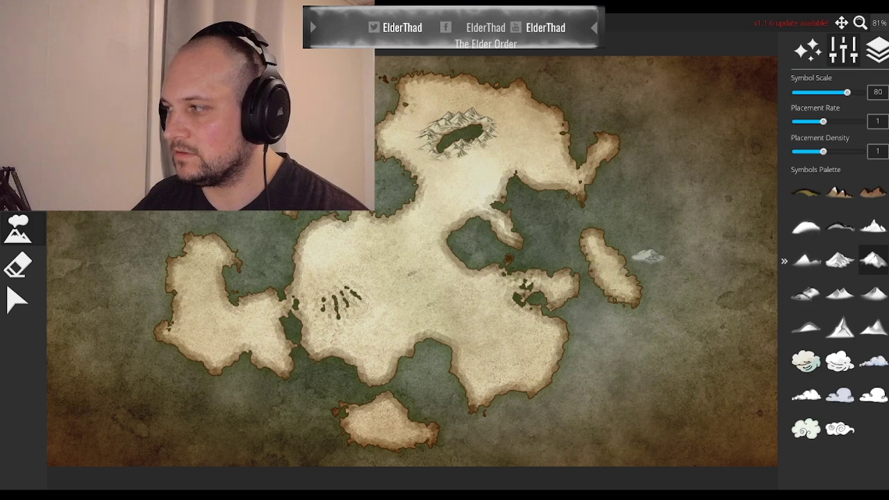
- Switch mountain style and place smaller mountains on the long eastern island
left_click(616, 279)
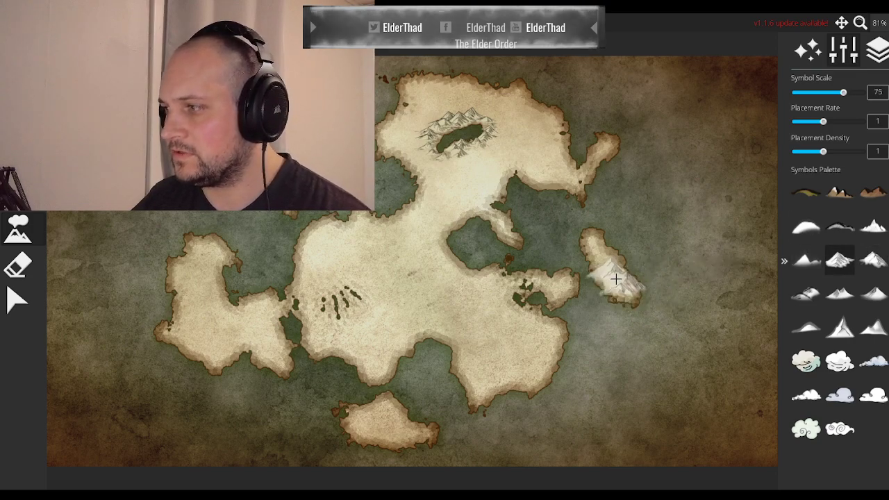
left_click_drag(842, 91, 826, 91)
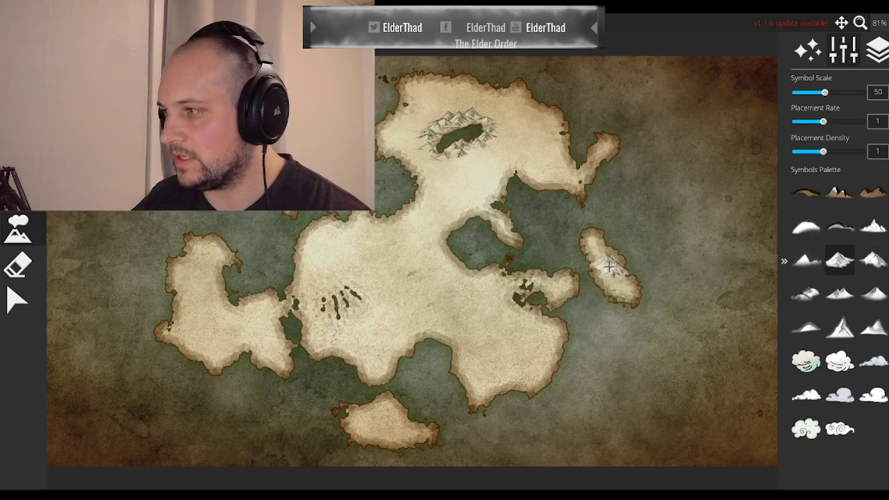
left_click(507, 283)
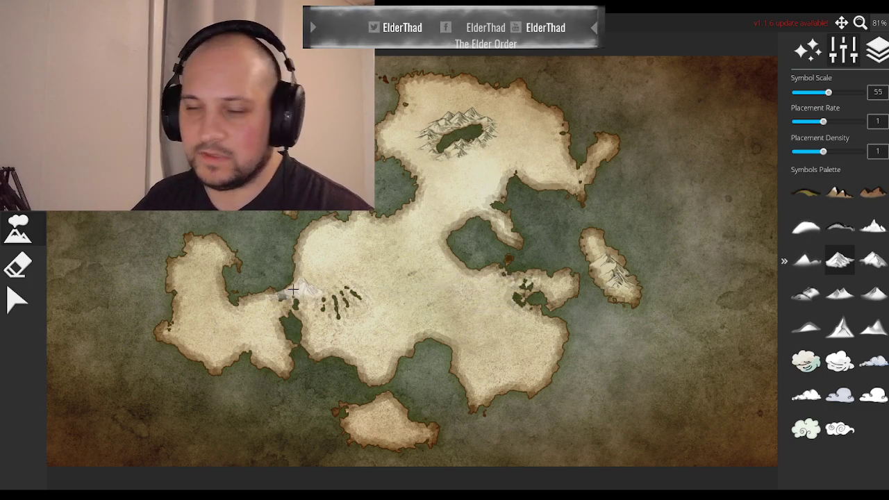
left_click(355, 255)
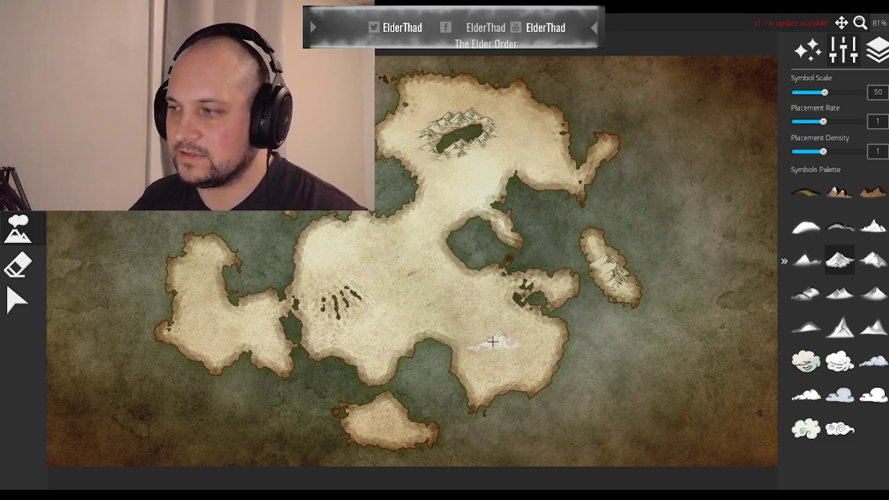
- Enlarge the symbol scale and paint a big mountain range on the south-east continent
left_click_drag(811, 91, 847, 92)
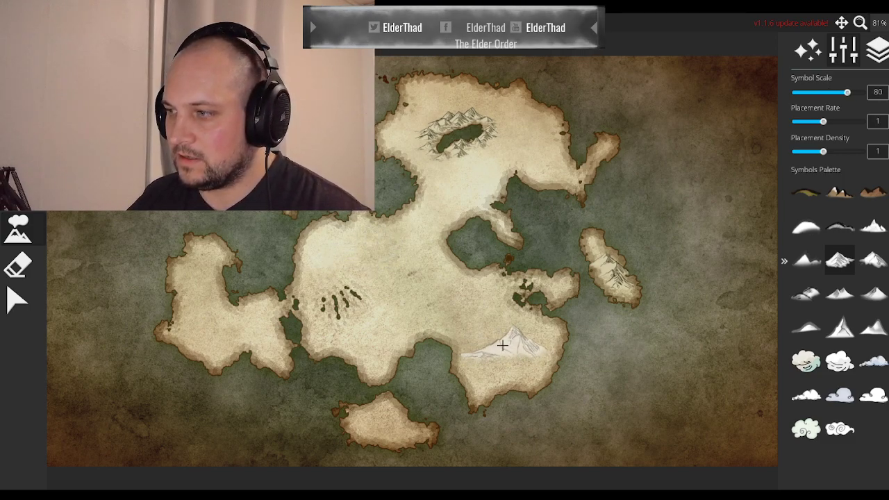
left_click_drag(846, 92, 854, 92)
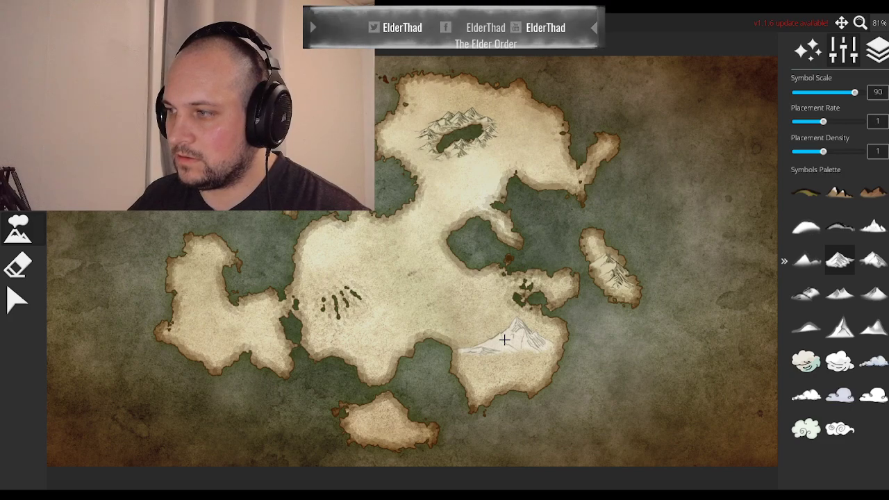
left_click(465, 278)
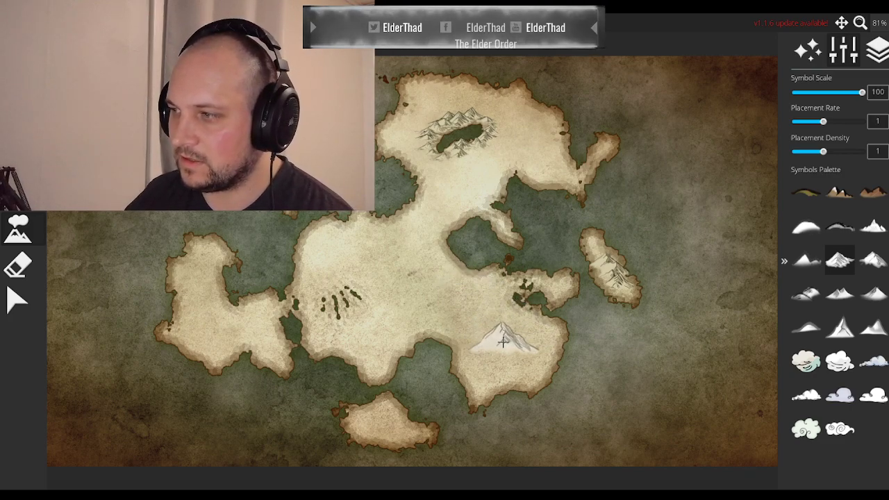
left_click_drag(860, 92, 841, 92)
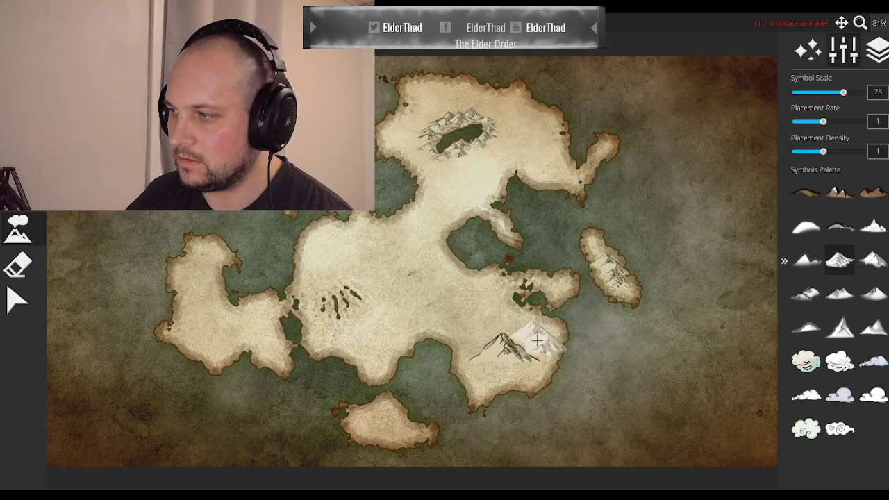
left_click_drag(842, 92, 810, 91)
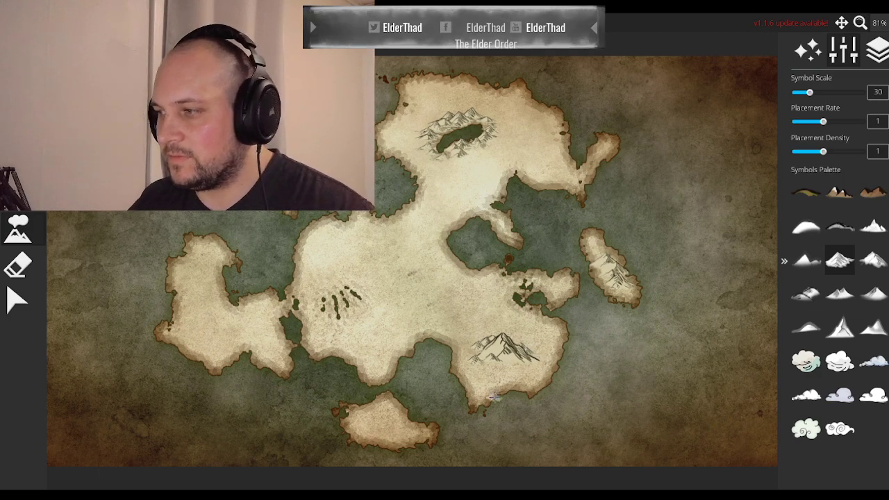
mouse_move(515, 328)
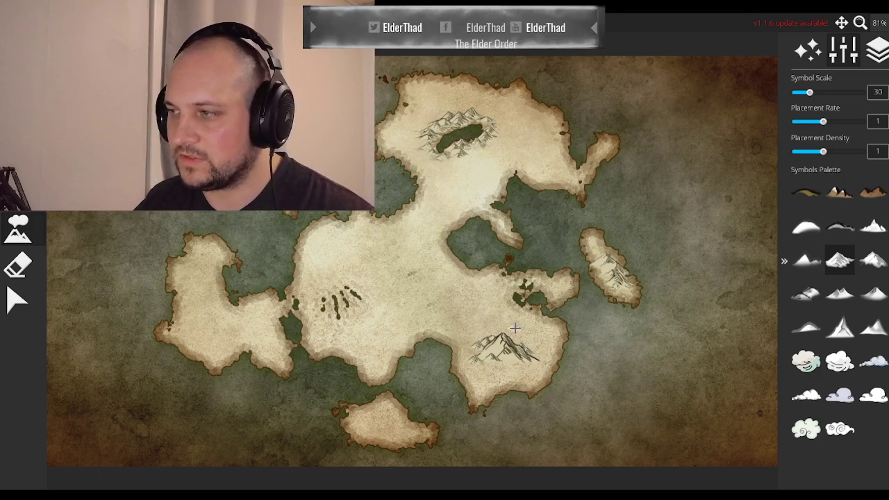
- Shrink the mountain symbol scale and stamp mountains along the western island's northern coast
left_click_drag(810, 91, 840, 91)
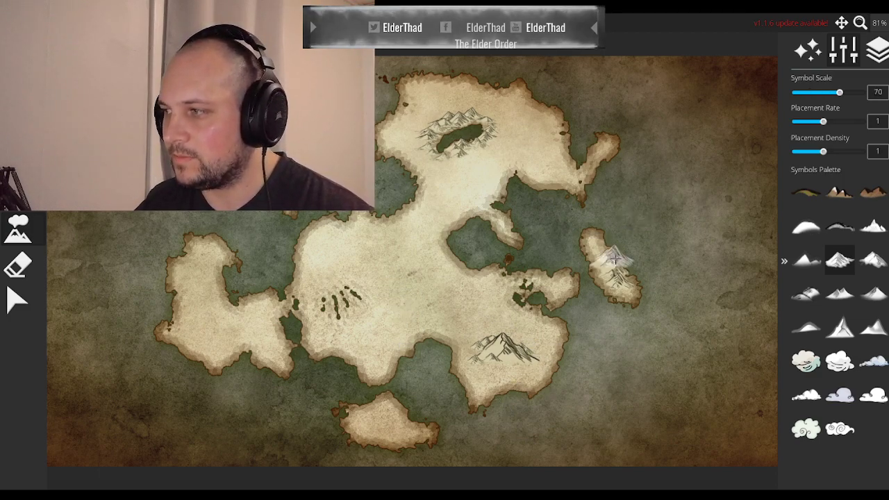
left_click_drag(841, 92, 836, 91)
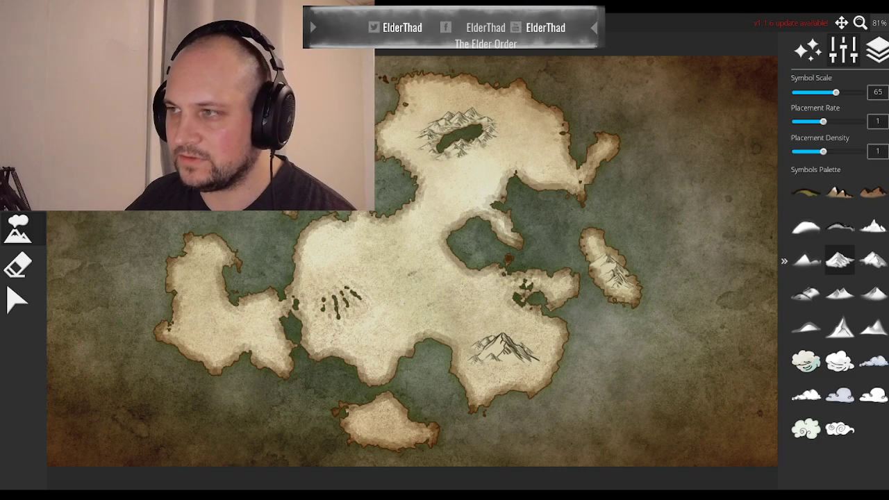
left_click_drag(837, 92, 815, 92)
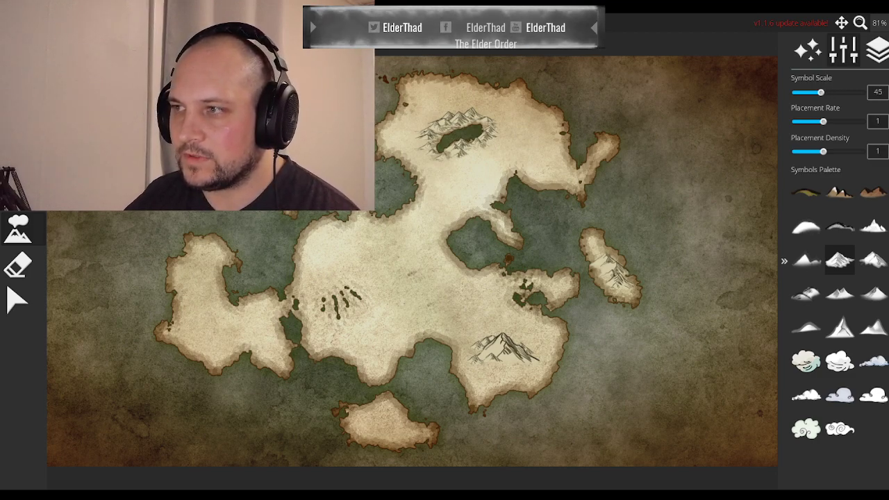
left_click_drag(822, 93, 817, 92)
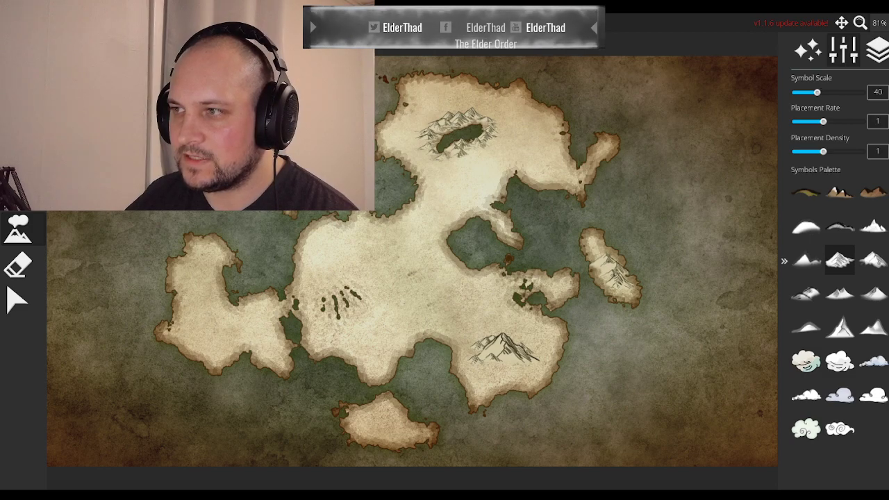
left_click_drag(819, 92, 802, 93)
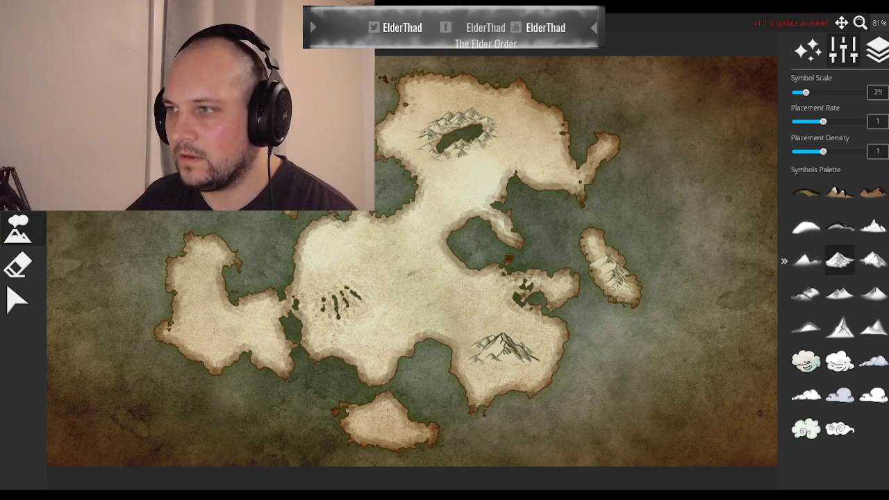
left_click_drag(807, 92, 800, 93)
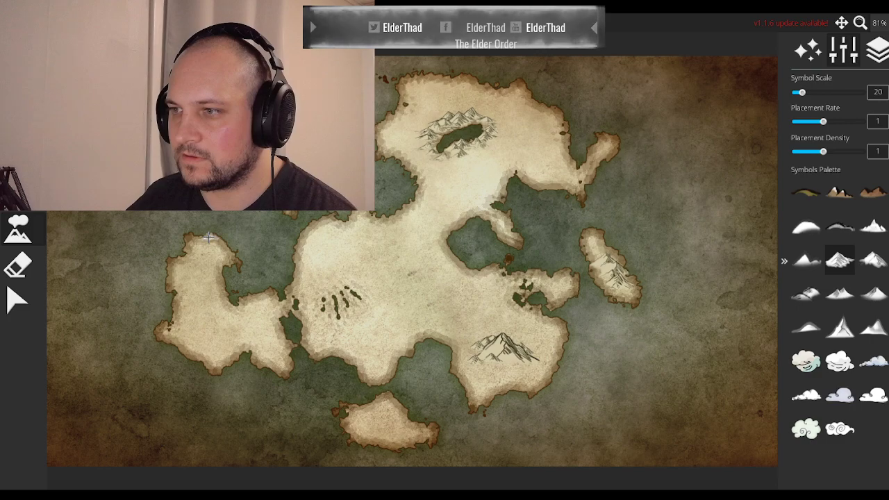
left_click_drag(799, 92, 810, 91)
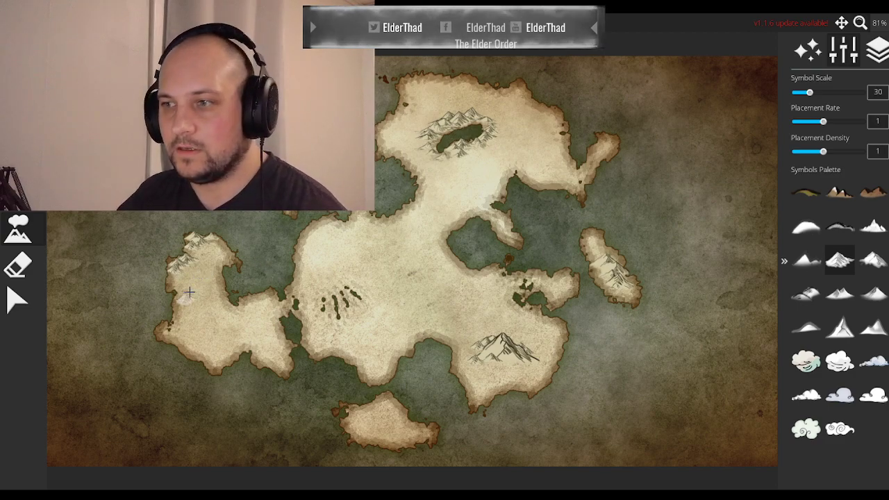
mouse_move(176, 277)
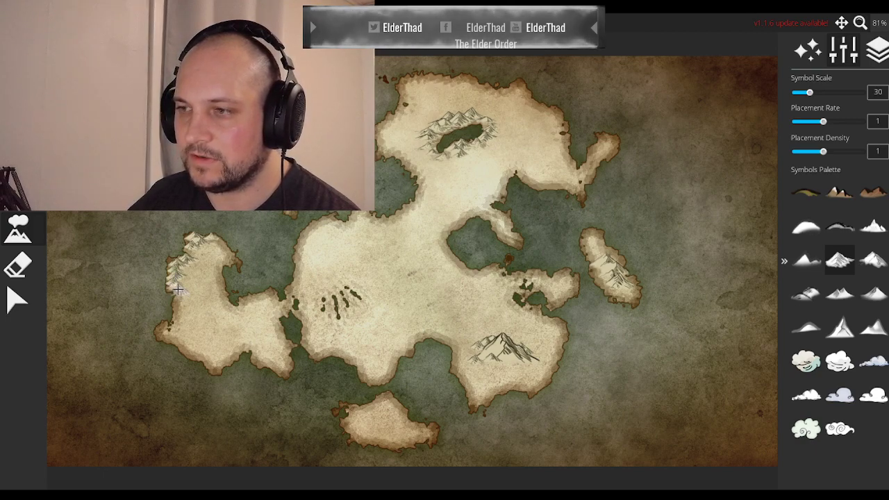
left_click_drag(811, 92, 800, 92)
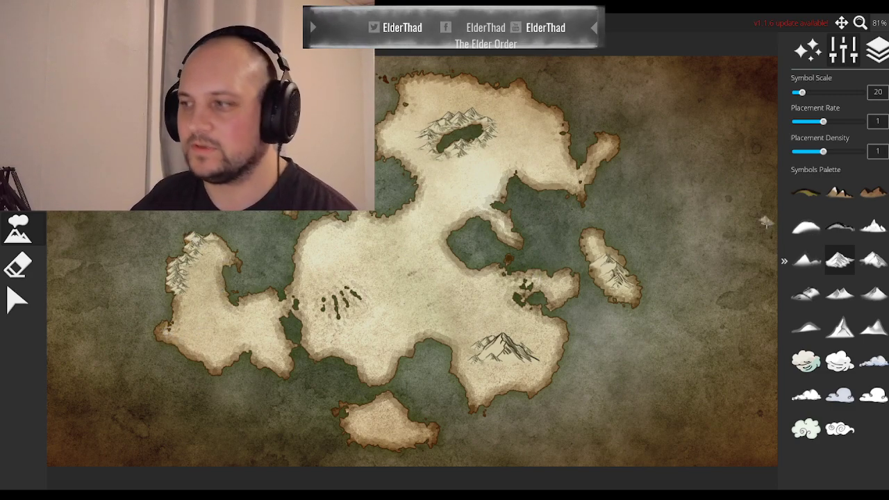
- Tune Symbol Scale to about 45 and place mountains on the shore by the land bridge
left_click_drag(800, 91, 818, 92)
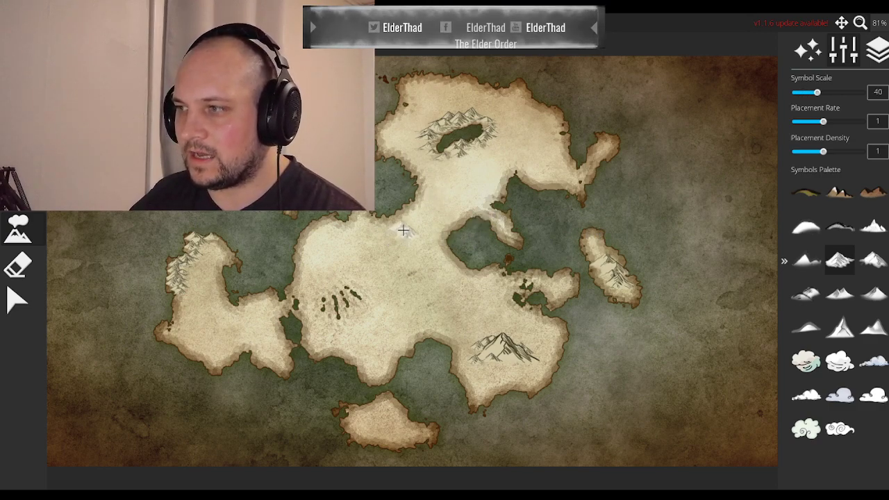
left_click_drag(818, 92, 811, 92)
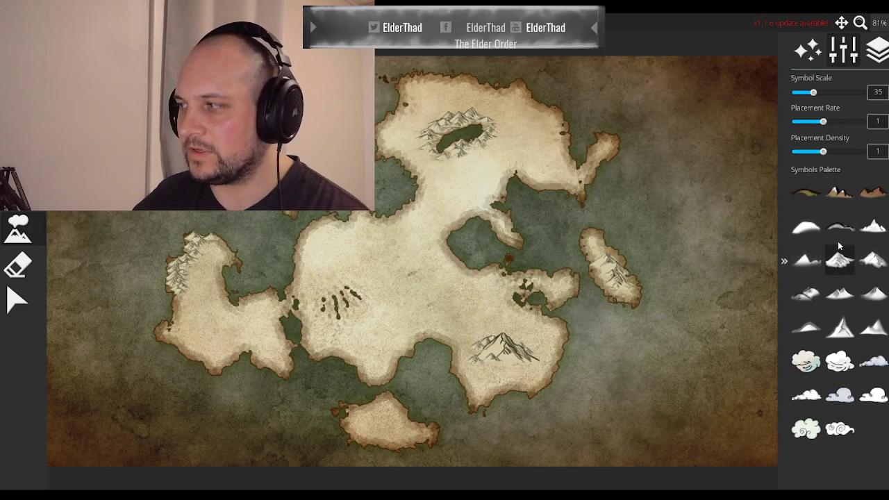
left_click_drag(811, 92, 832, 92)
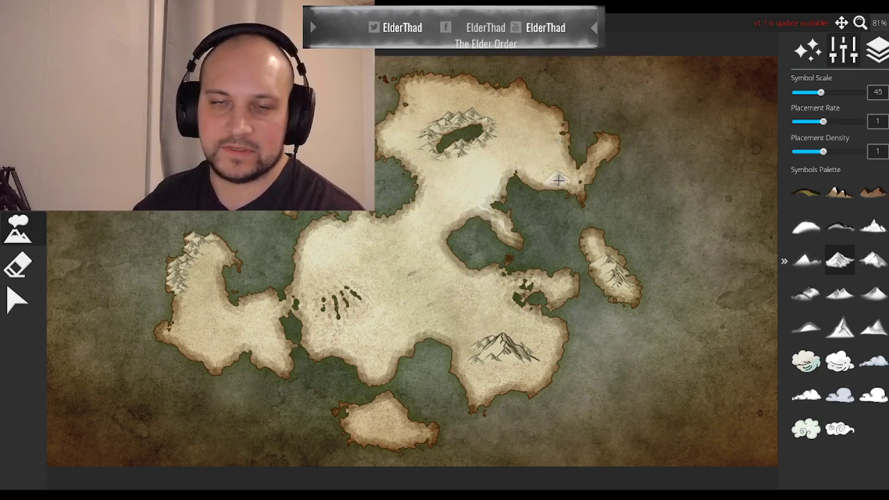
left_click_drag(822, 92, 805, 92)
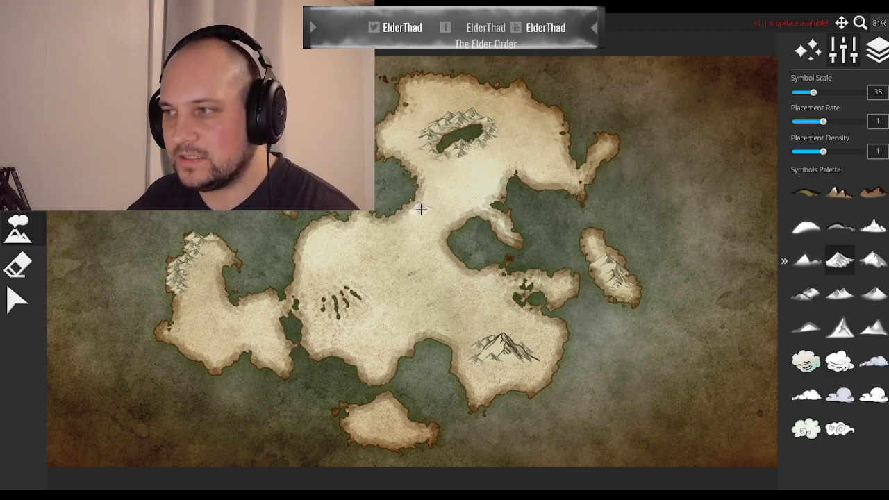
mouse_move(426, 196)
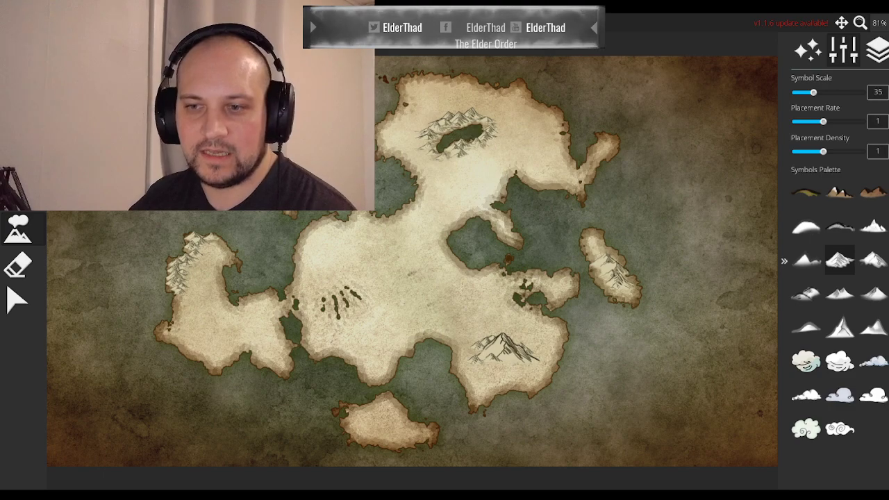
left_click_drag(804, 92, 816, 92)
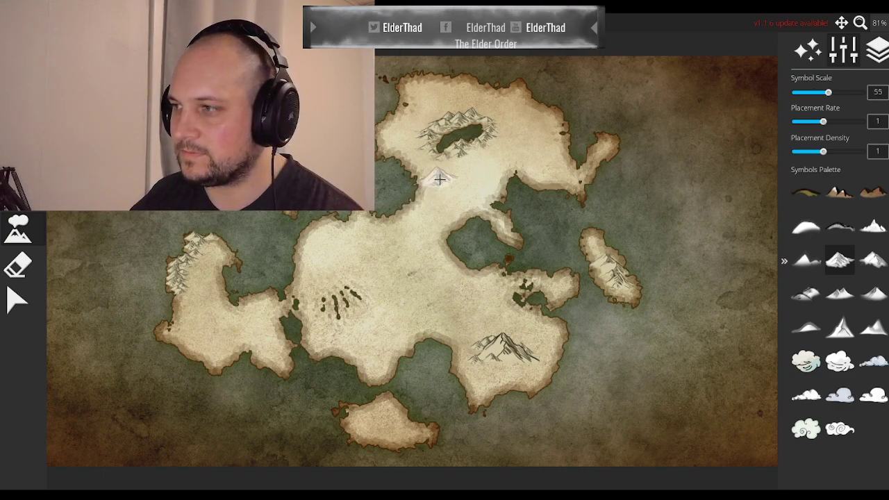
mouse_move(409, 219)
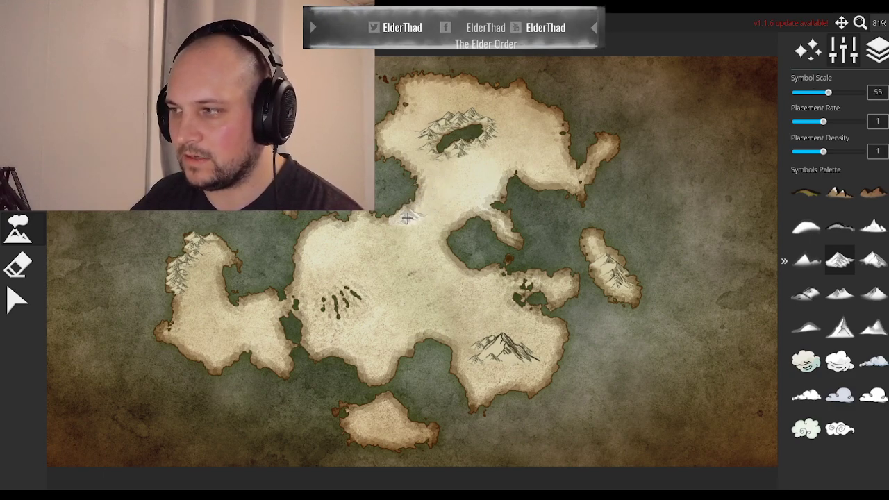
left_click_drag(828, 92, 819, 92)
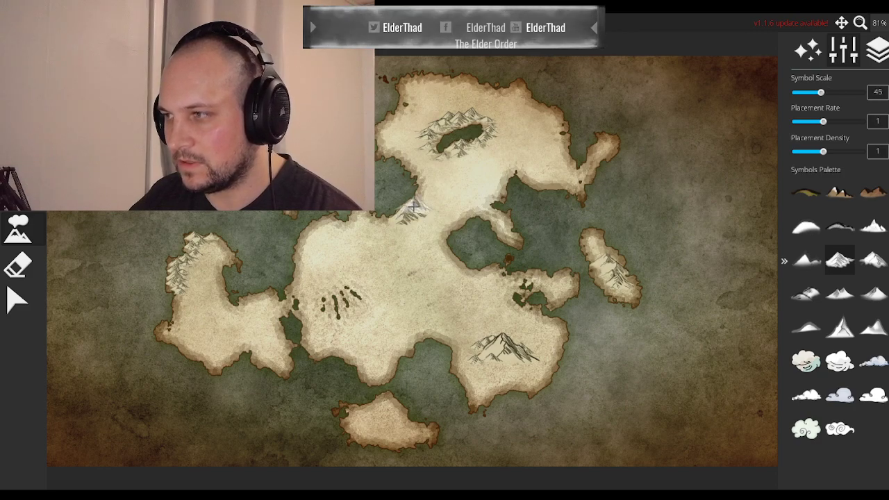
left_click_drag(822, 92, 810, 91)
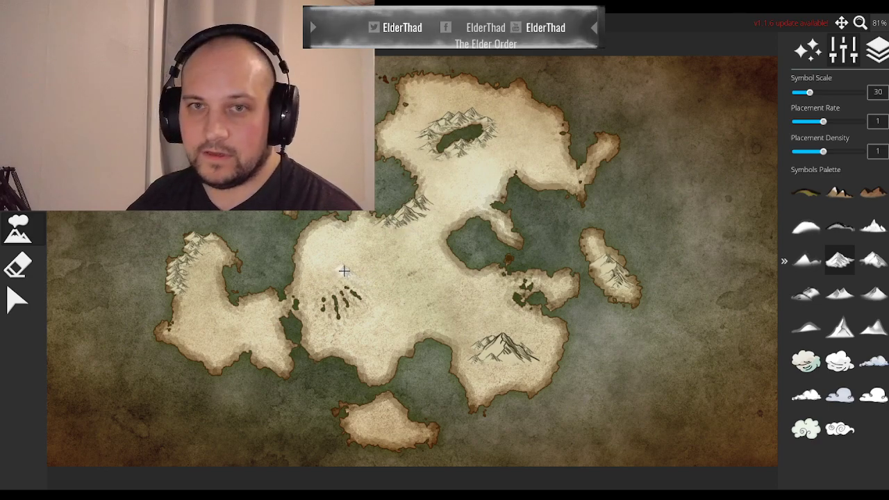
mouse_move(198, 306)
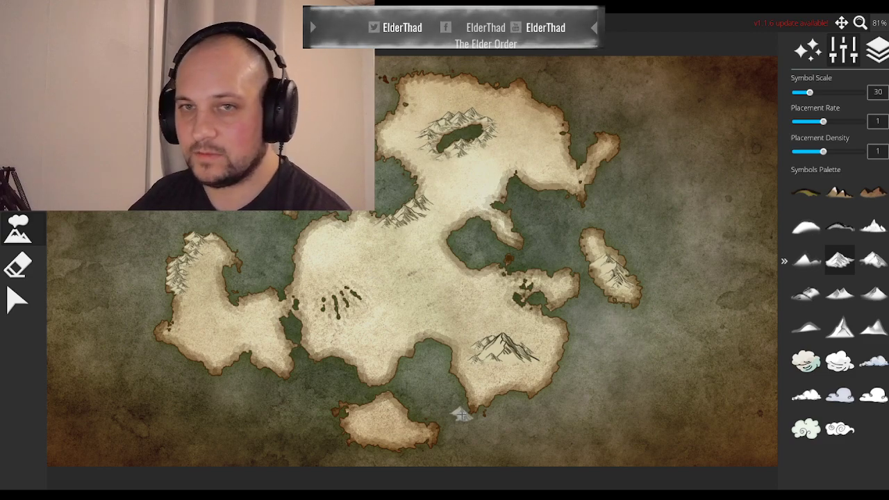
mouse_move(355, 427)
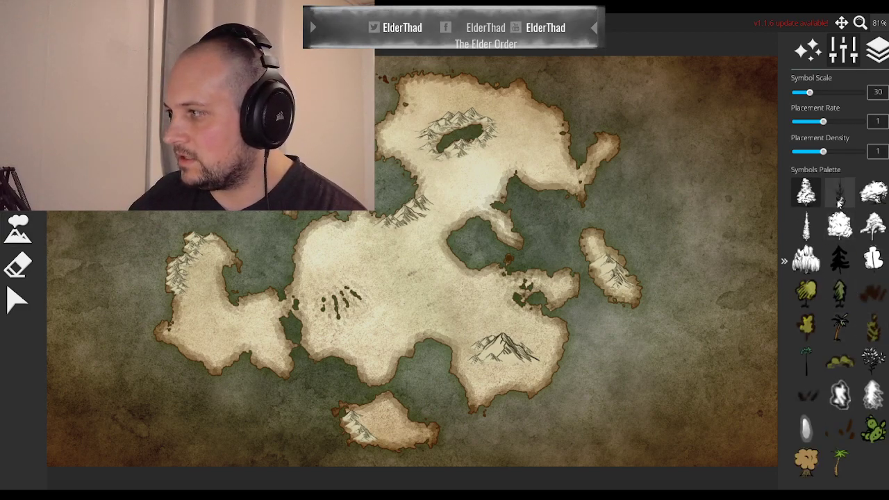
- Select the round deciduous tree symbol and set Symbol Scale to about 10
left_click_drag(811, 92, 797, 92)
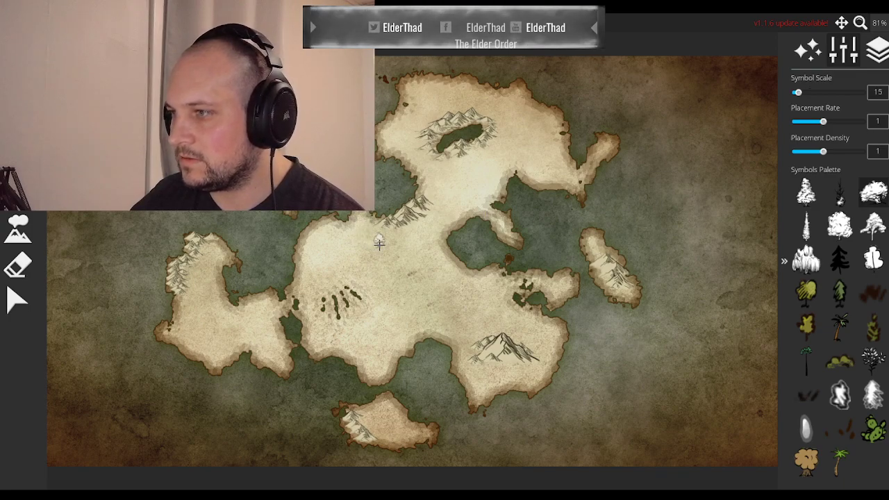
left_click_drag(798, 92, 795, 92)
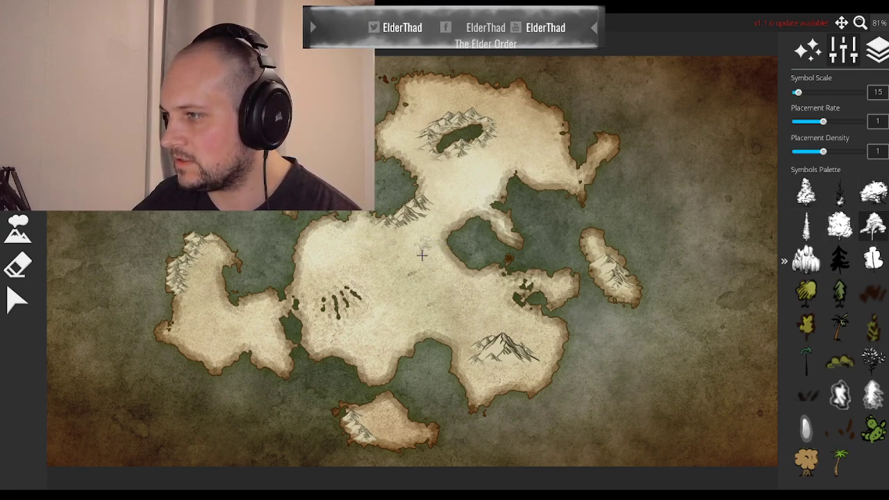
left_click(404, 269)
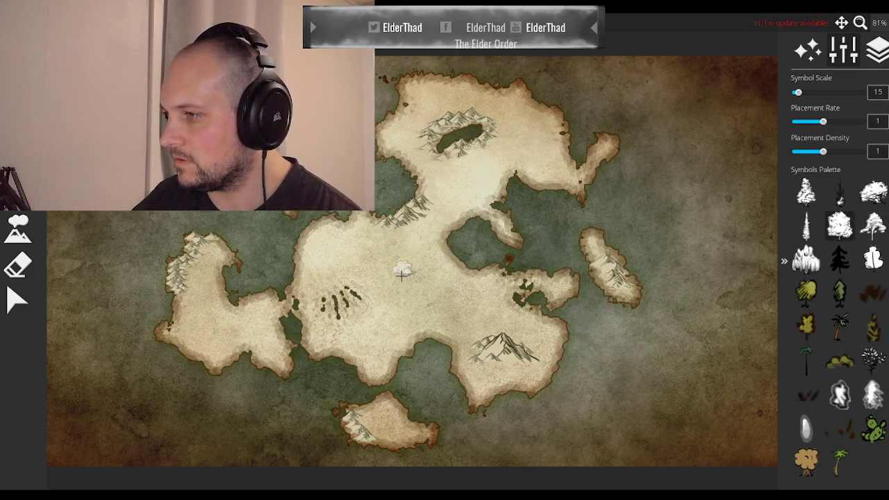
left_click_drag(823, 92, 796, 91)
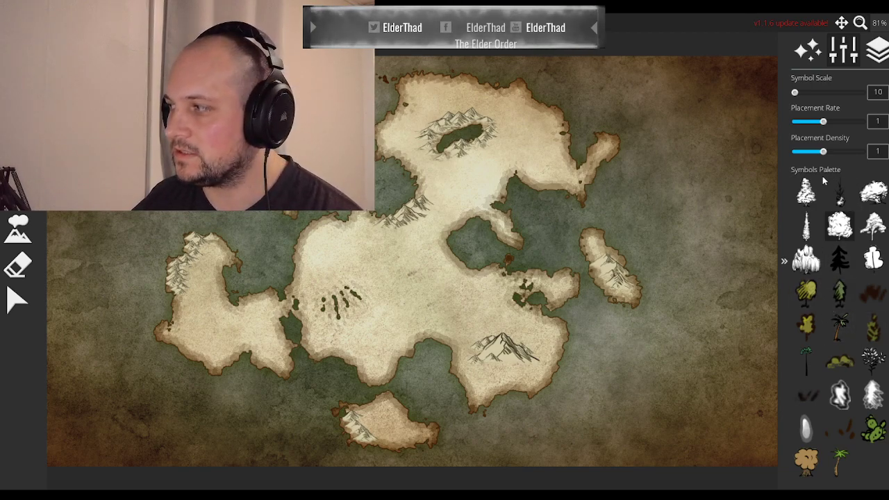
mouse_move(426, 260)
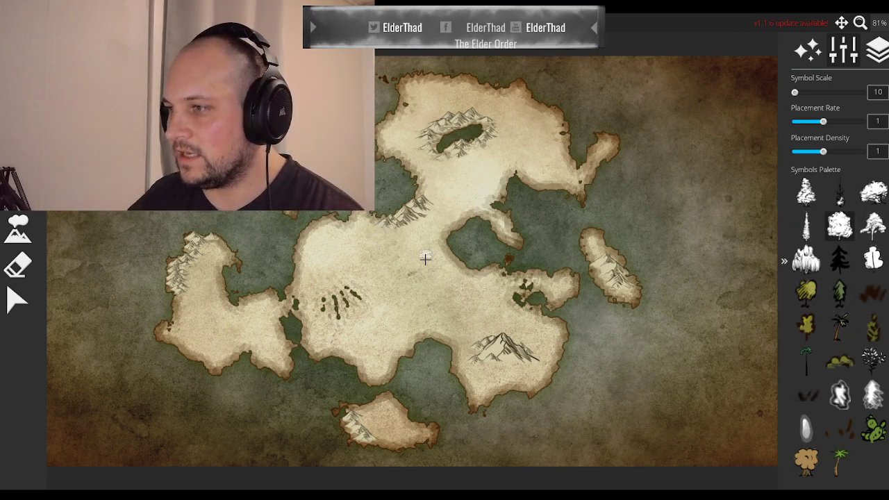
mouse_move(432, 255)
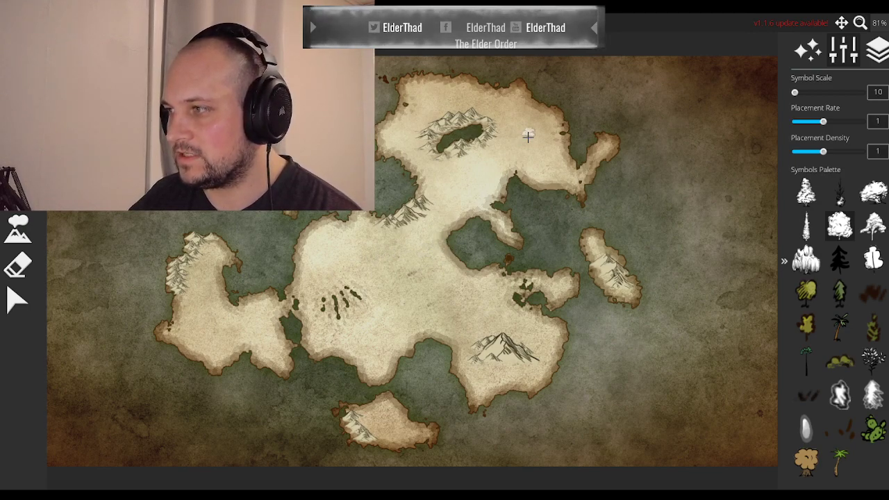
mouse_move(434, 253)
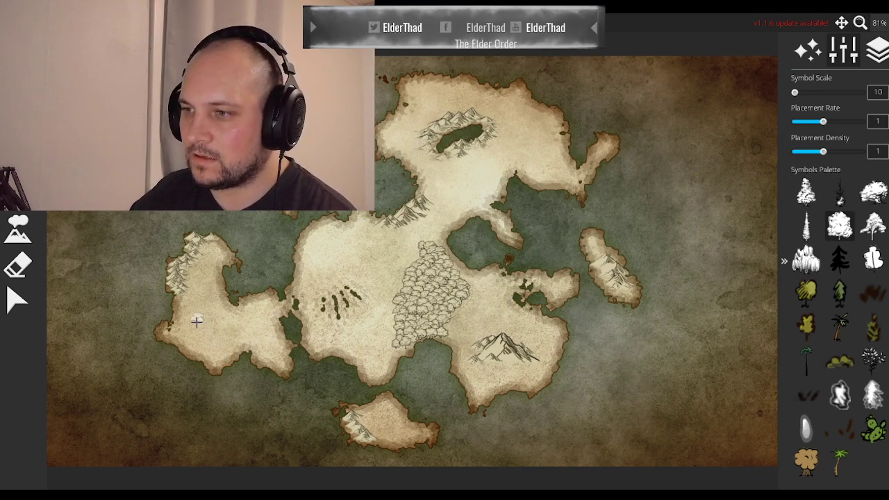
- Paint tree clusters on the western island and beside the northern mountain lake
left_click(198, 327)
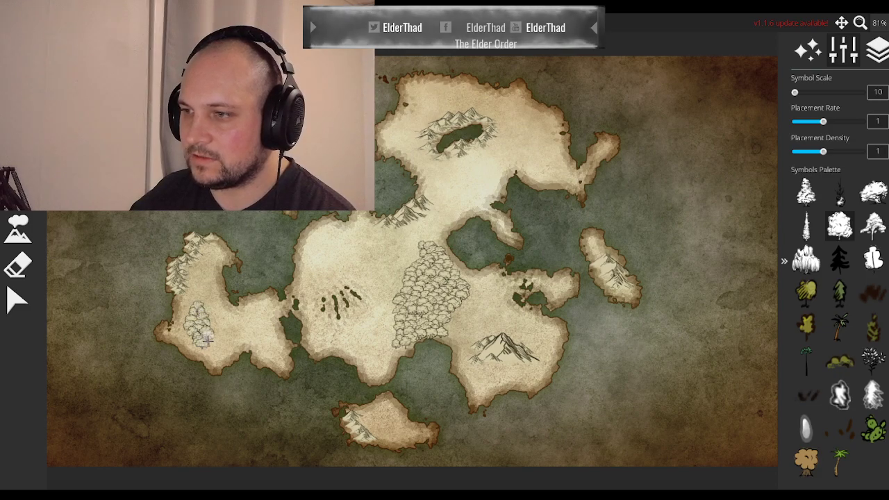
mouse_move(501, 118)
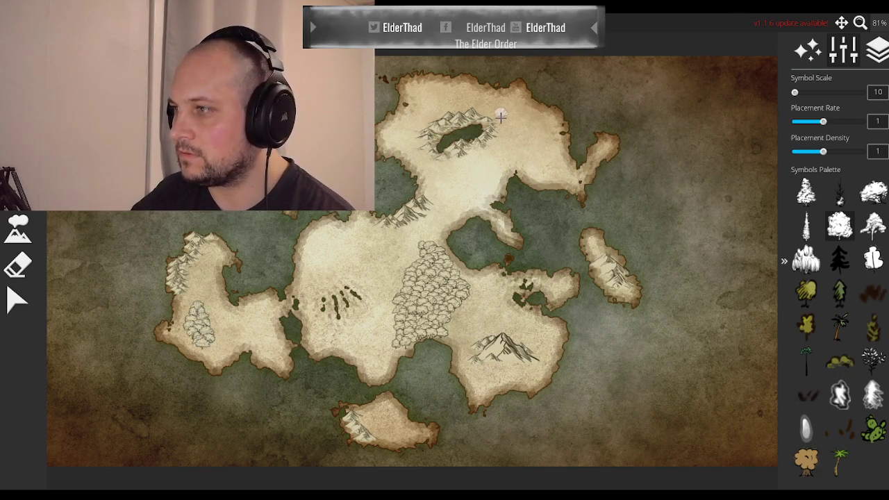
left_click(525, 135)
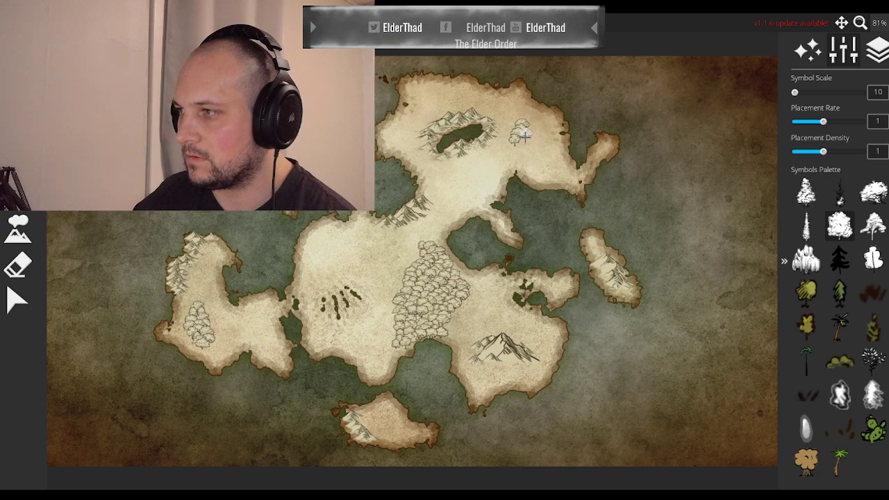
left_click(524, 135)
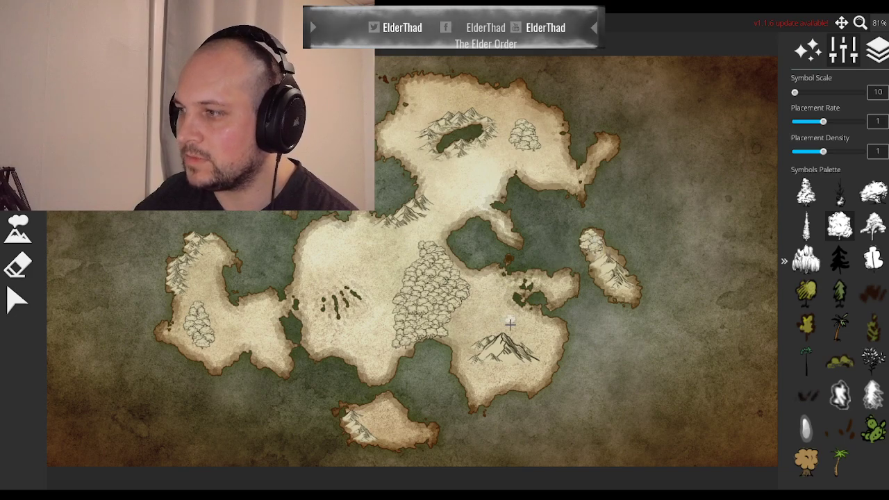
mouse_move(362, 222)
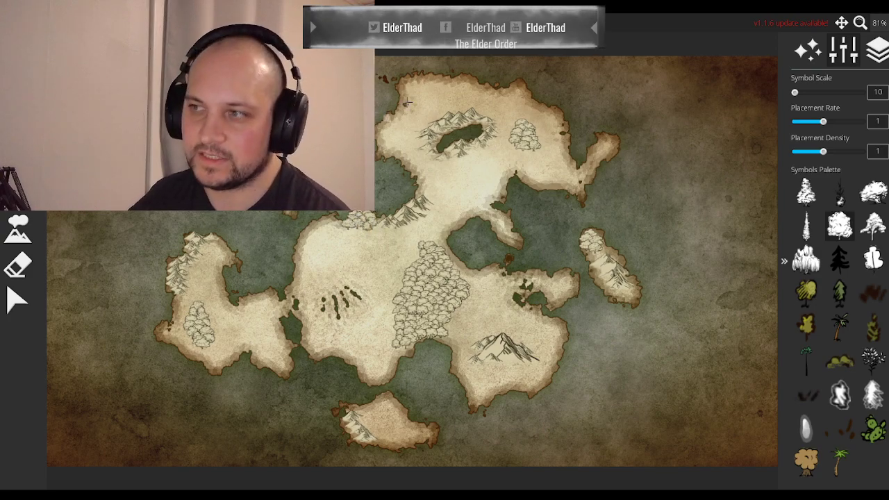
mouse_move(219, 337)
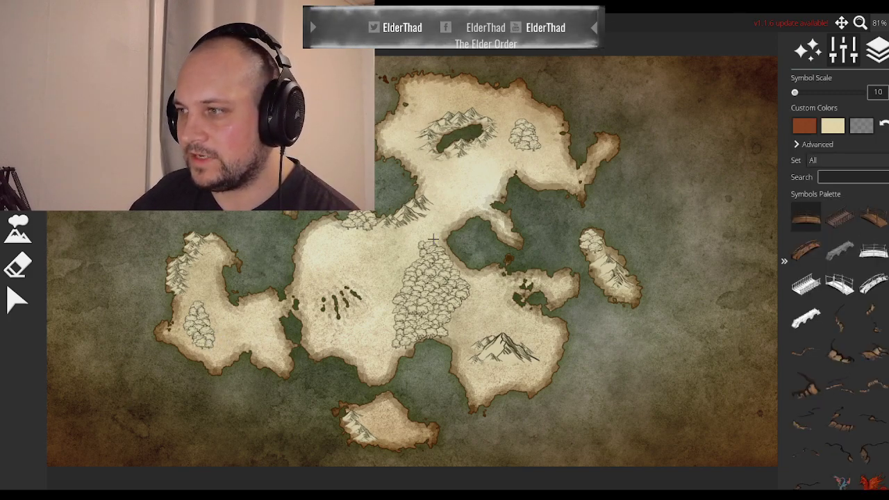
- Switch to the Landmass tool with its erase, raise, lower, paint and select brushes
left_click(807, 50)
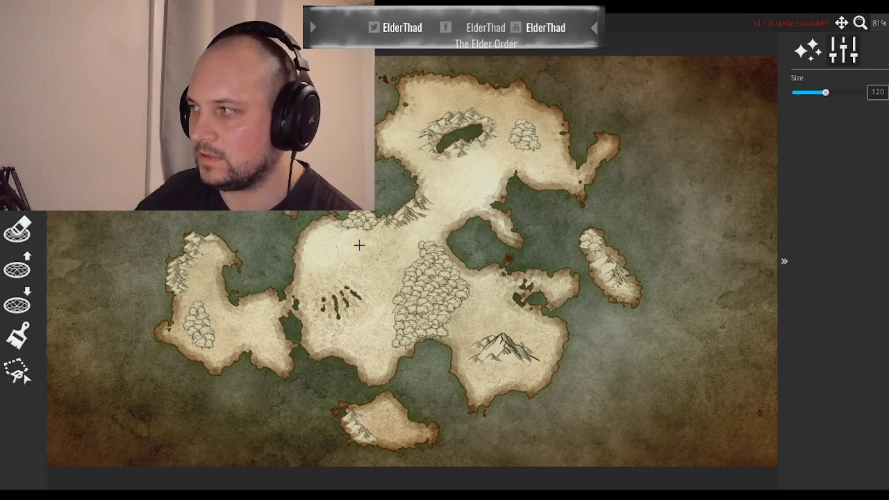
- Add a medium green Manual Color swatch, 6fad6d
left_click(17, 336)
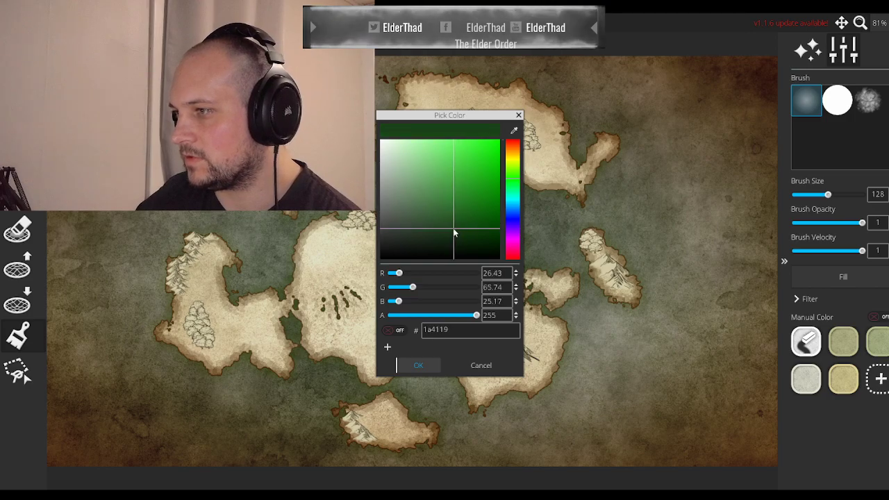
left_click(418, 171)
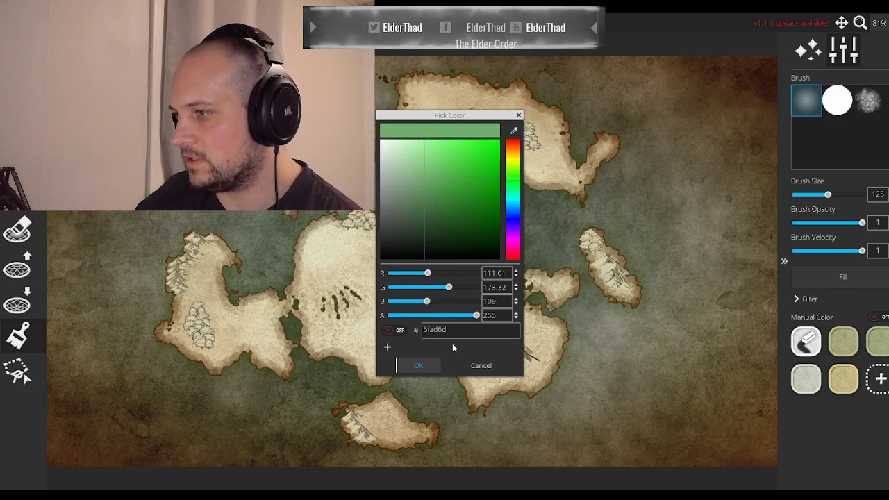
left_click(418, 365)
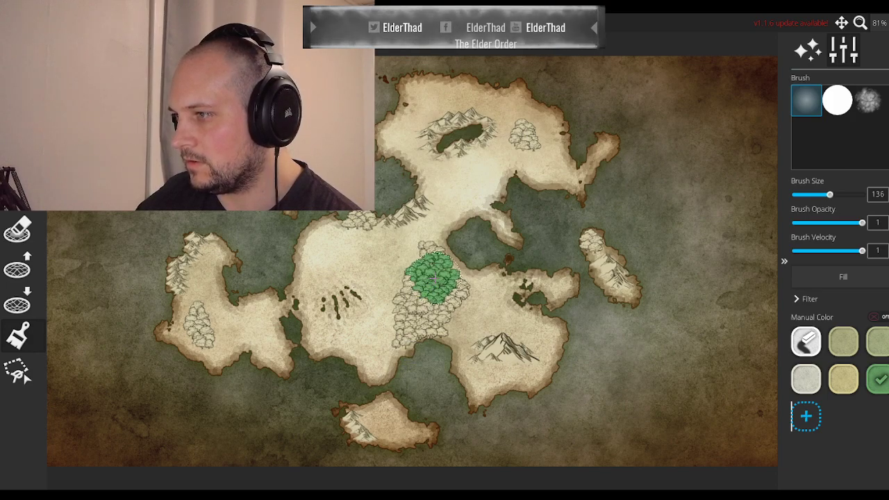
- Lower Brush Size to 48 and tint the central and northern forests green
left_click_drag(830, 194, 806, 195)
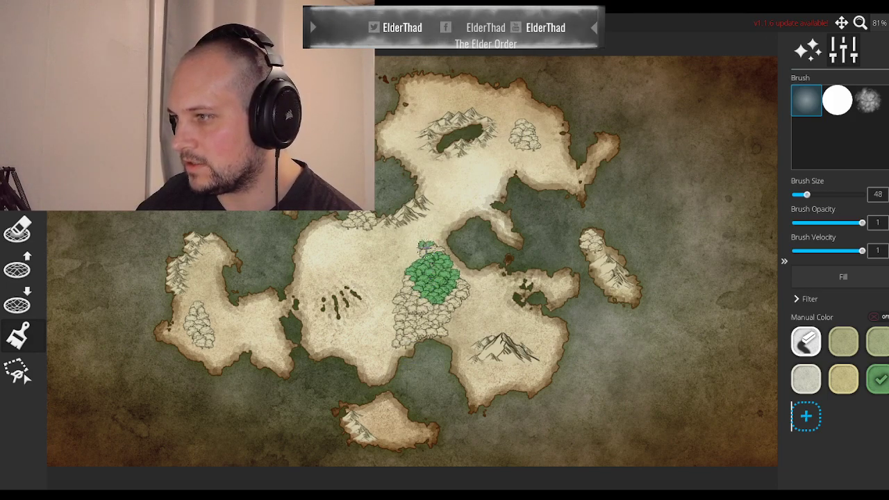
left_click_drag(427, 257, 444, 326)
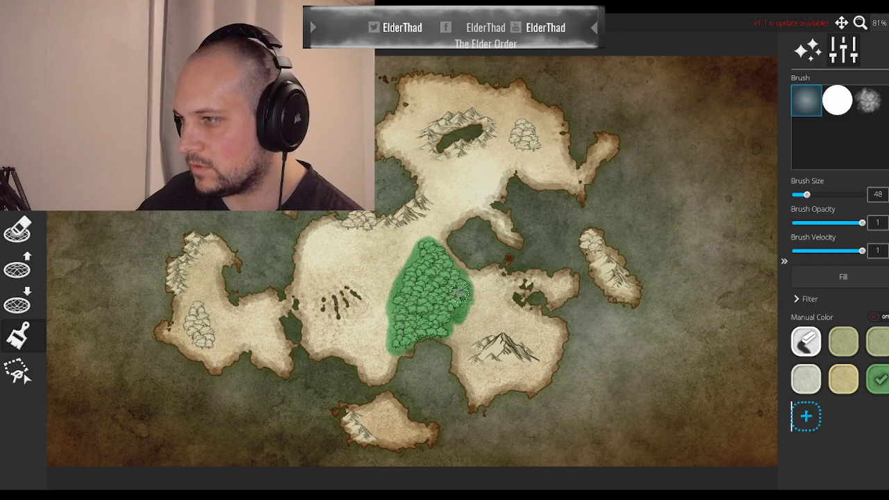
left_click(528, 122)
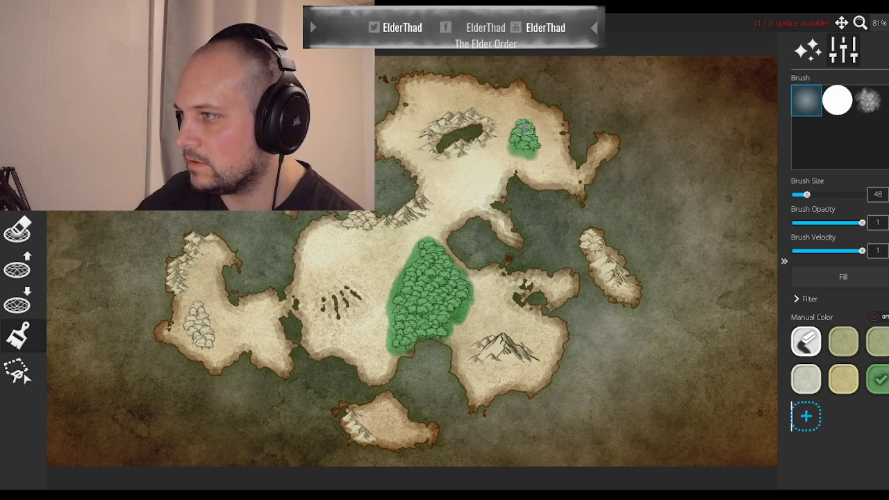
left_click(528, 136)
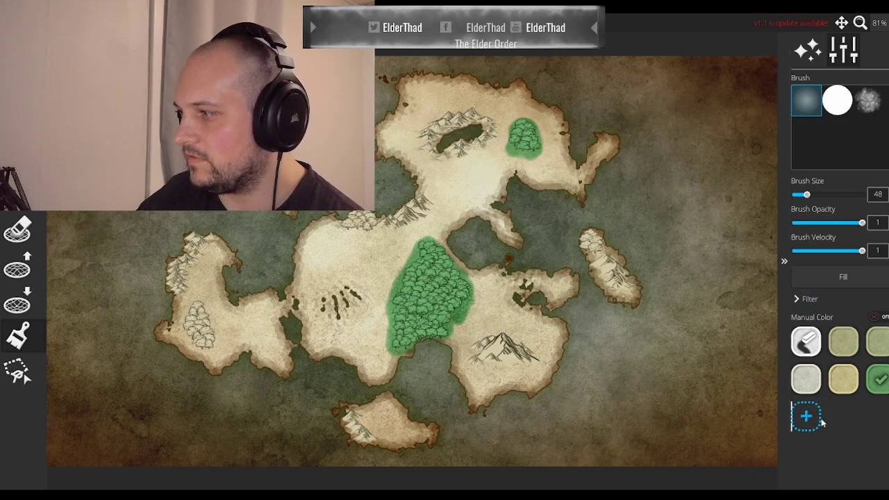
- Add dark green 265724, tint western and eastern island forests, and whiten the southeastern peak
left_click(806, 417)
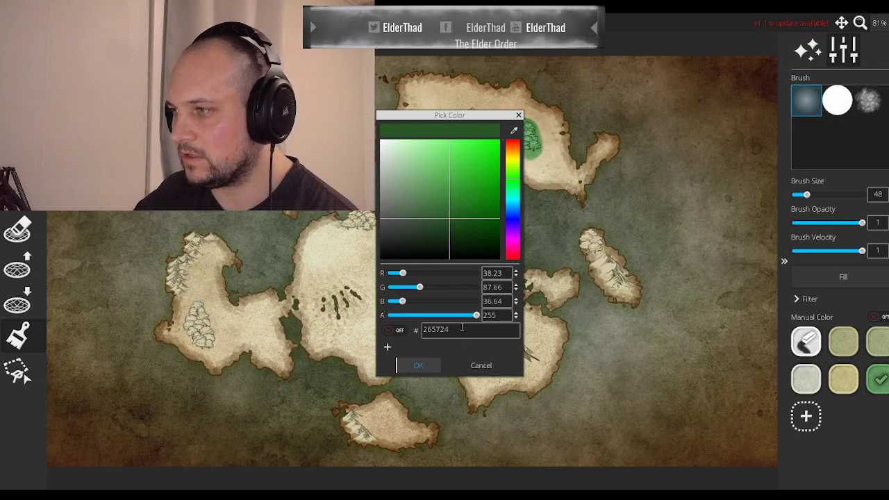
left_click(418, 365)
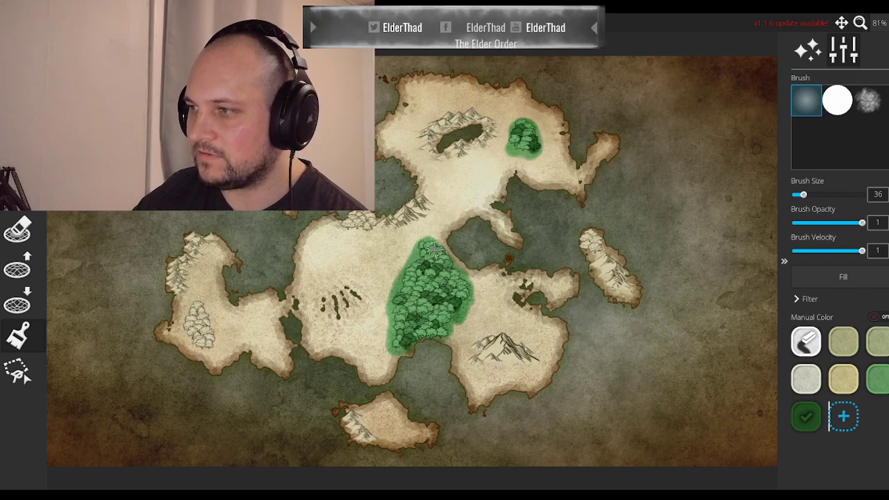
mouse_move(590, 337)
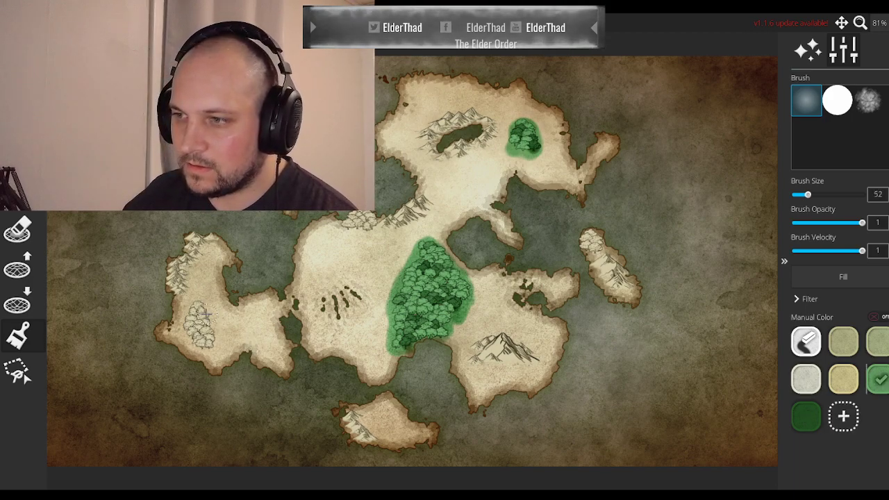
left_click(202, 326)
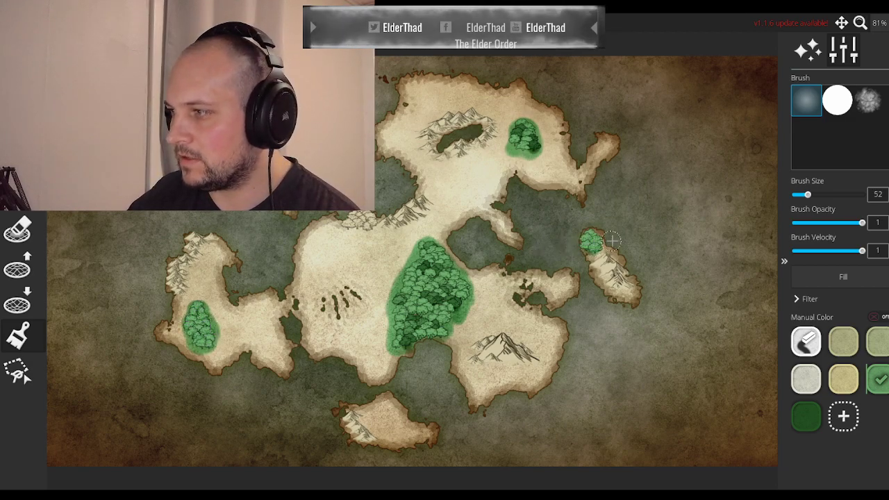
left_click(843, 380)
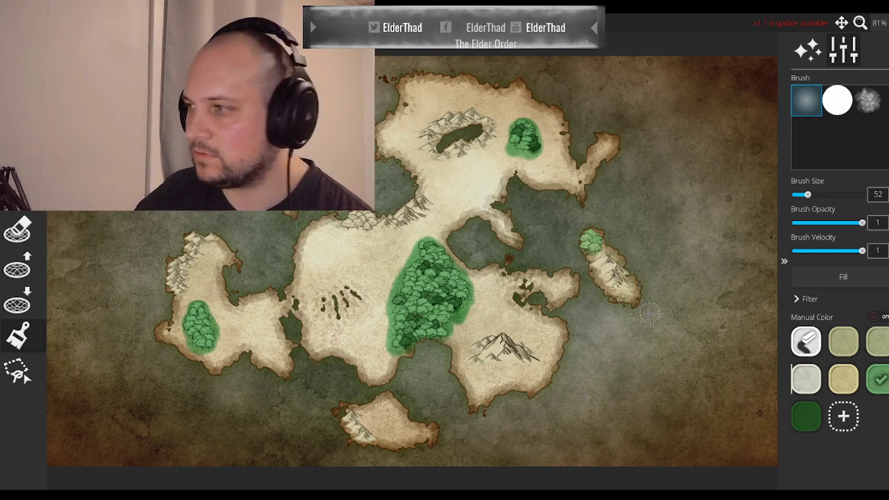
left_click(806, 379)
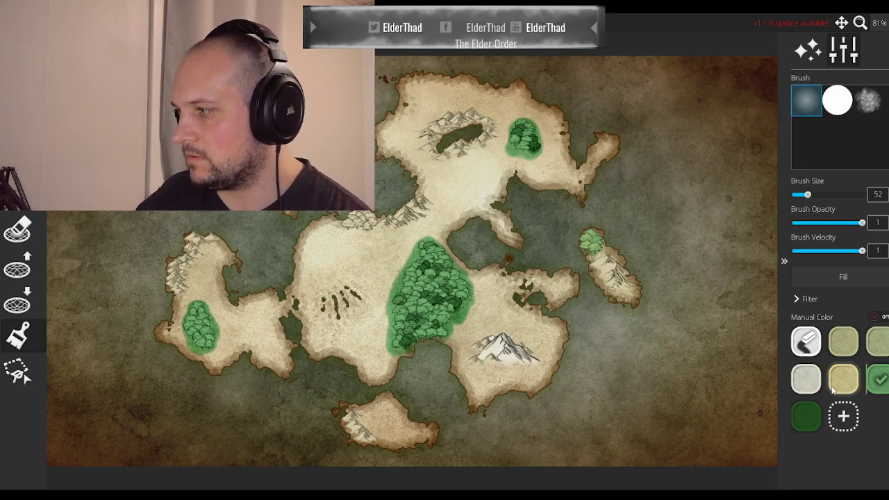
- Add a pale green swatch, 99c597, to the palette
left_click(843, 416)
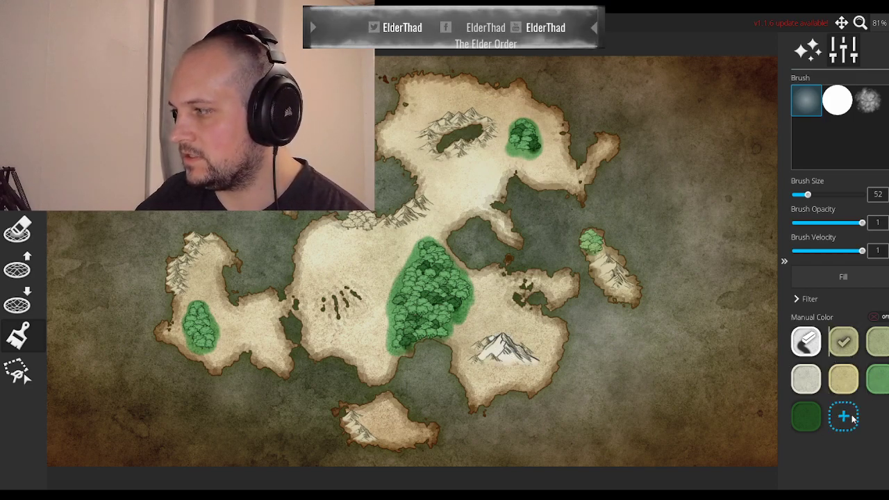
left_click(843, 417)
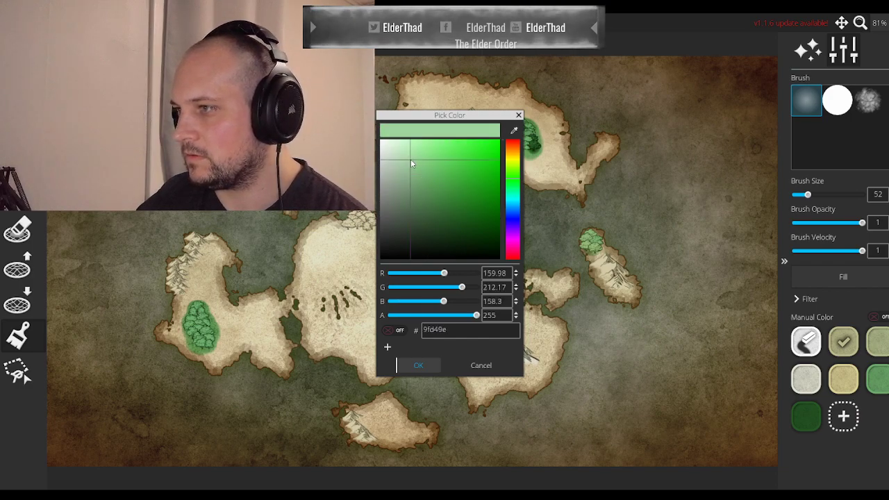
left_click(407, 164)
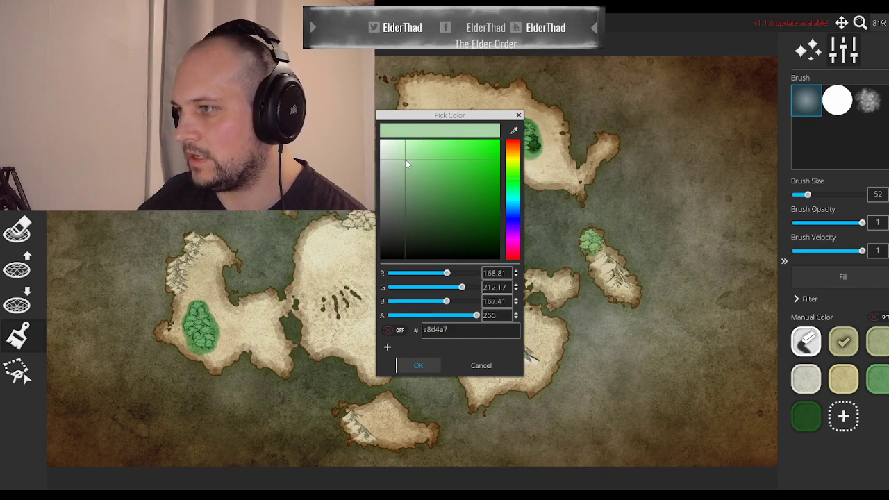
left_click(406, 165)
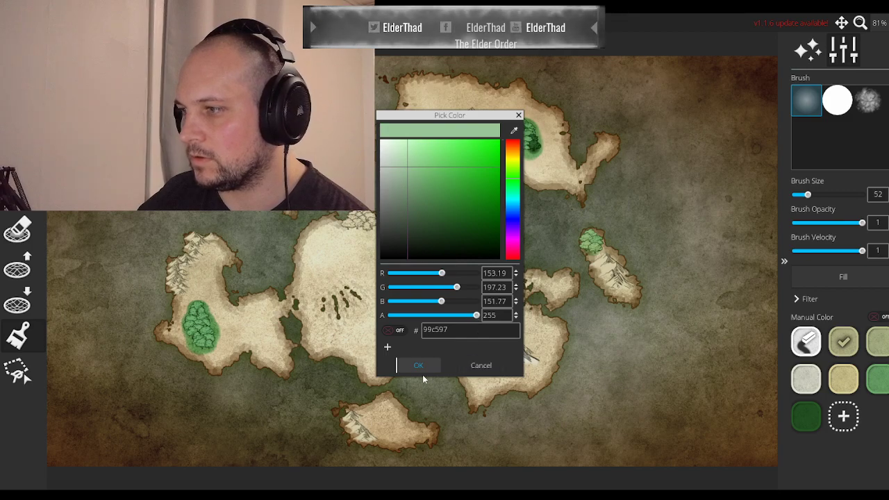
left_click(418, 365)
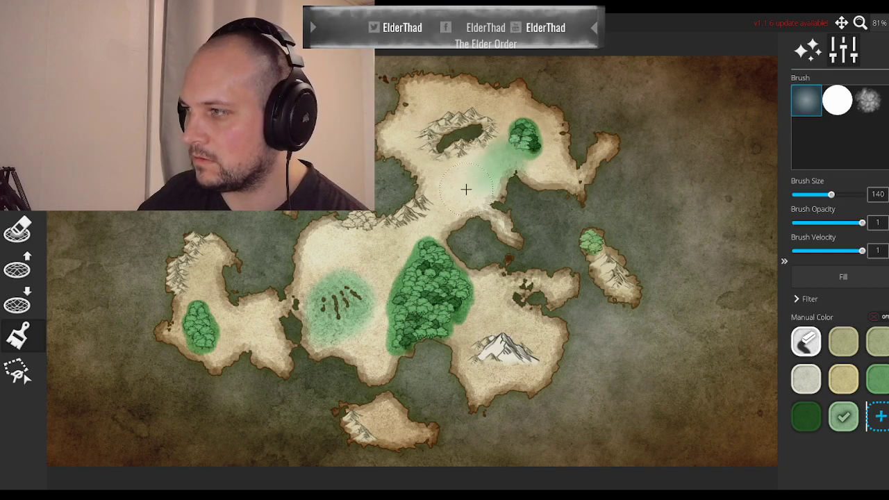
- Wash the northern grassland pale green, shrink the brush, and bring up theme settings
left_click_drag(467, 189, 436, 223)
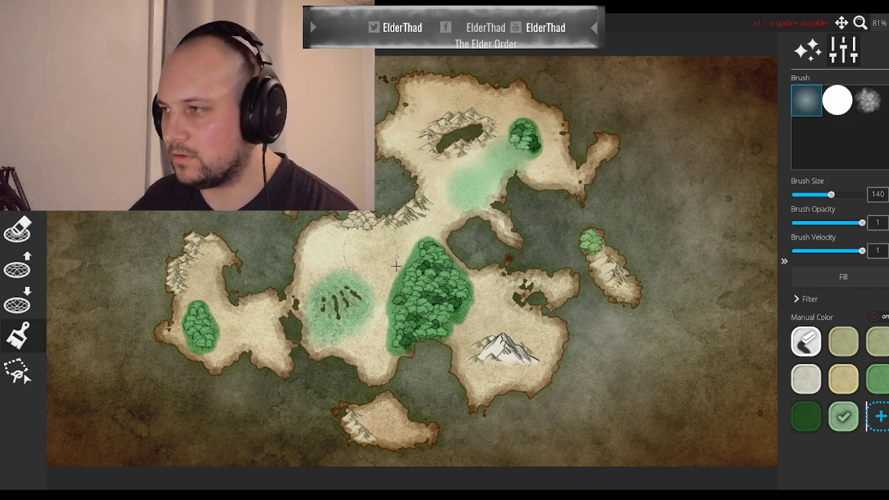
mouse_move(464, 171)
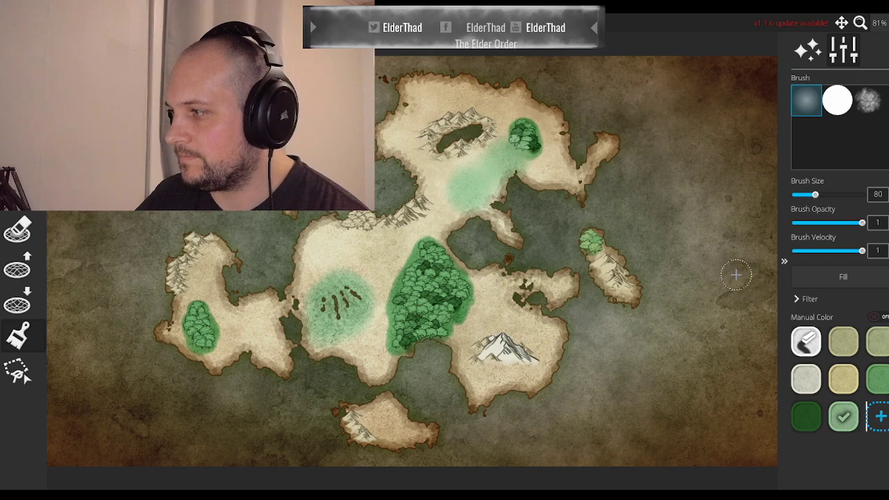
left_click_drag(817, 195, 808, 194)
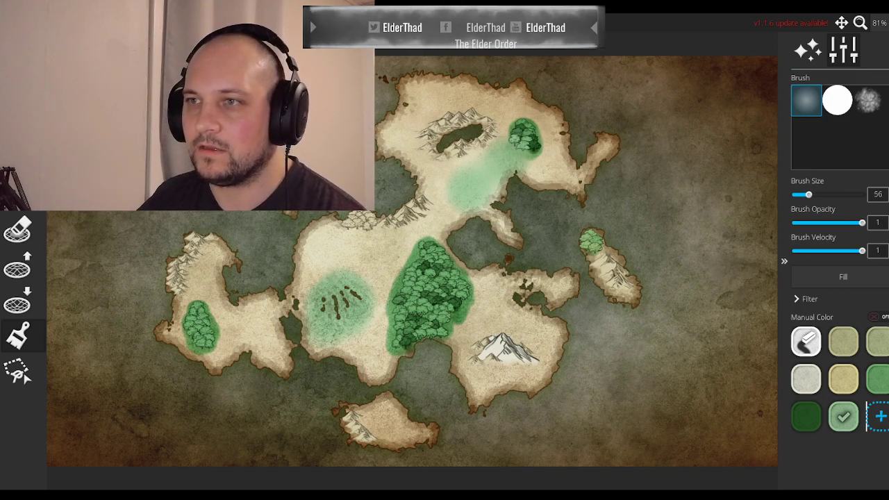
left_click(844, 50)
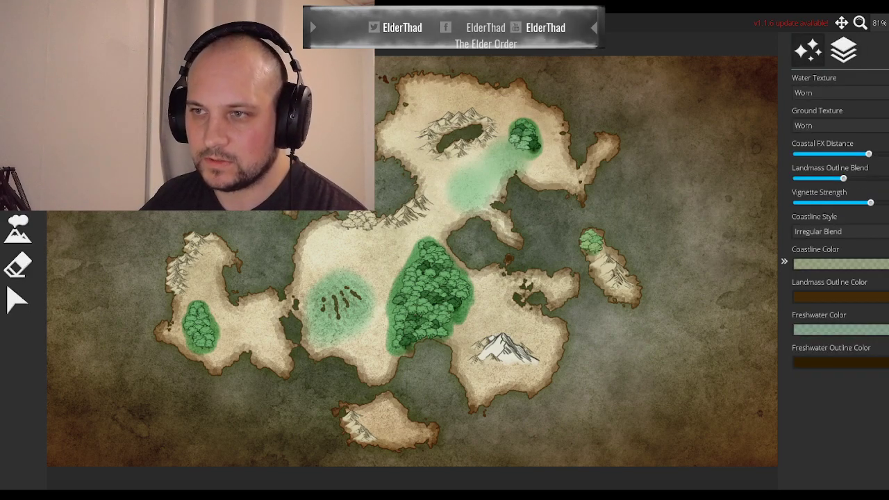
- Open the Symbols tool to show the city, castle and compass symbol palette
left_click(843, 50)
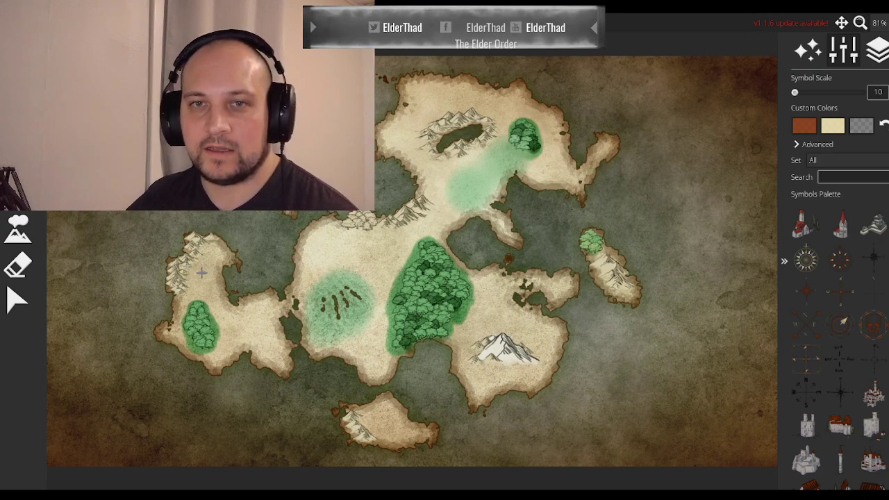
mouse_move(541, 251)
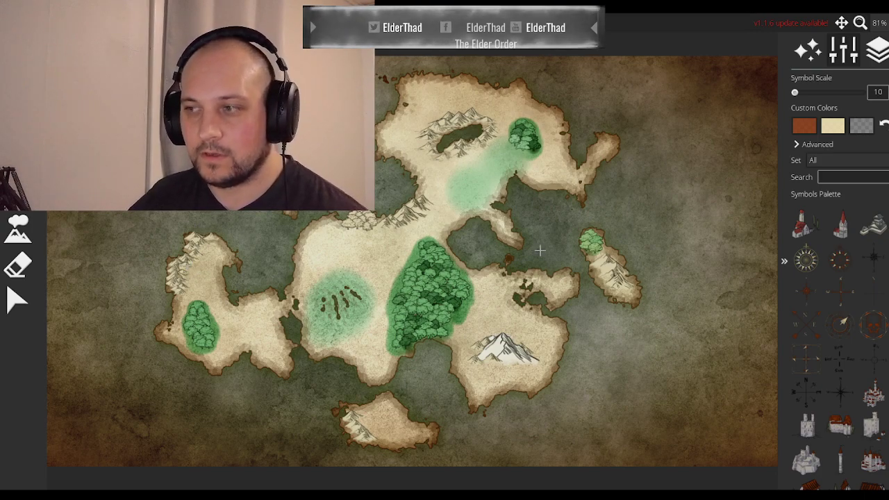
mouse_move(410, 277)
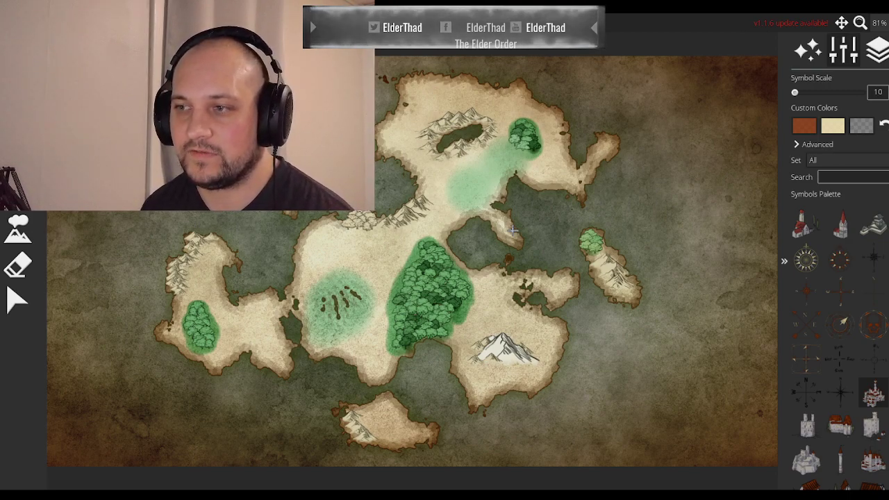
mouse_move(18, 300)
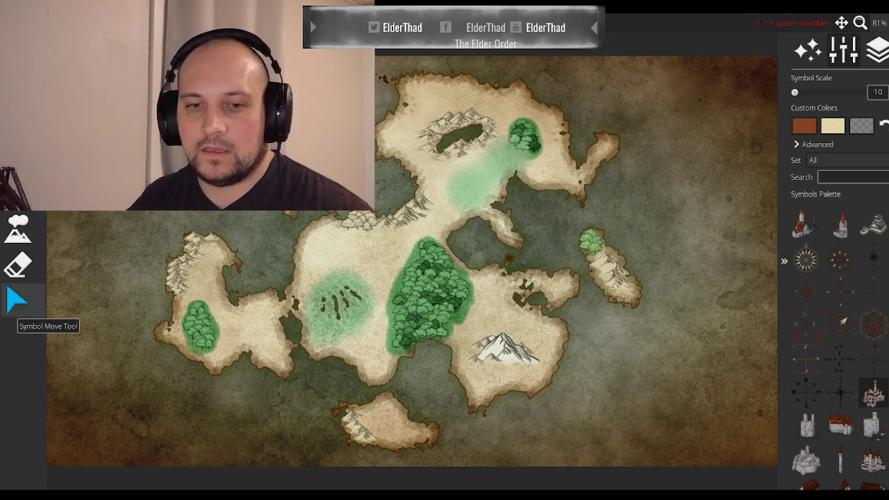